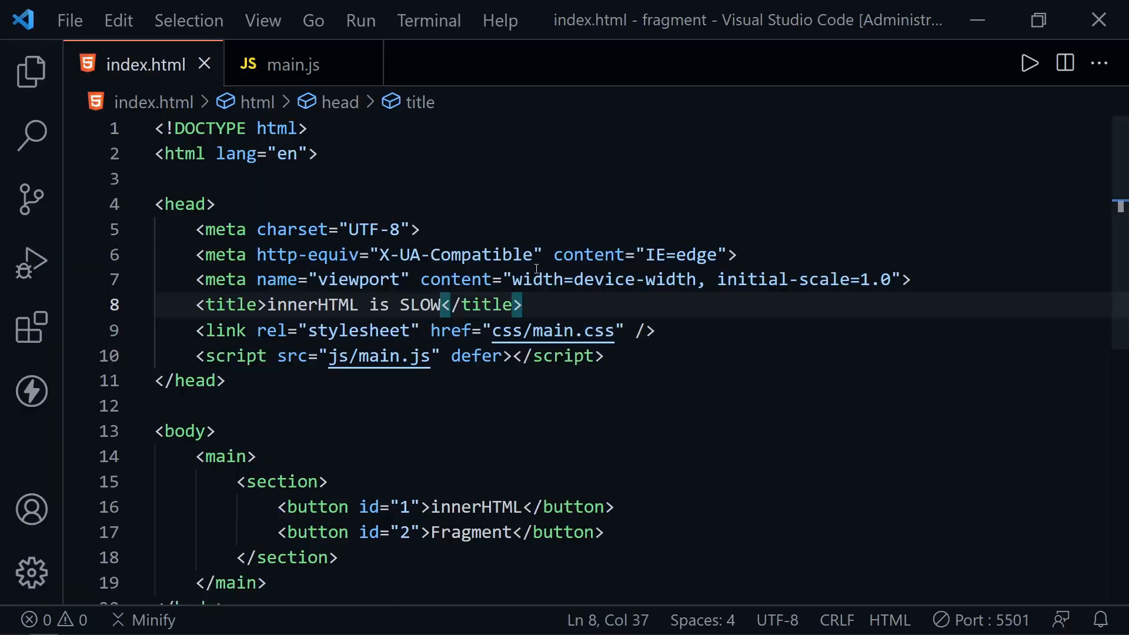
Open main.js and highlight initApp and its DOMContentLoaded listener hookup
scroll("down", 3)
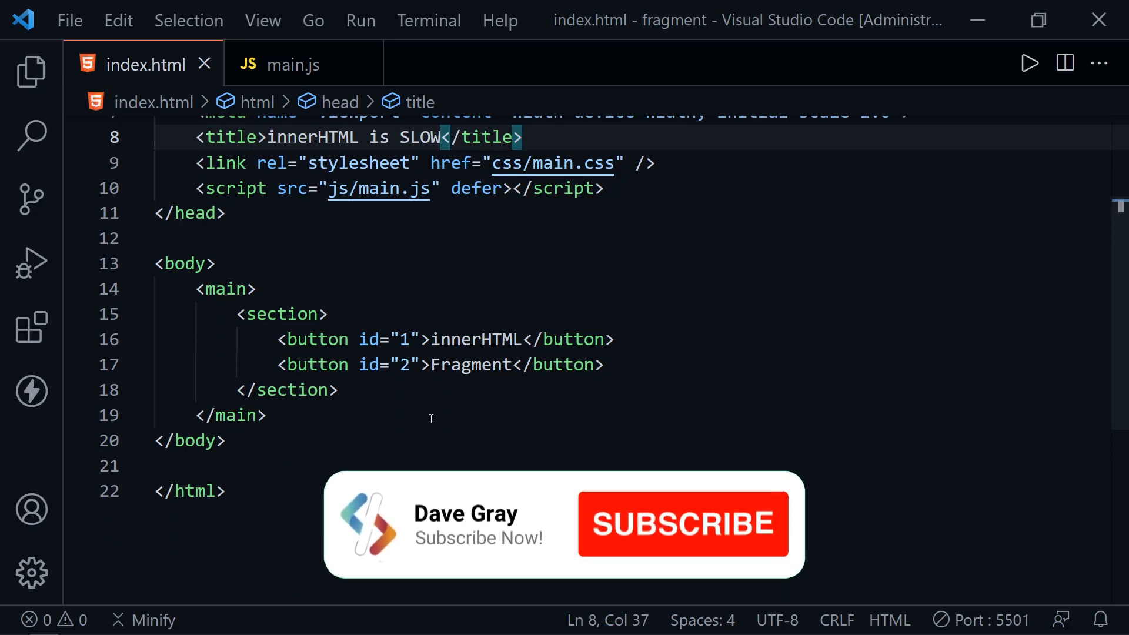
mouse_move(358, 308)
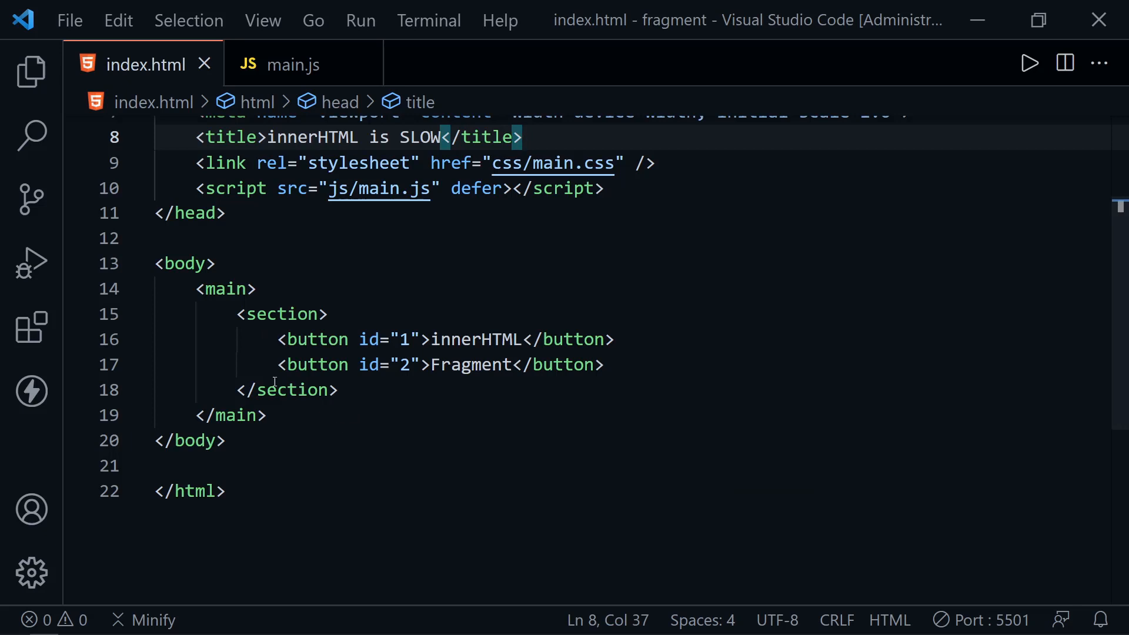
left_click_drag(256, 289, 270, 389)
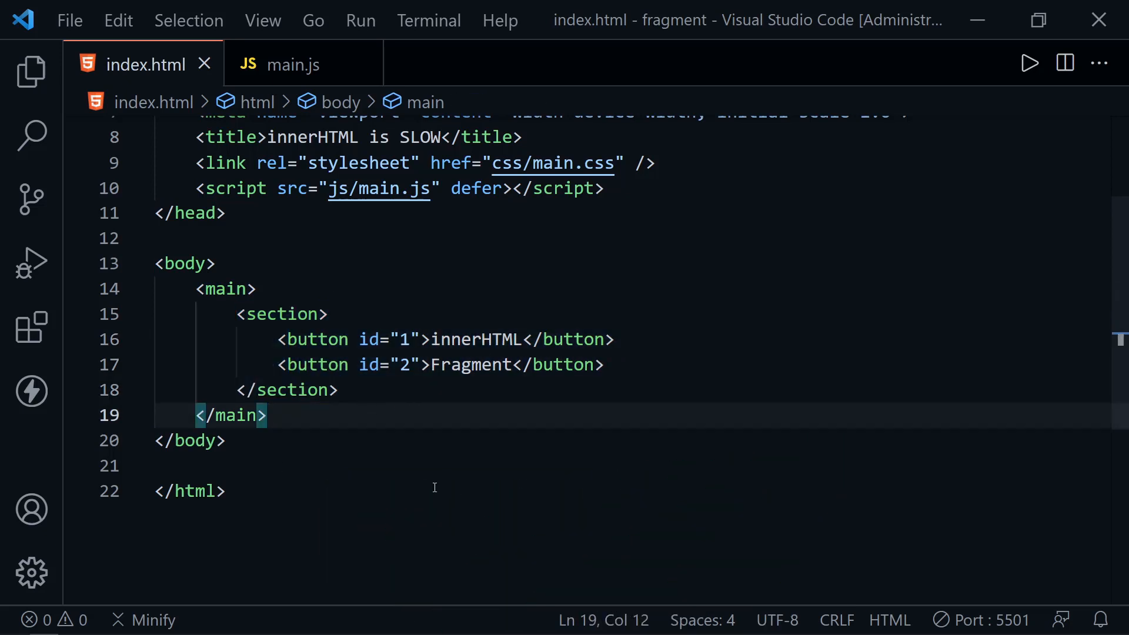
mouse_move(649, 350)
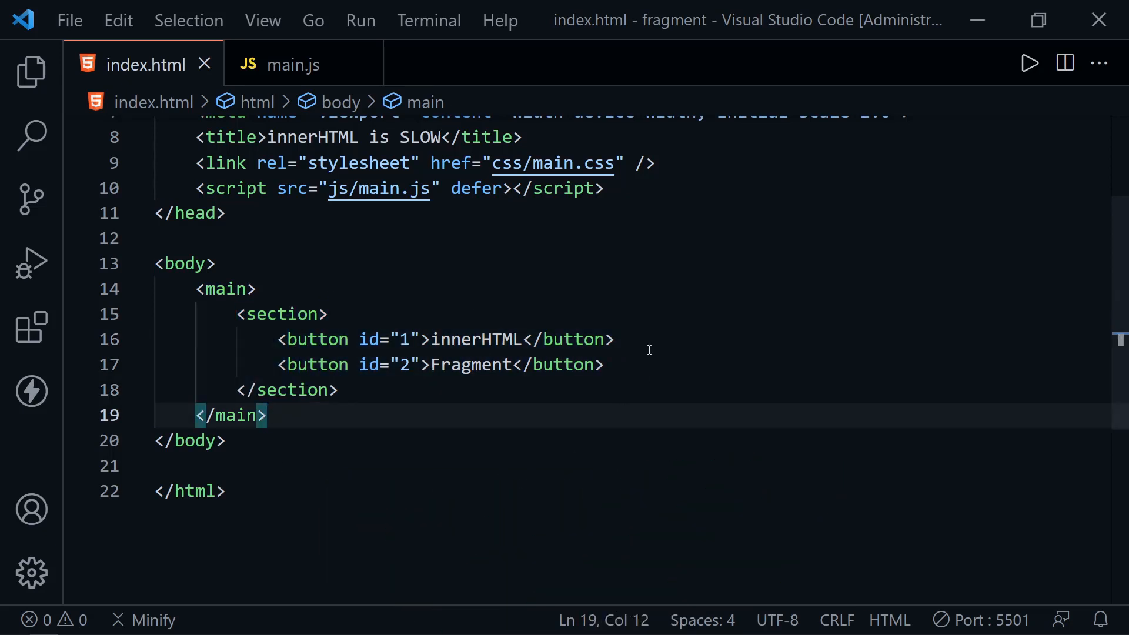
left_click(294, 65)
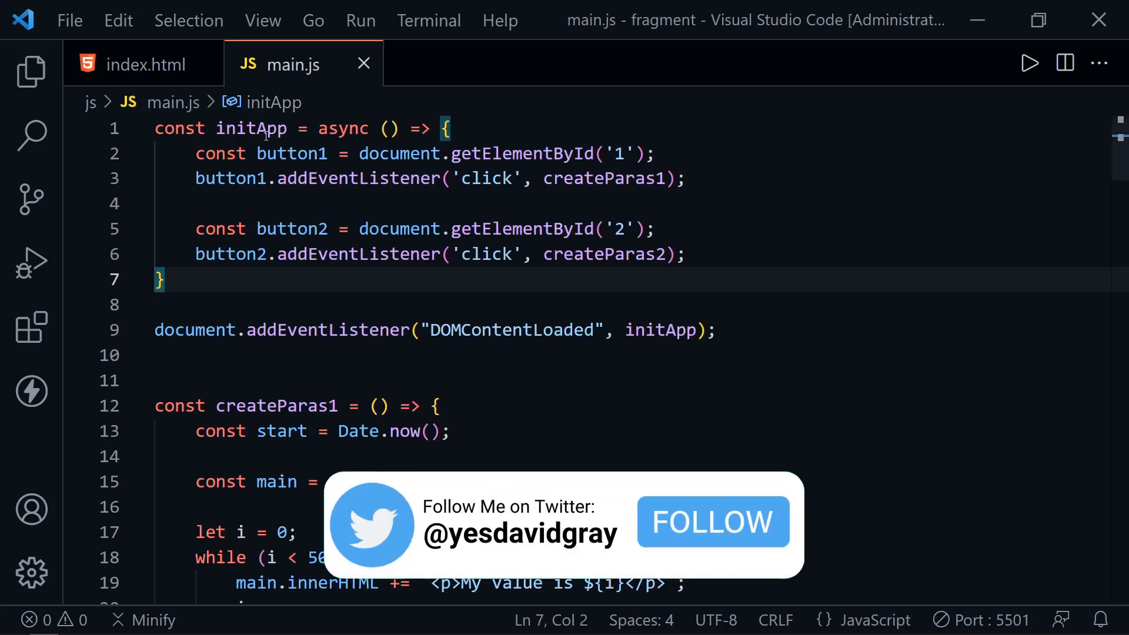
double_click(250, 128)
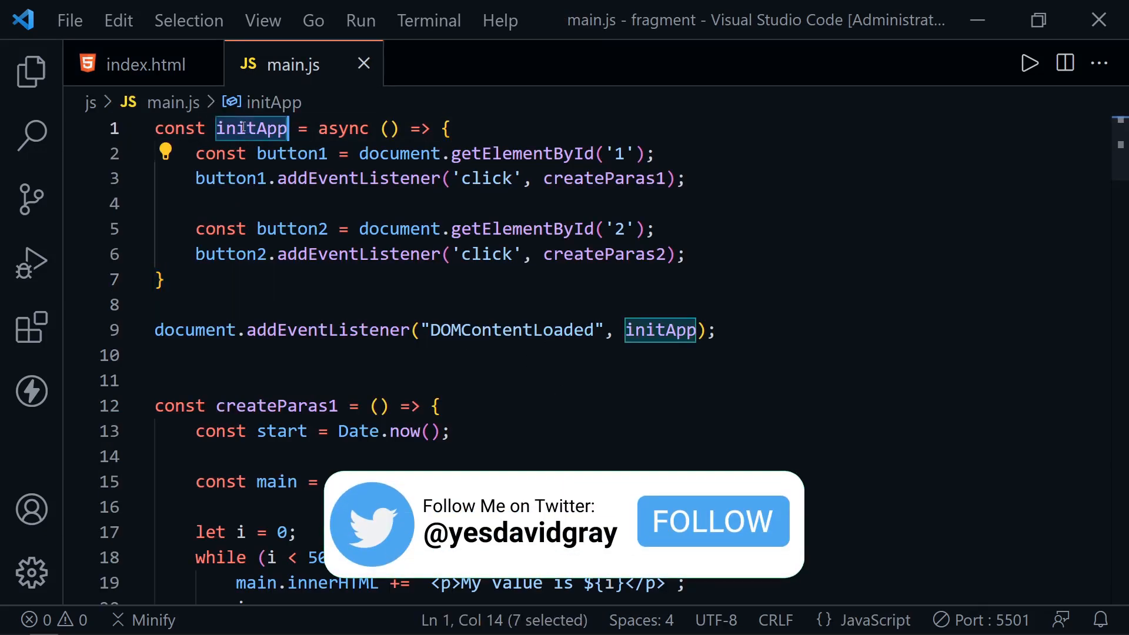
double_click(327, 330)
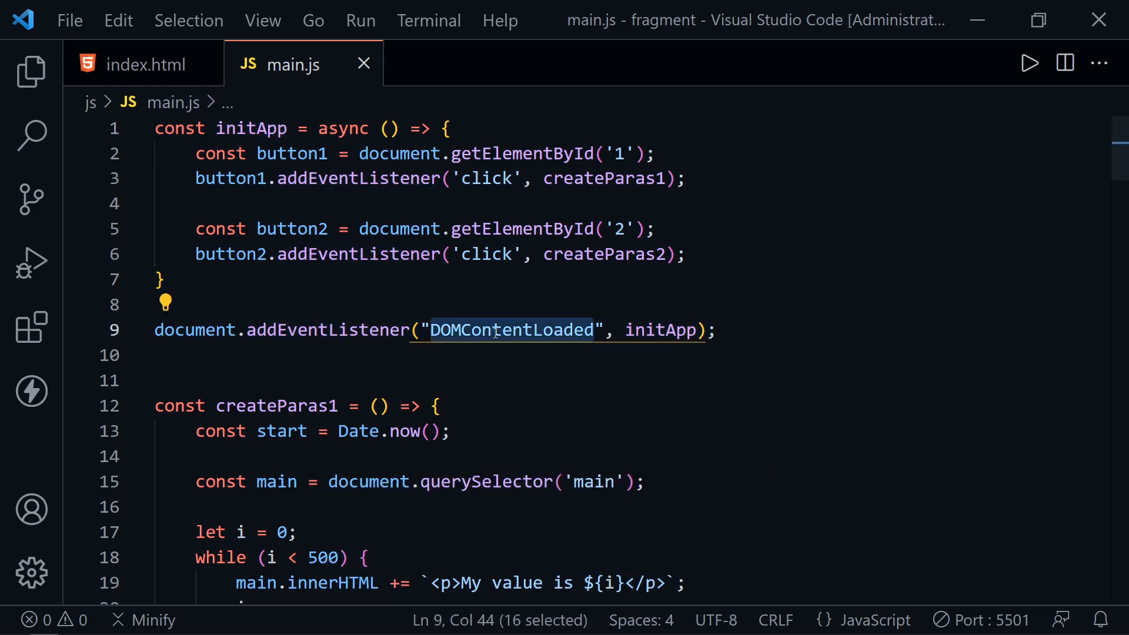
double_click(660, 330)
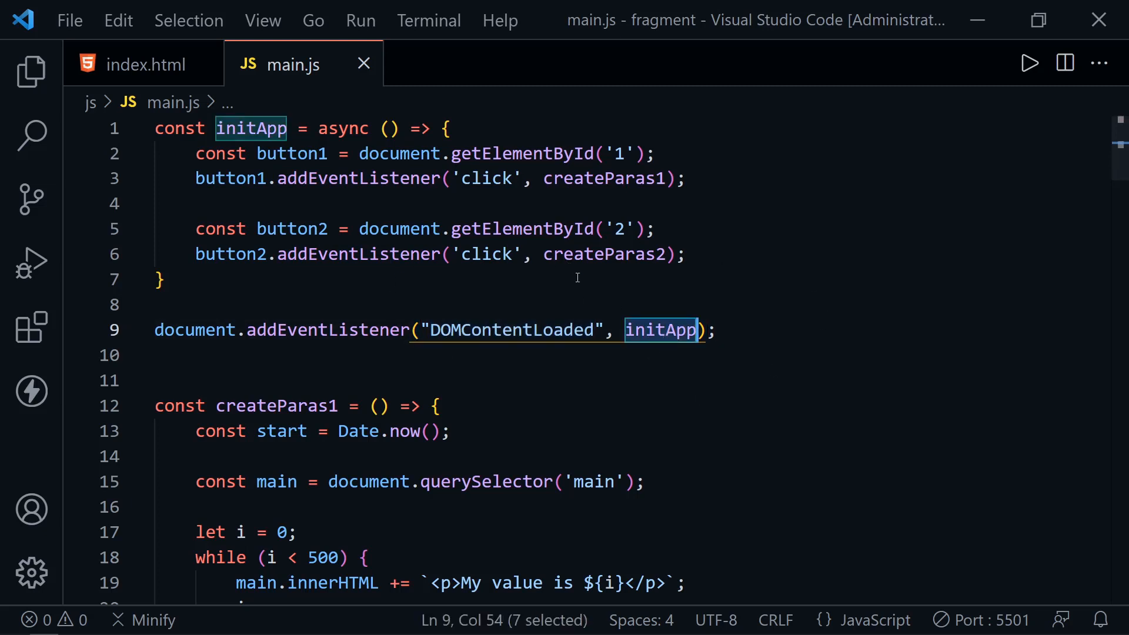
Highlight the button2 variable and scroll down to createParas1
left_click(170, 280)
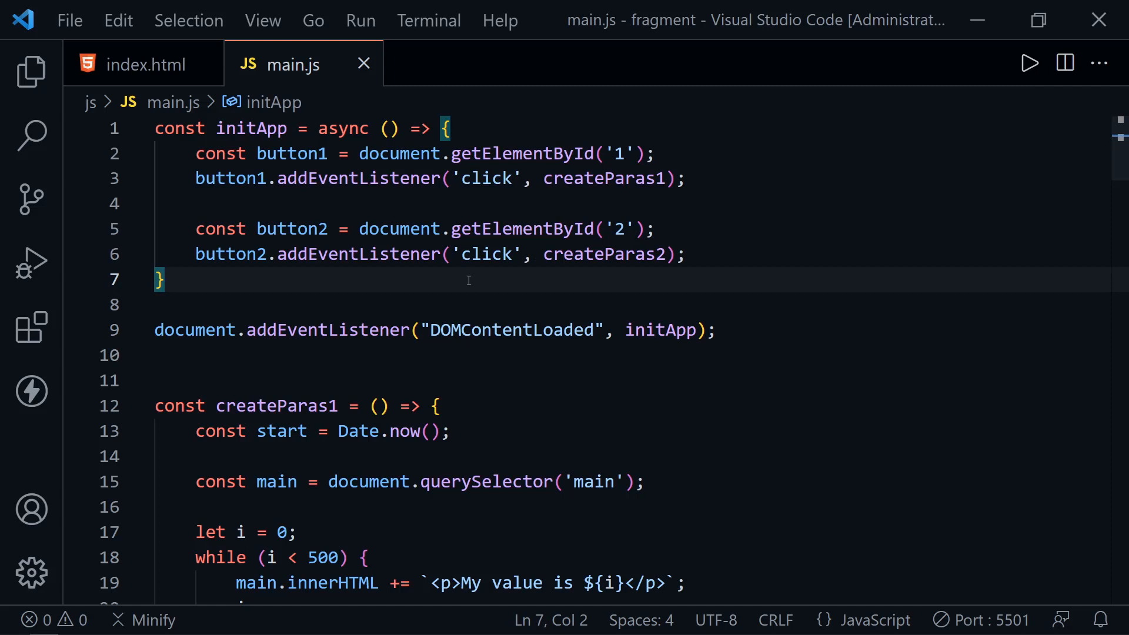
mouse_move(456, 289)
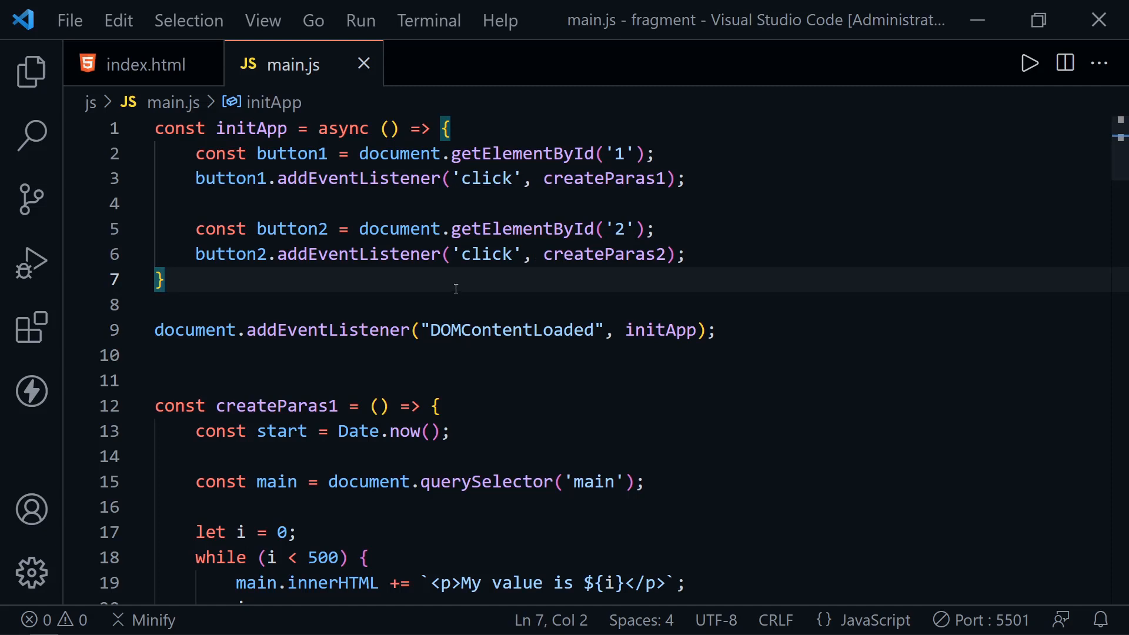
mouse_move(271, 154)
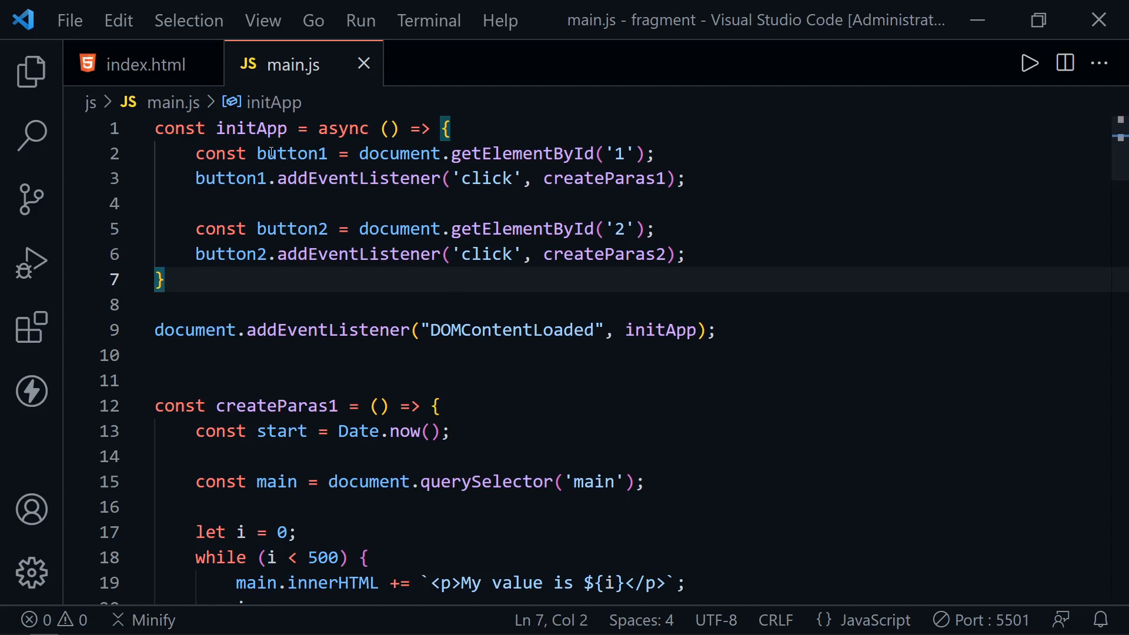
double_click(292, 229)
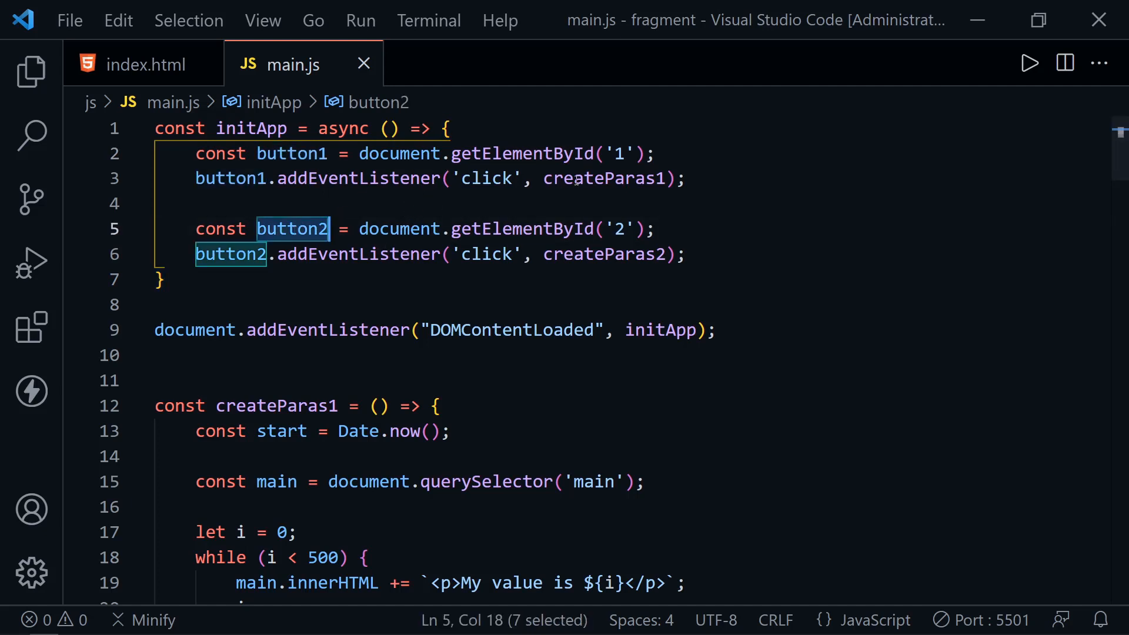
double_click(603, 178)
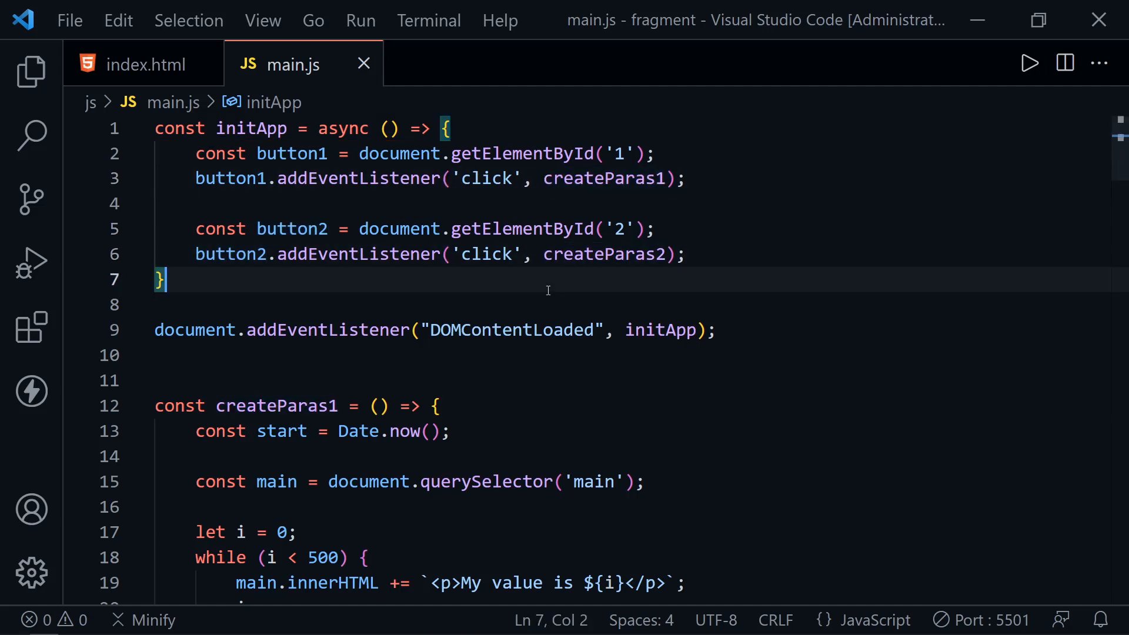
mouse_move(667, 292)
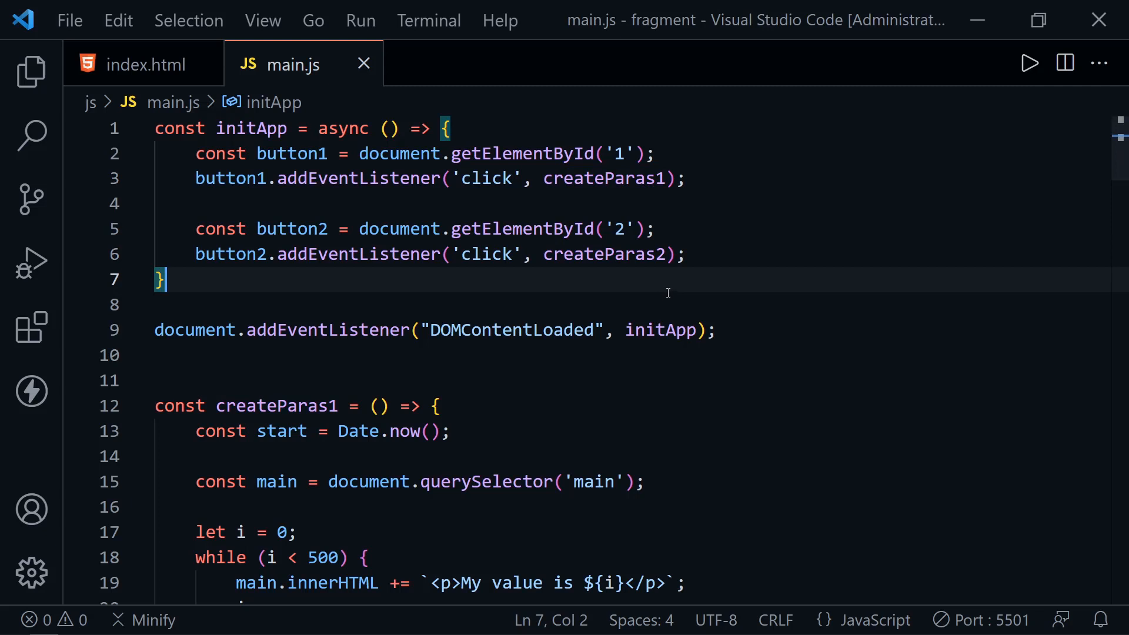
scroll("down", 3)
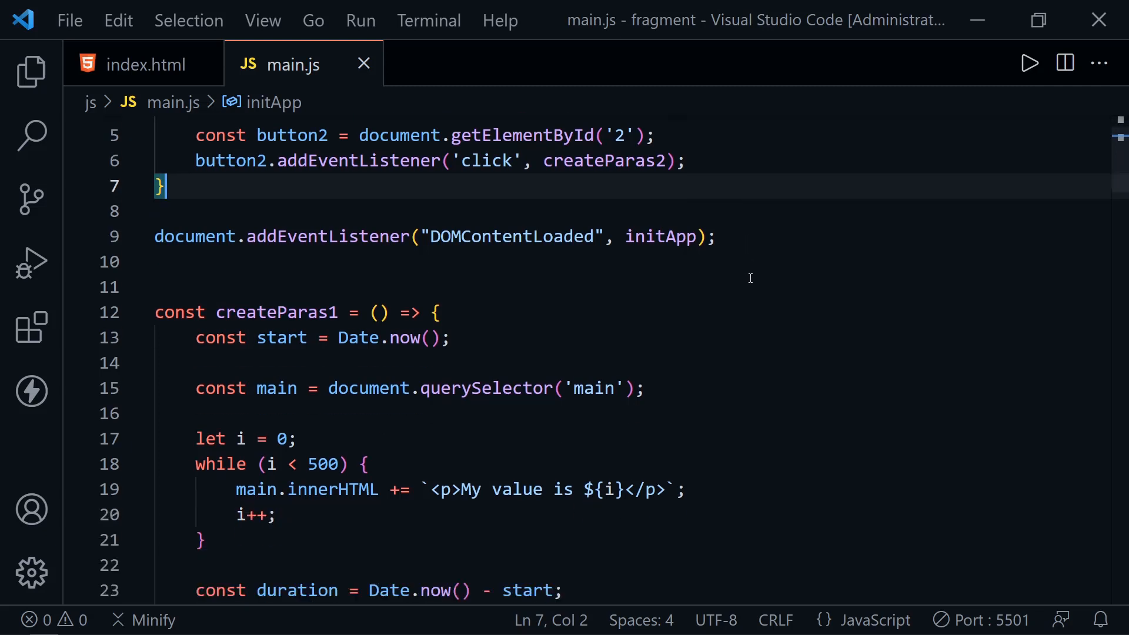
scroll("down", 3)
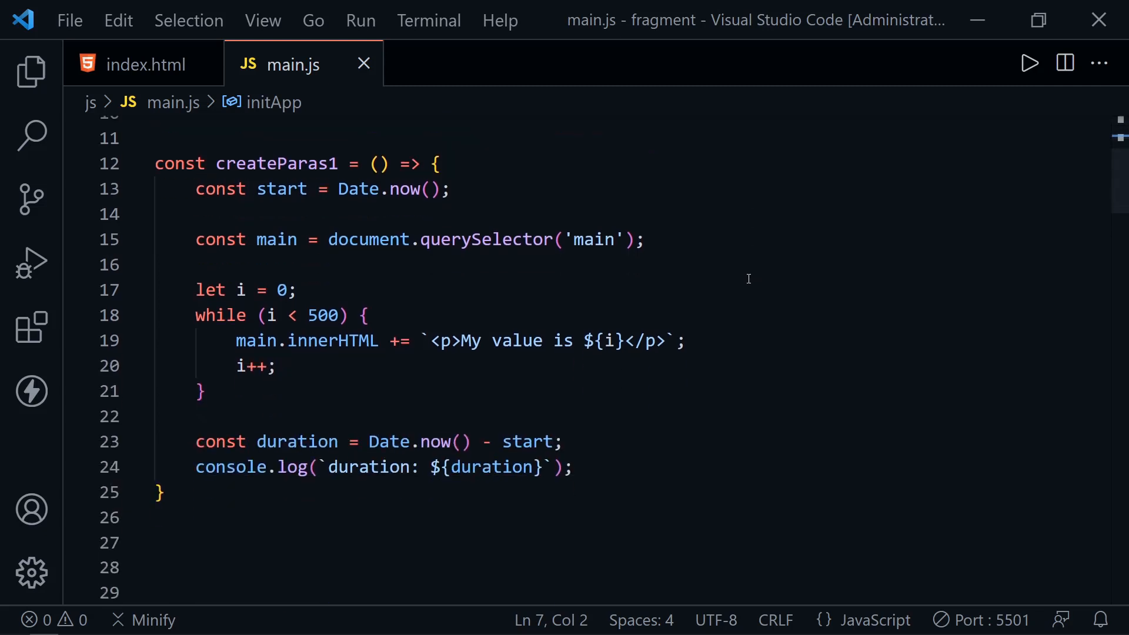
left_click(196, 190)
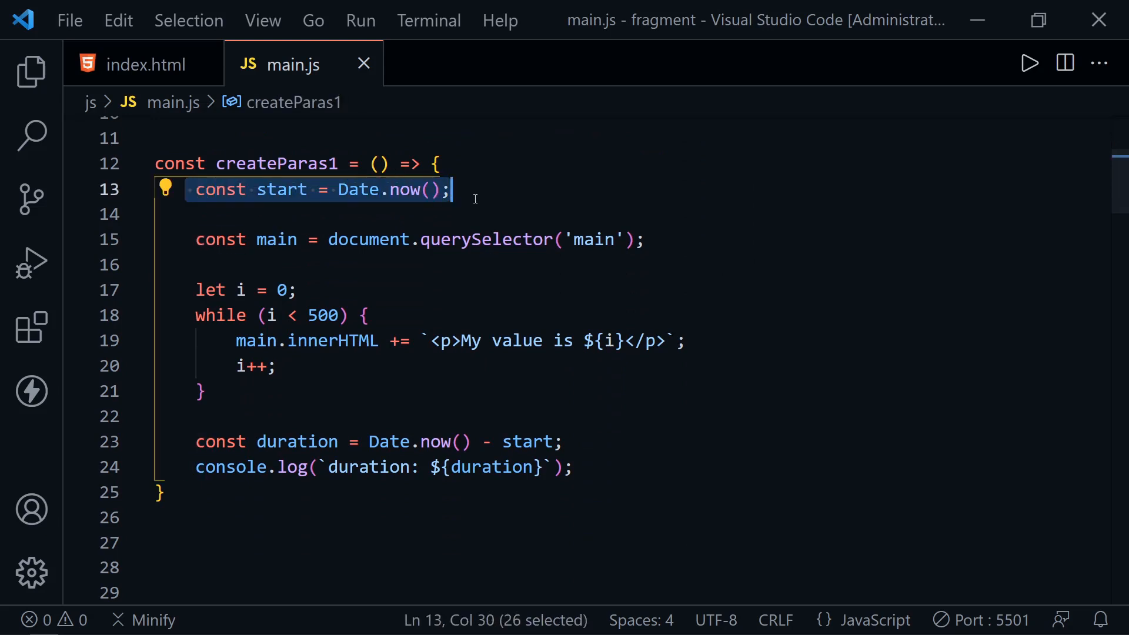
mouse_move(433, 208)
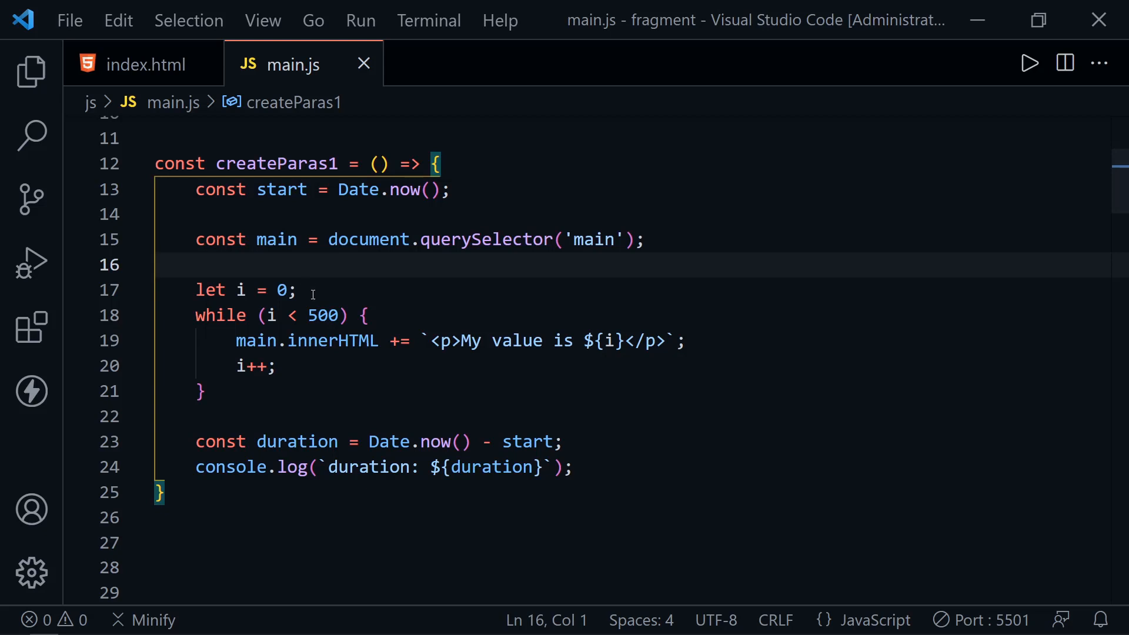
double_click(324, 316)
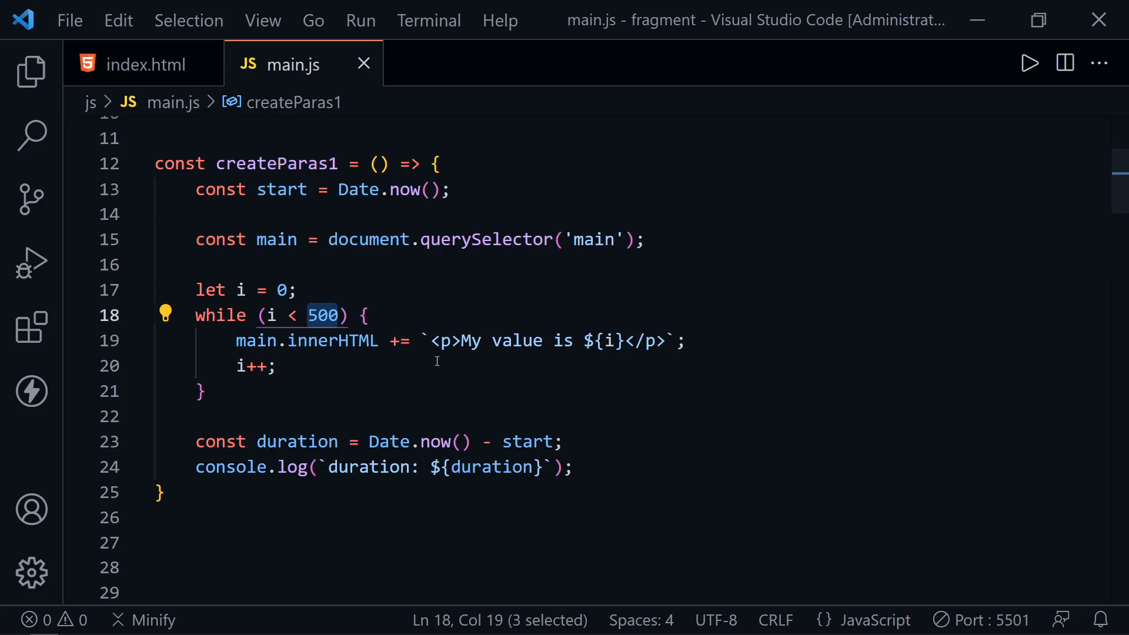
mouse_move(474, 364)
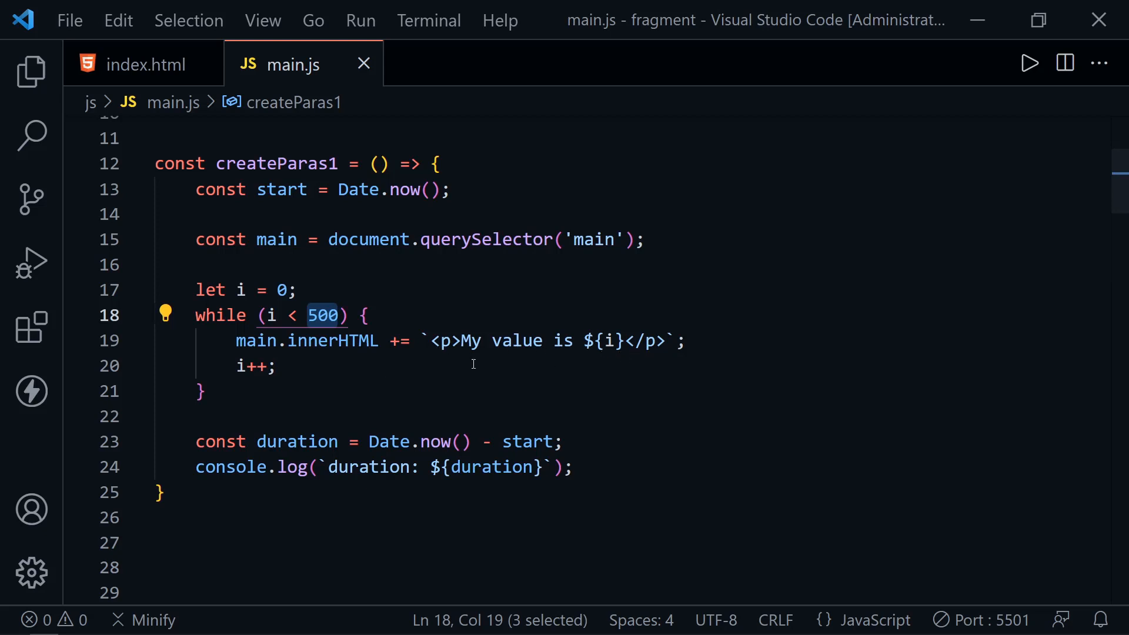
mouse_move(432, 393)
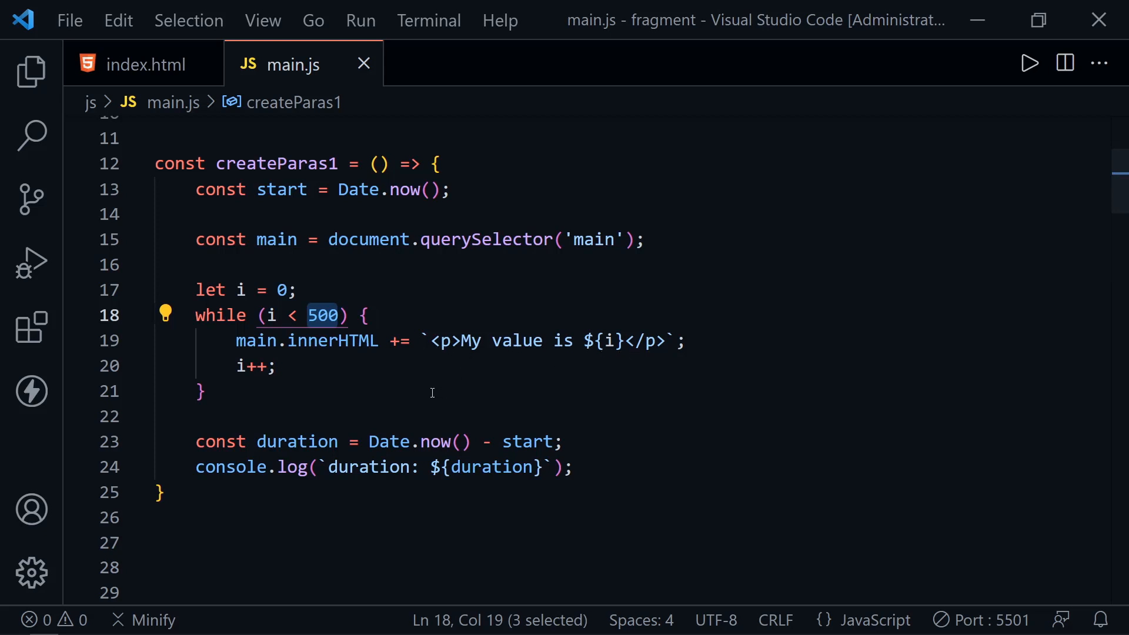
mouse_move(418, 391)
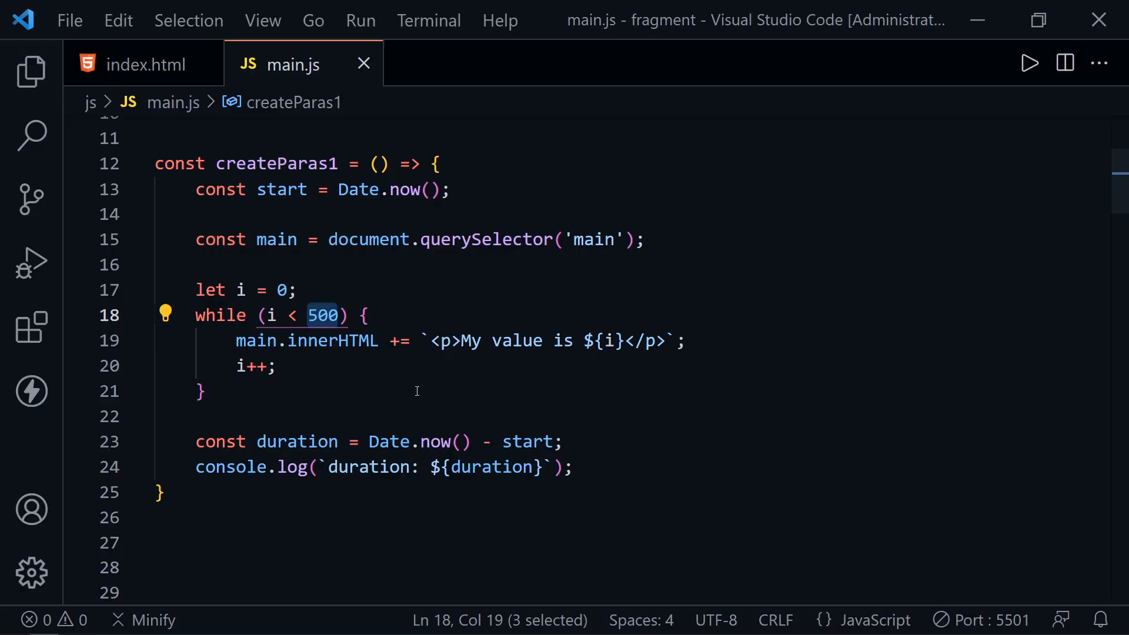
mouse_move(419, 383)
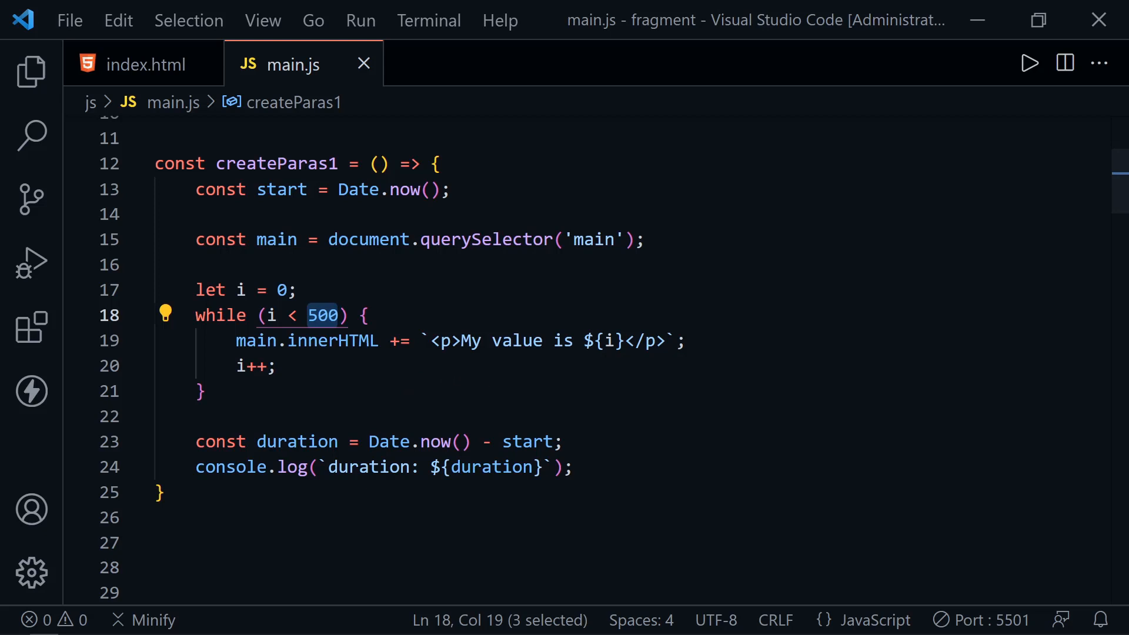
mouse_move(74, 623)
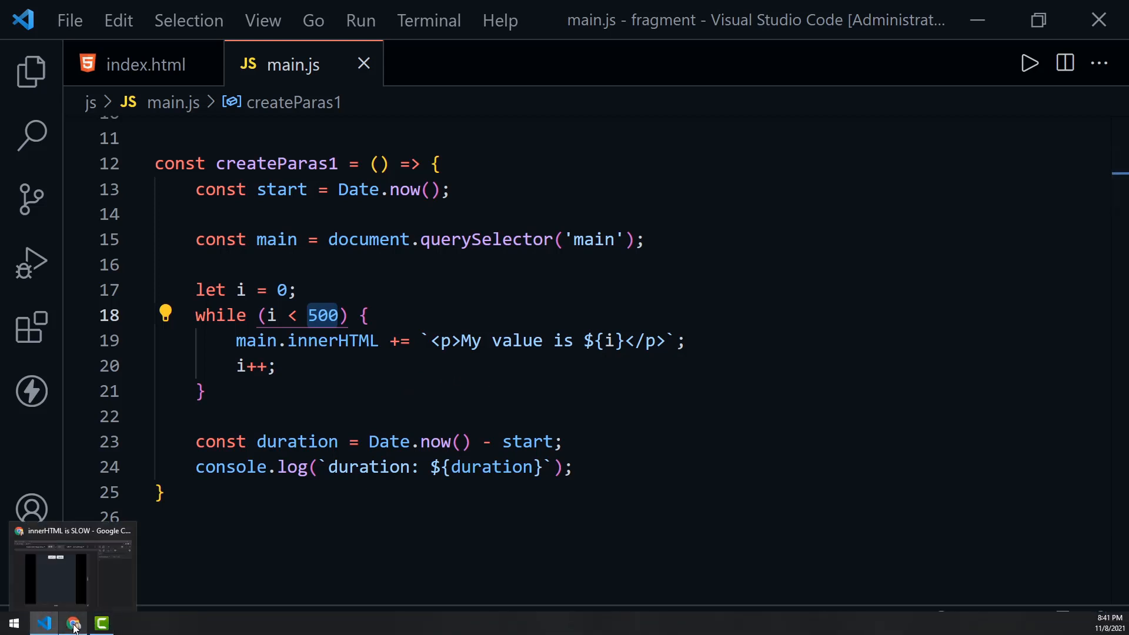
On the 'innerHTML is SLOW' page, run the innerHTML test to generate the 500 paragraphs
left_click(73, 622)
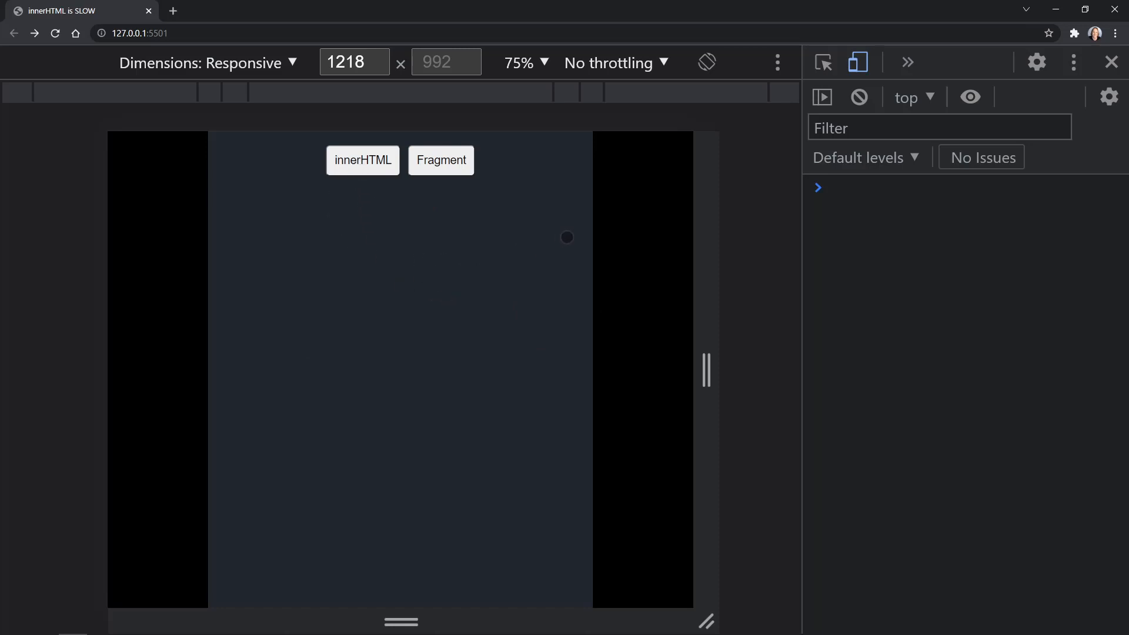
mouse_move(849, 223)
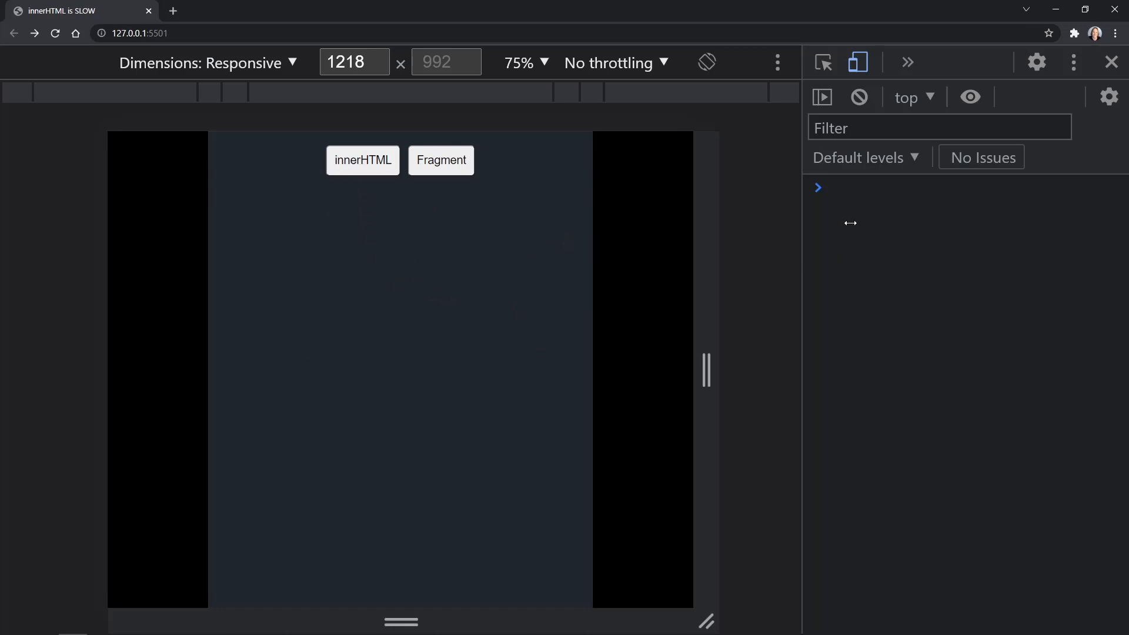
left_click(363, 160)
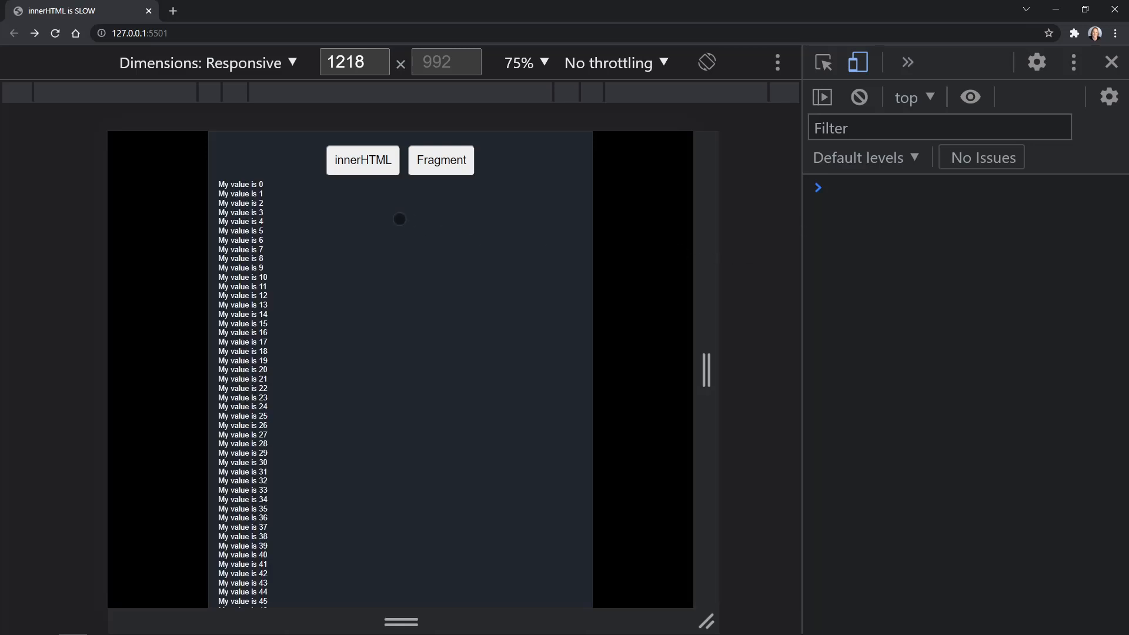
left_click(363, 160)
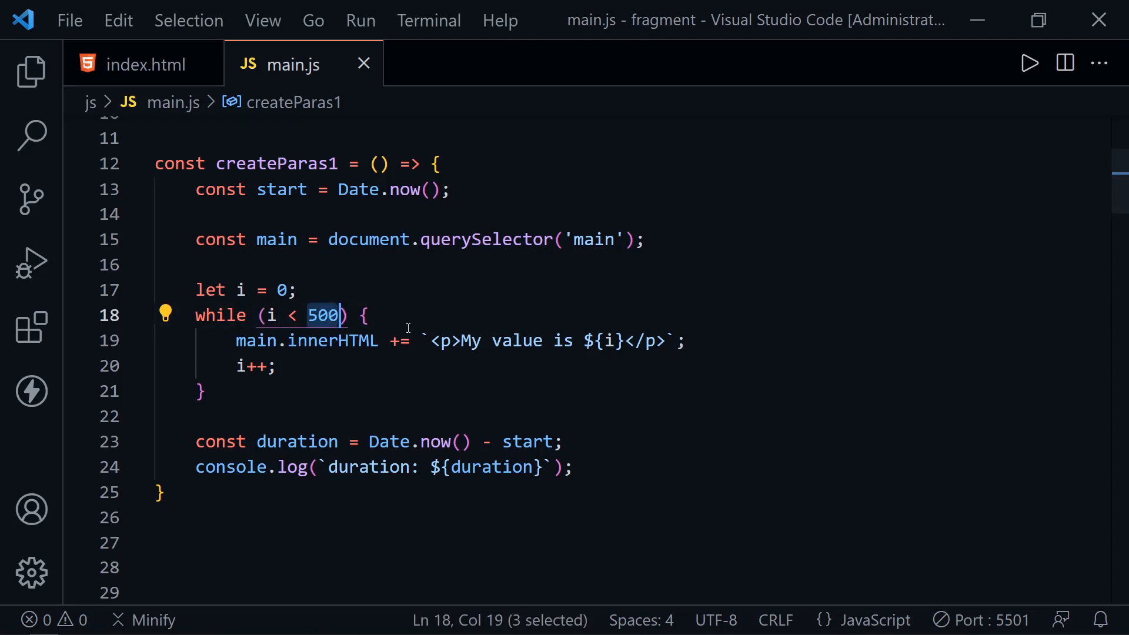
scroll("down", 3)
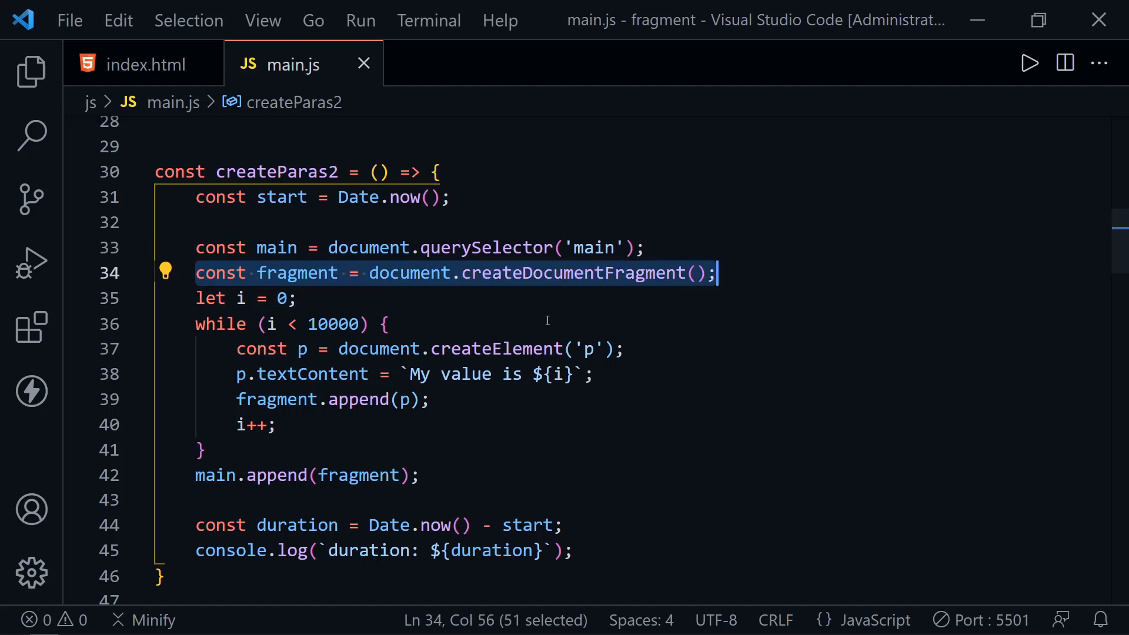
mouse_move(542, 315)
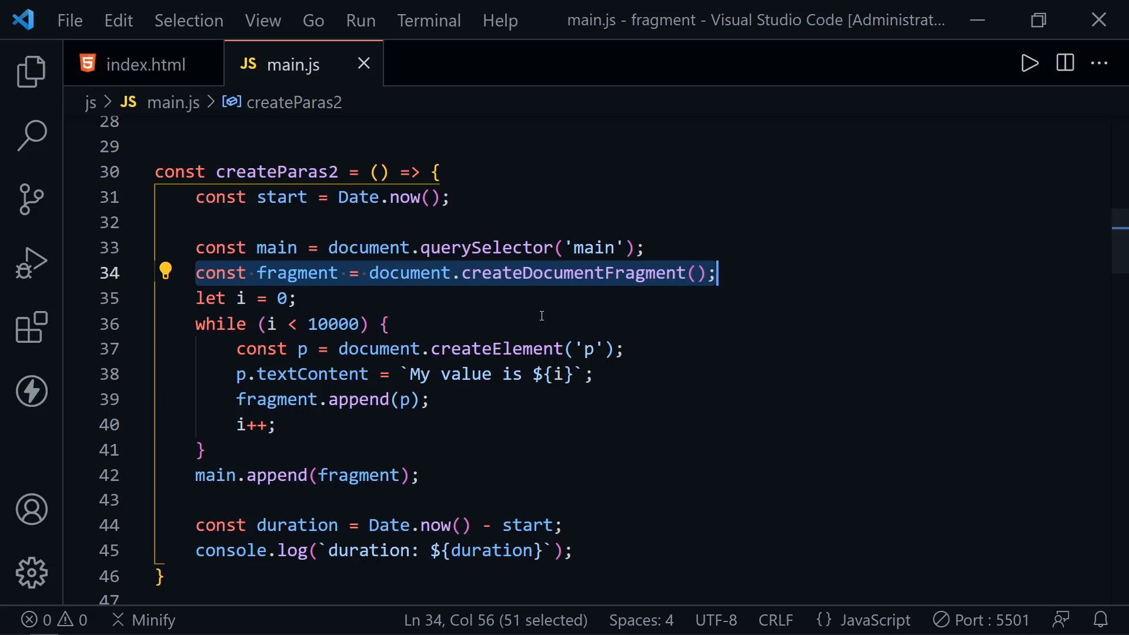
left_click(475, 298)
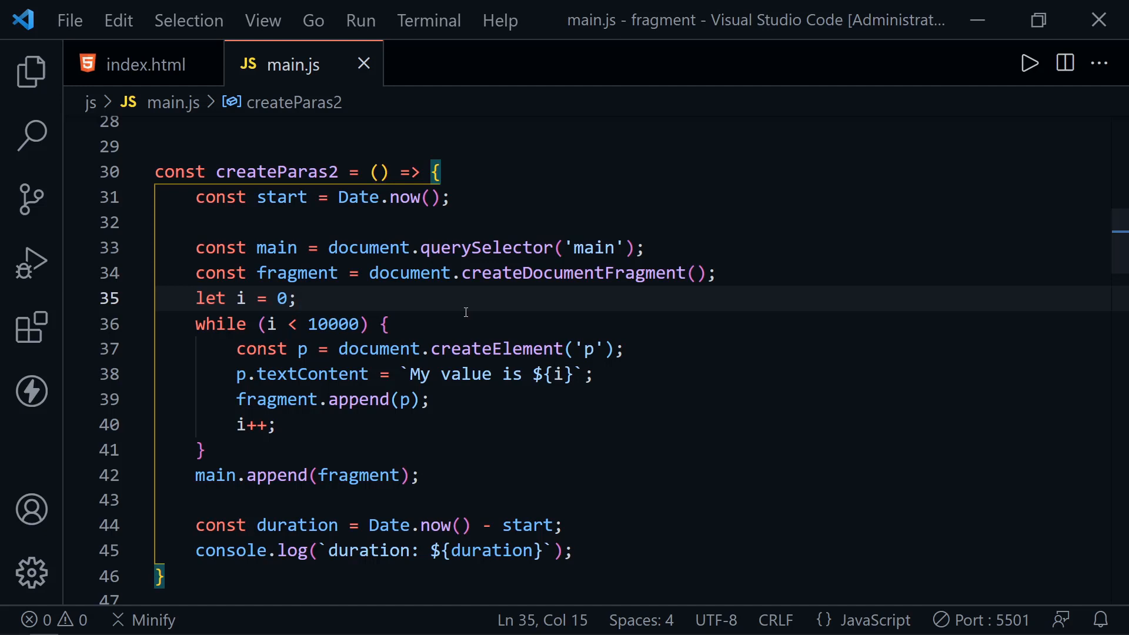
mouse_move(393, 286)
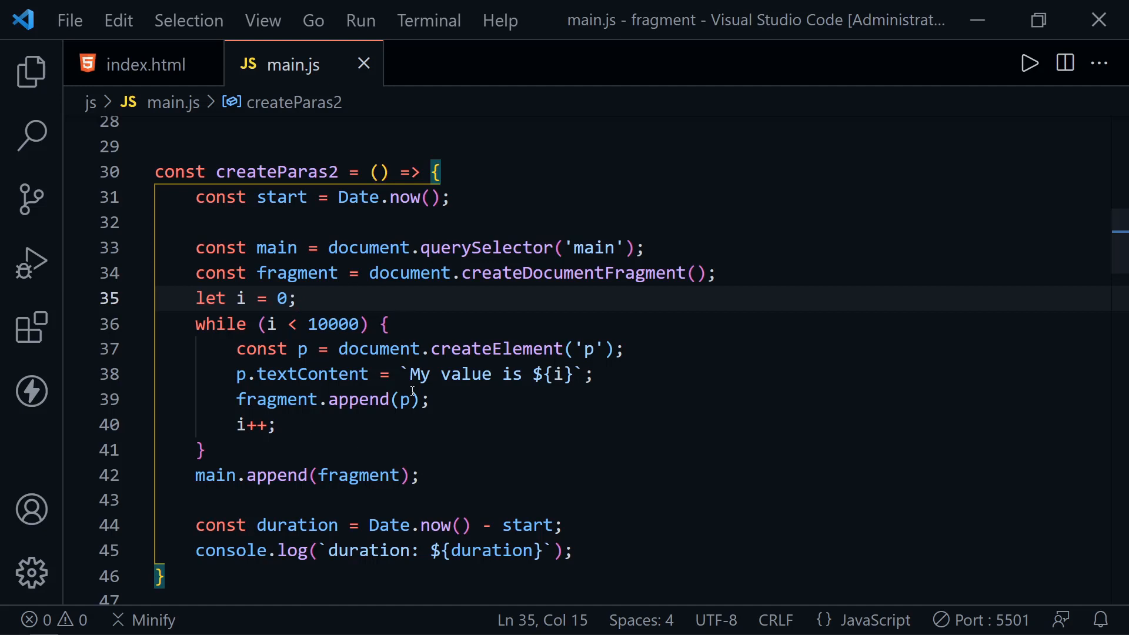
double_click(337, 323)
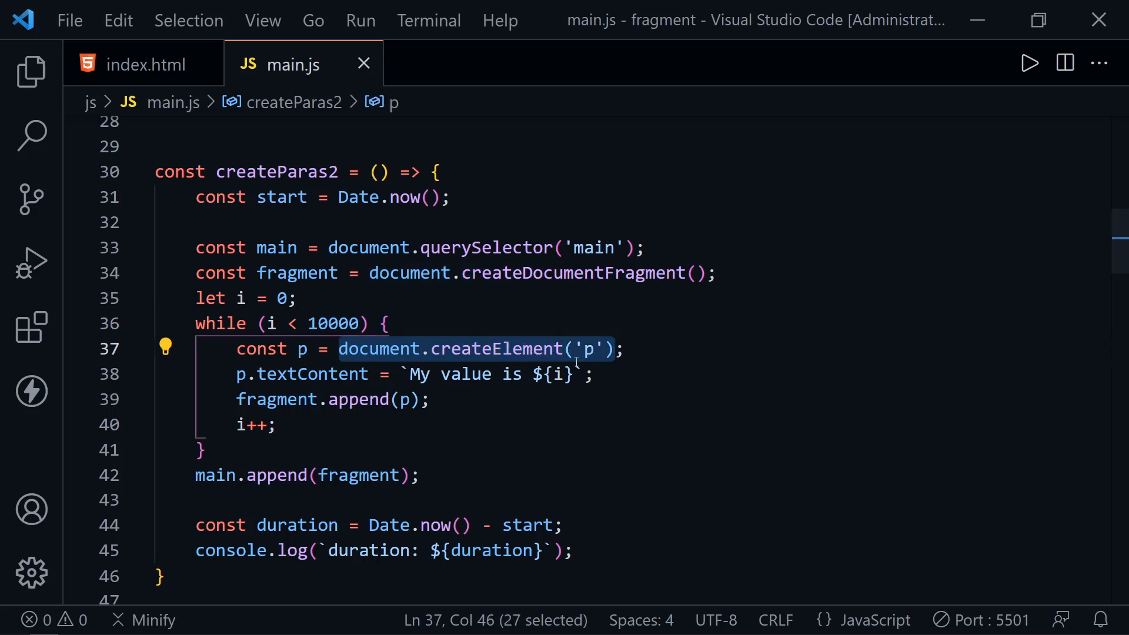
double_click(311, 374)
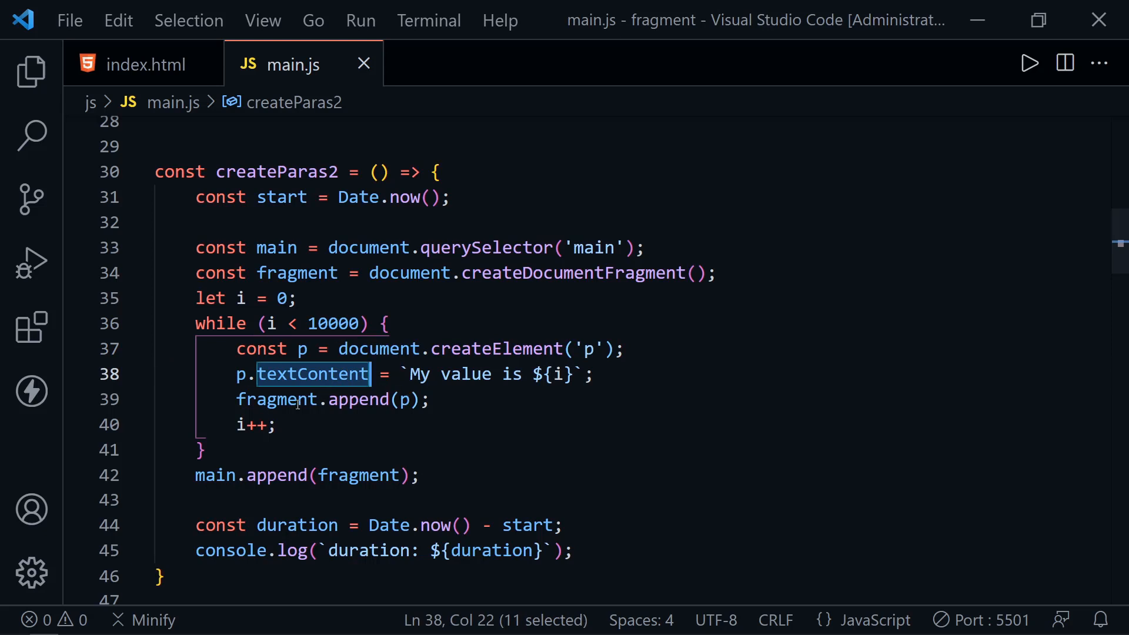
double_click(276, 399)
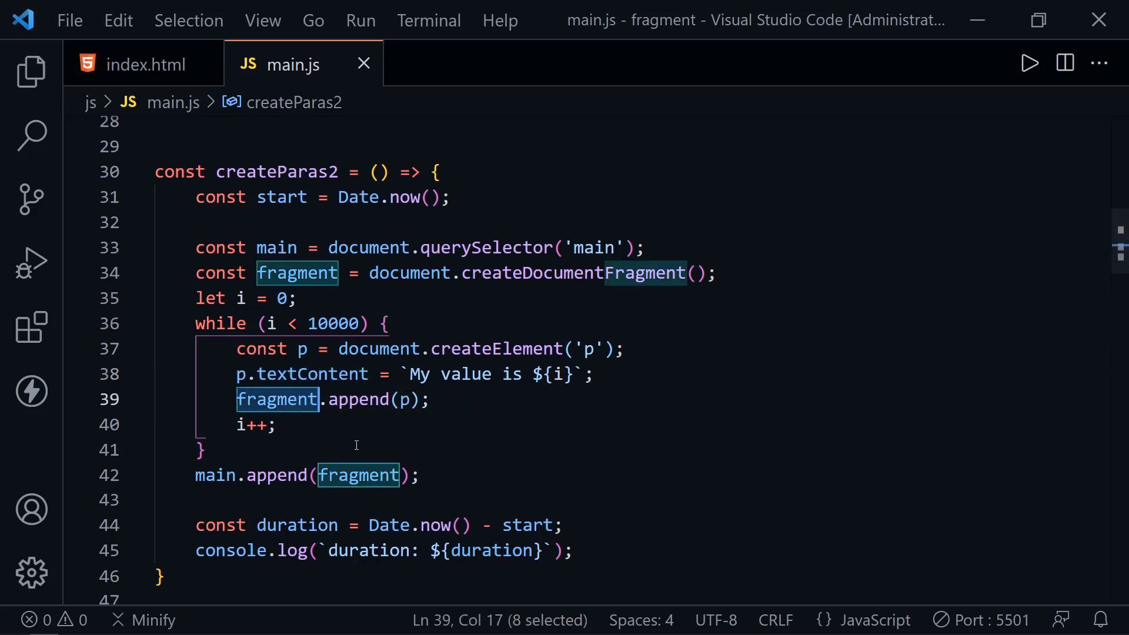
left_click(200, 450)
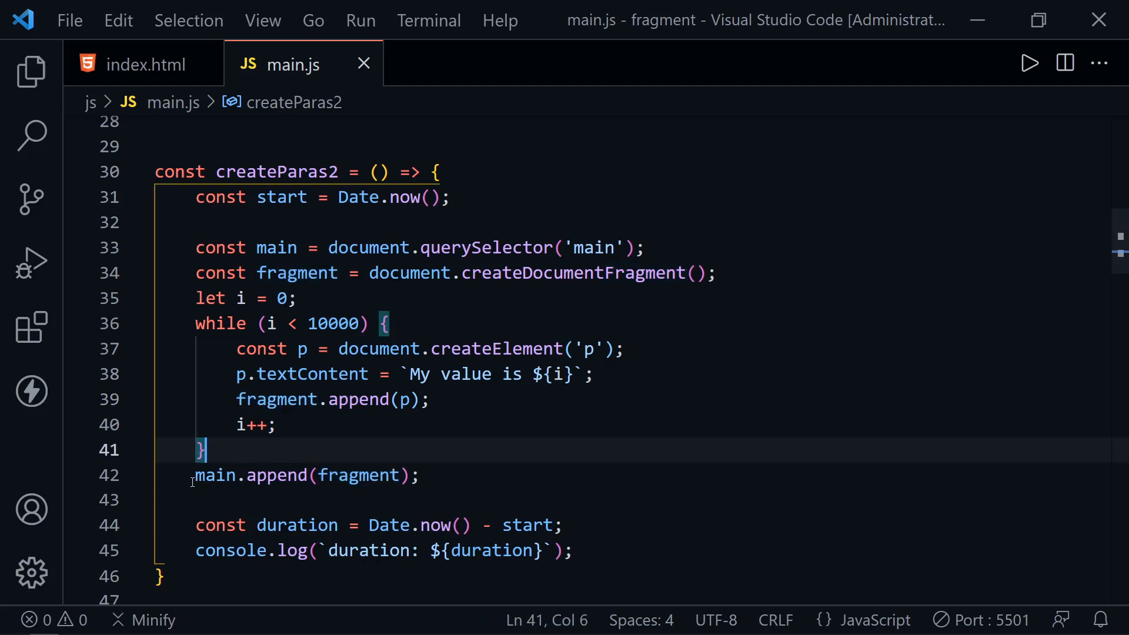
left_click_drag(196, 474, 307, 475)
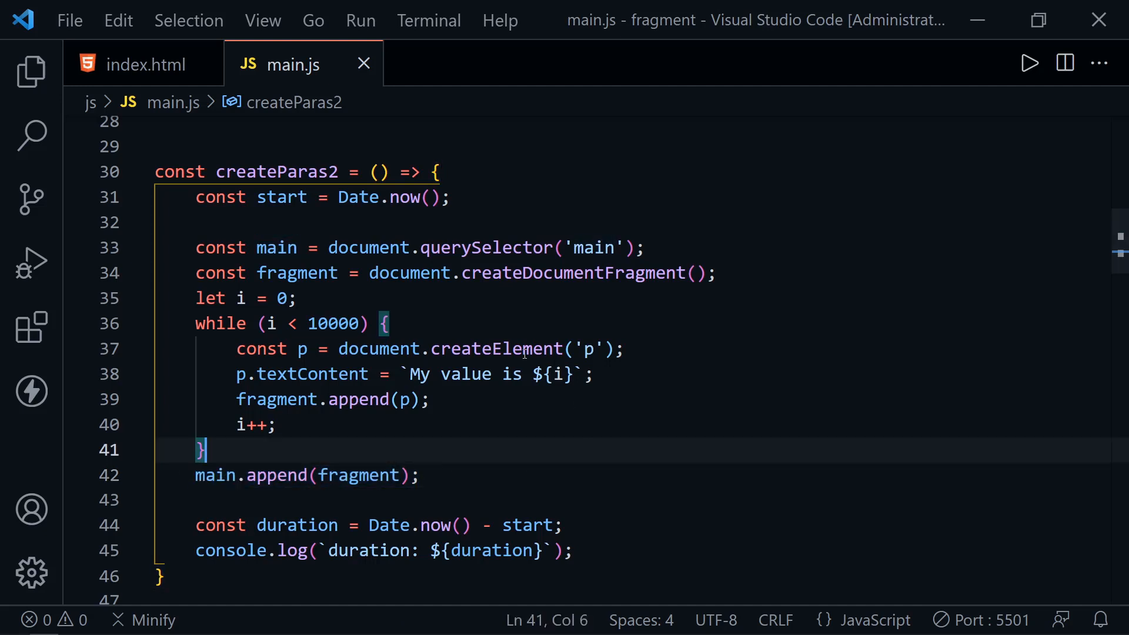
mouse_move(489, 371)
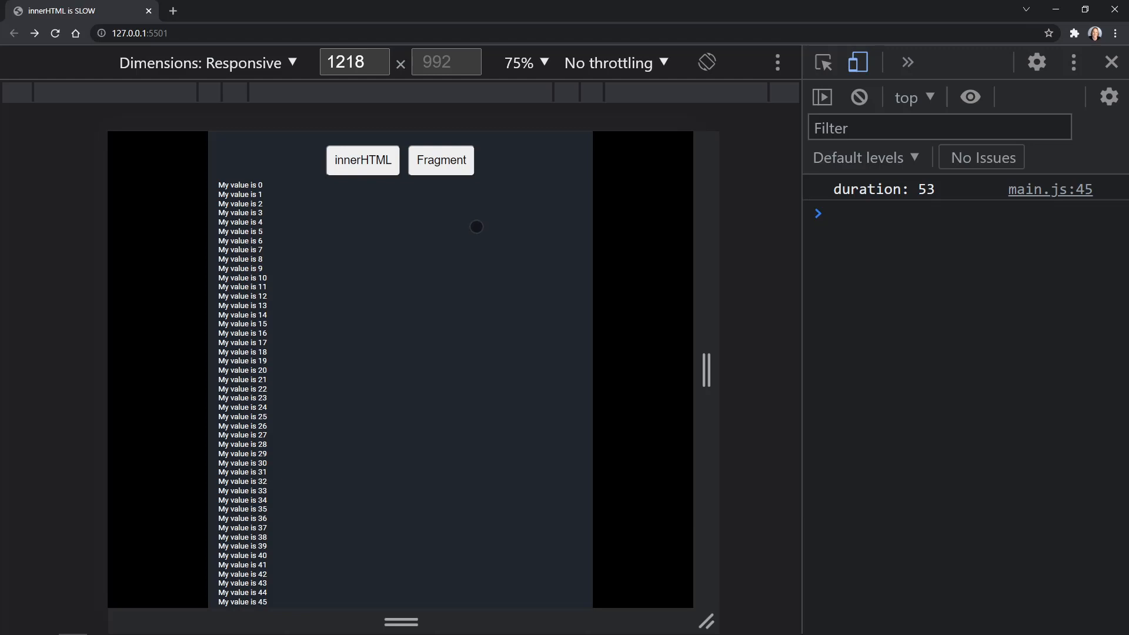
mouse_move(505, 231)
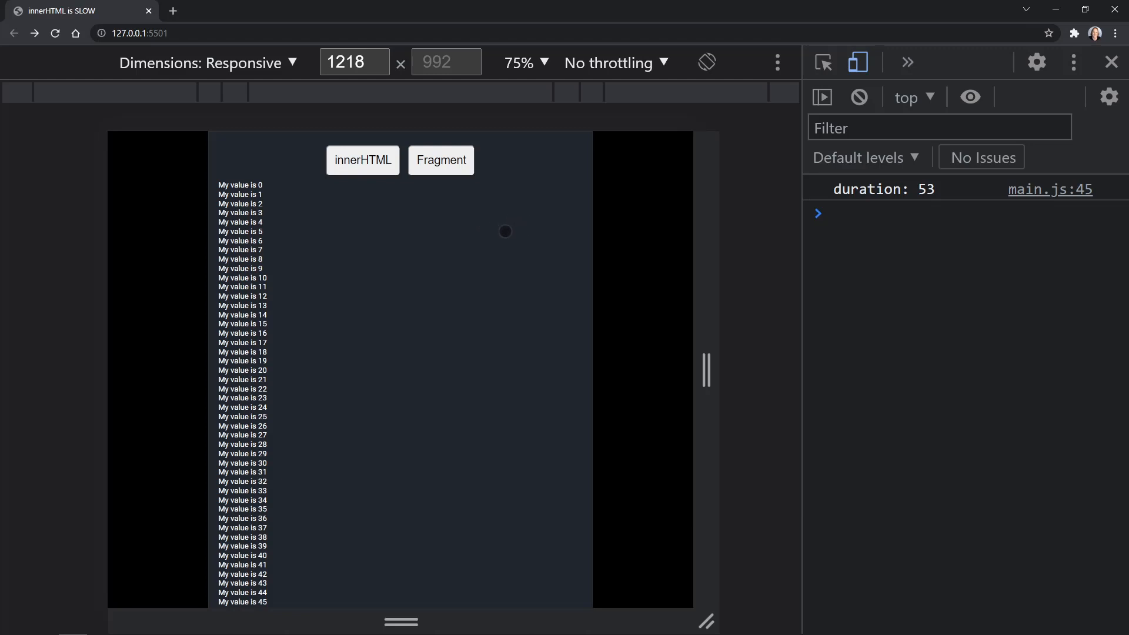
mouse_move(415, 247)
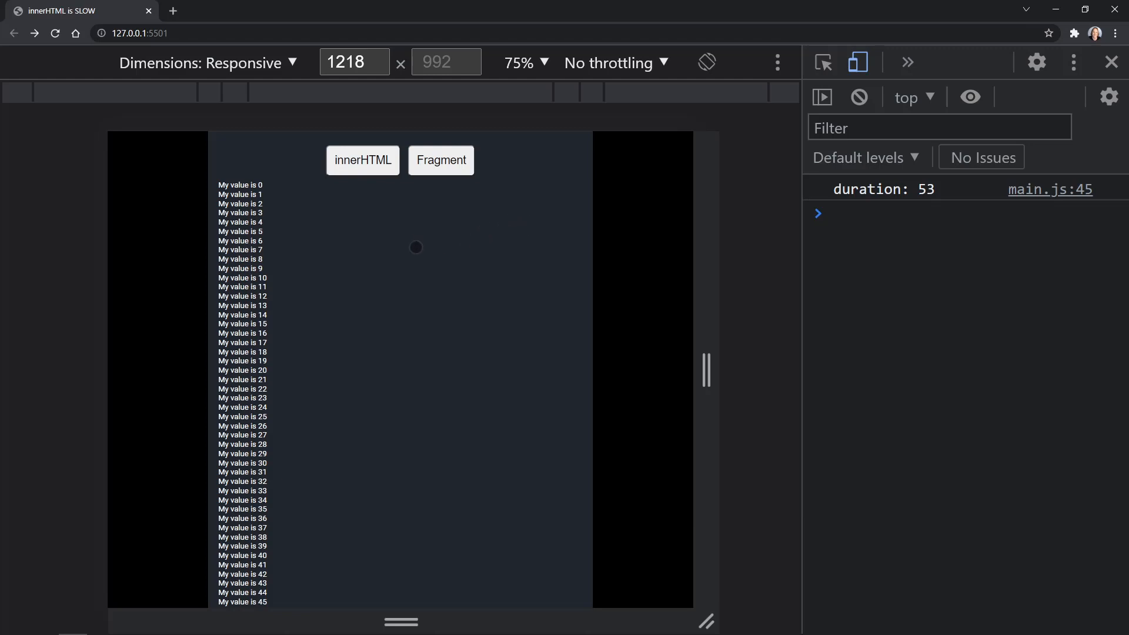
mouse_move(306, 300)
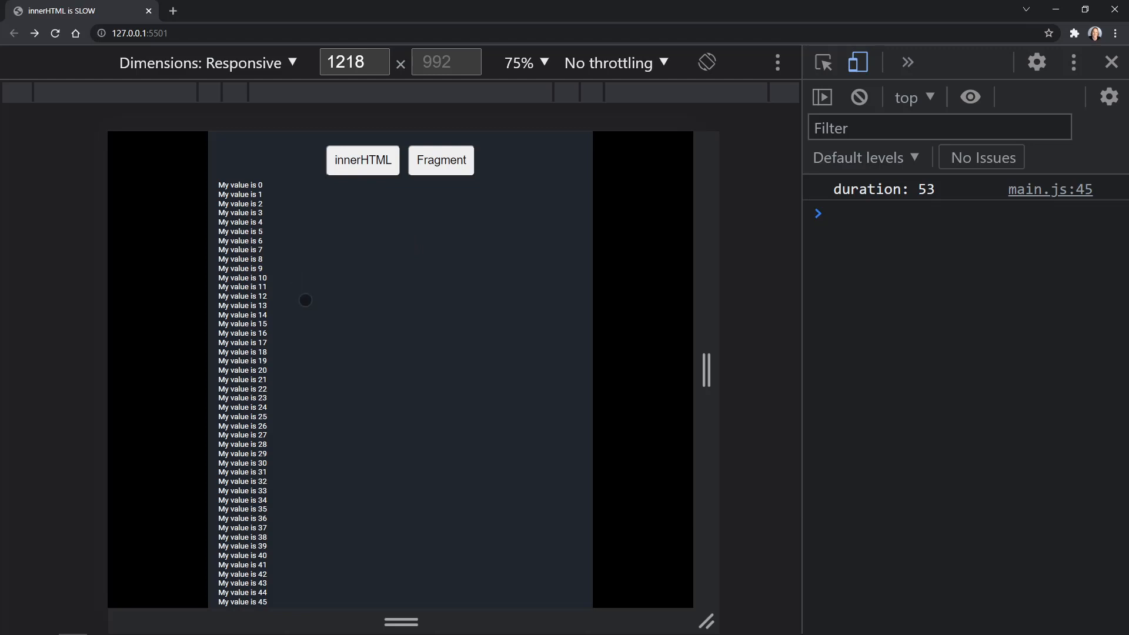
mouse_move(313, 415)
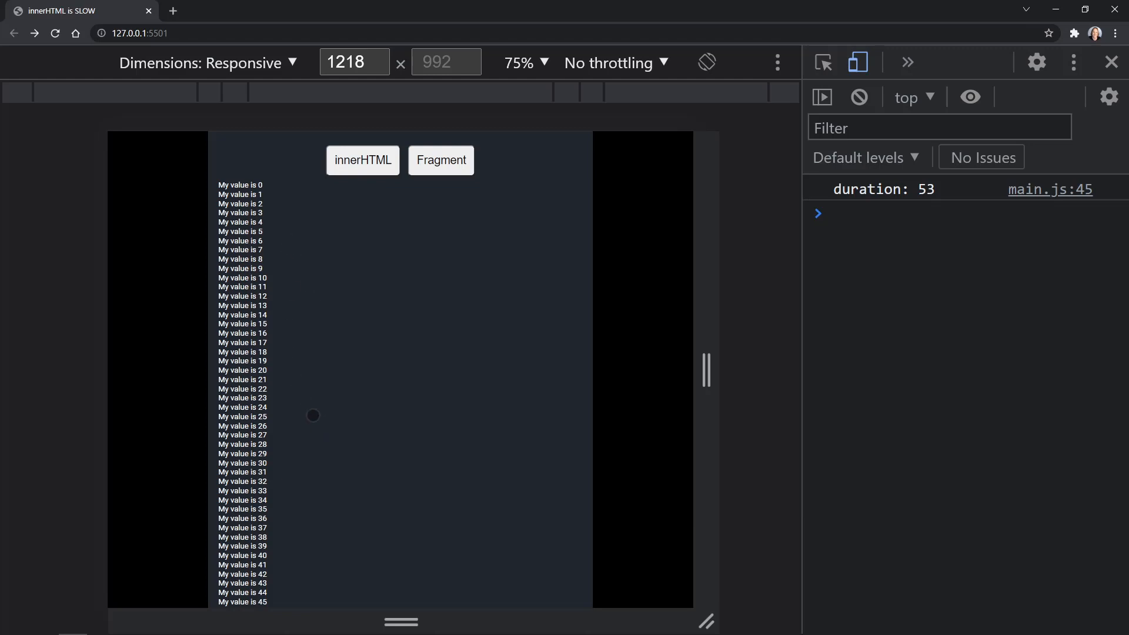
mouse_move(294, 276)
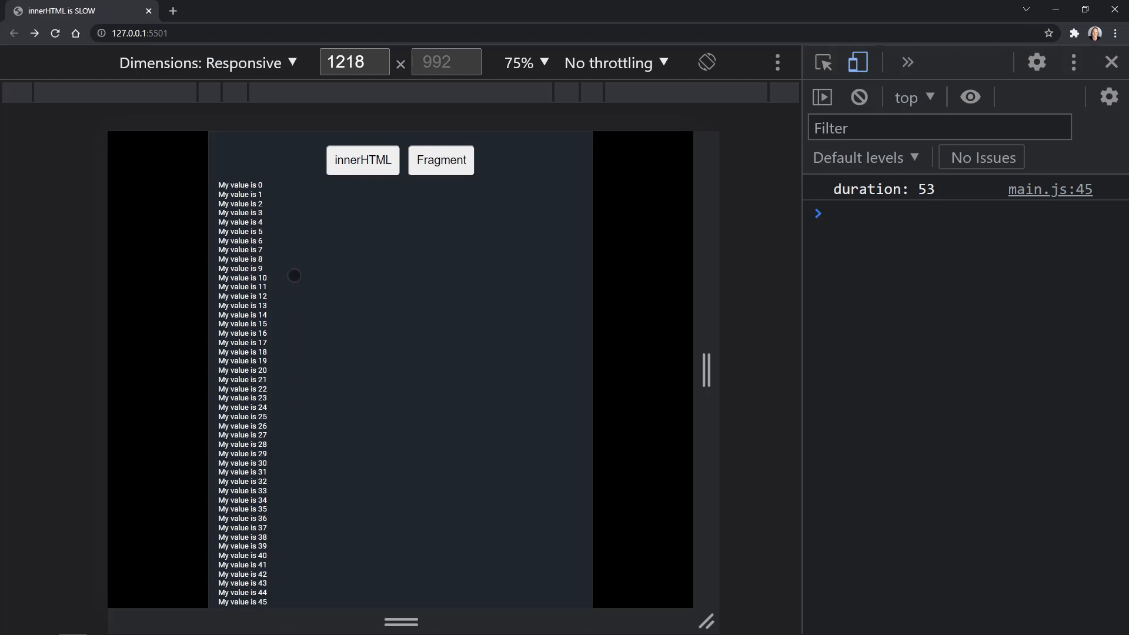
mouse_move(303, 444)
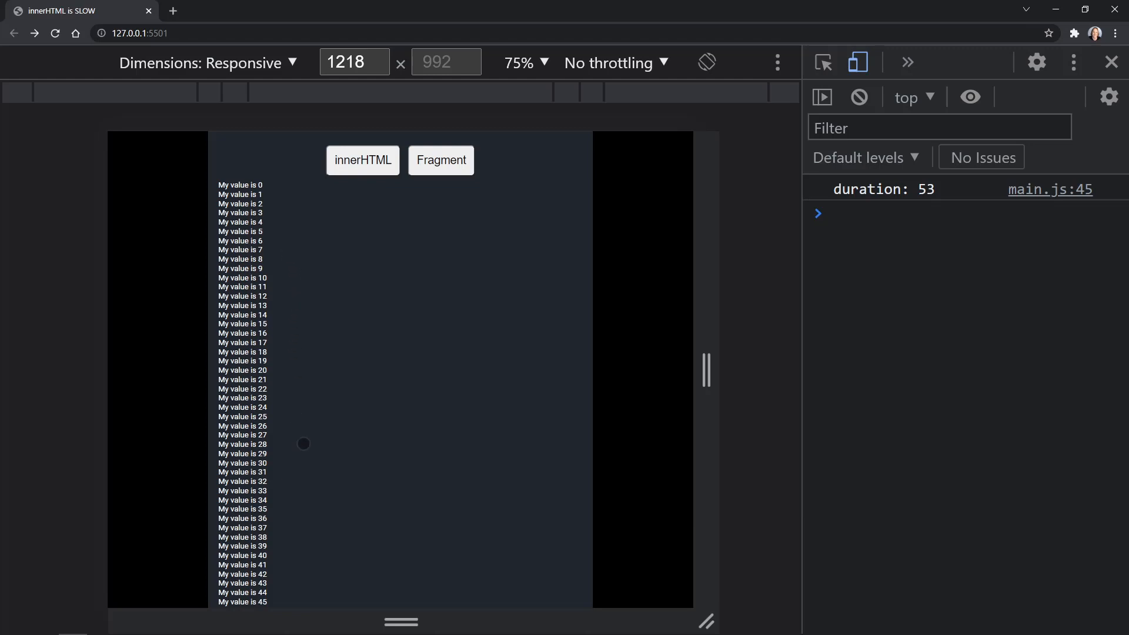
mouse_move(306, 287)
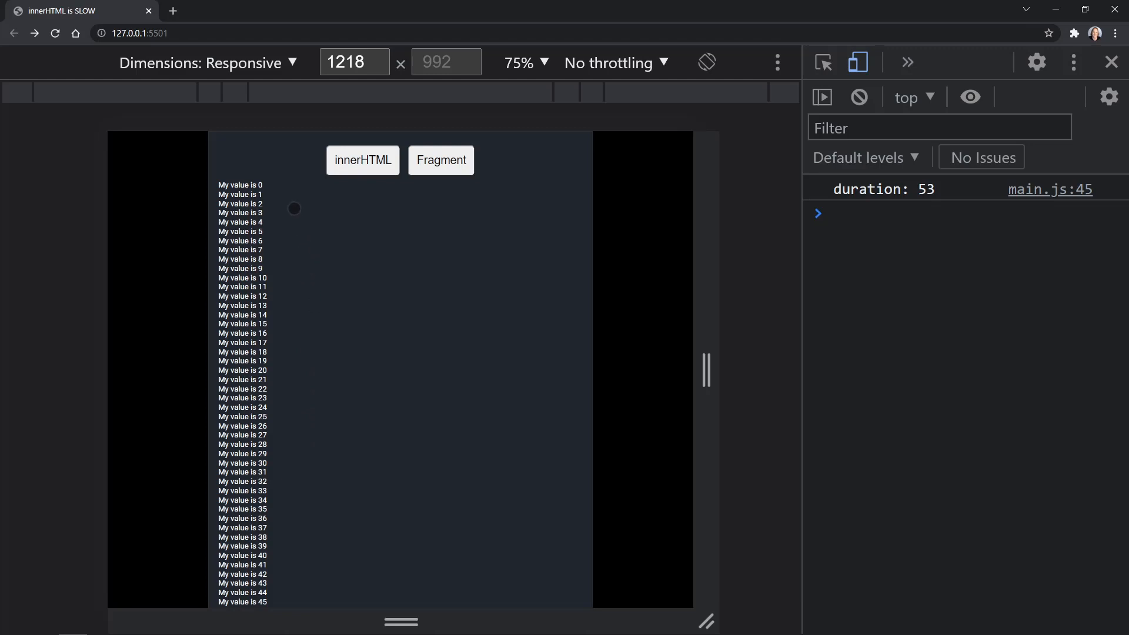
mouse_move(305, 416)
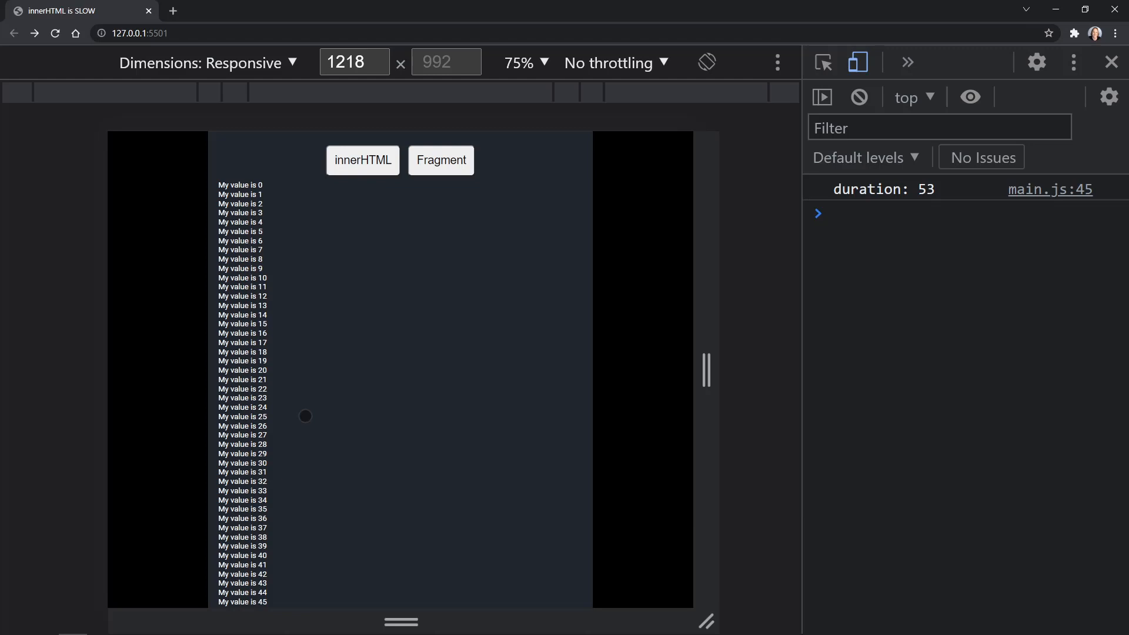
mouse_move(284, 333)
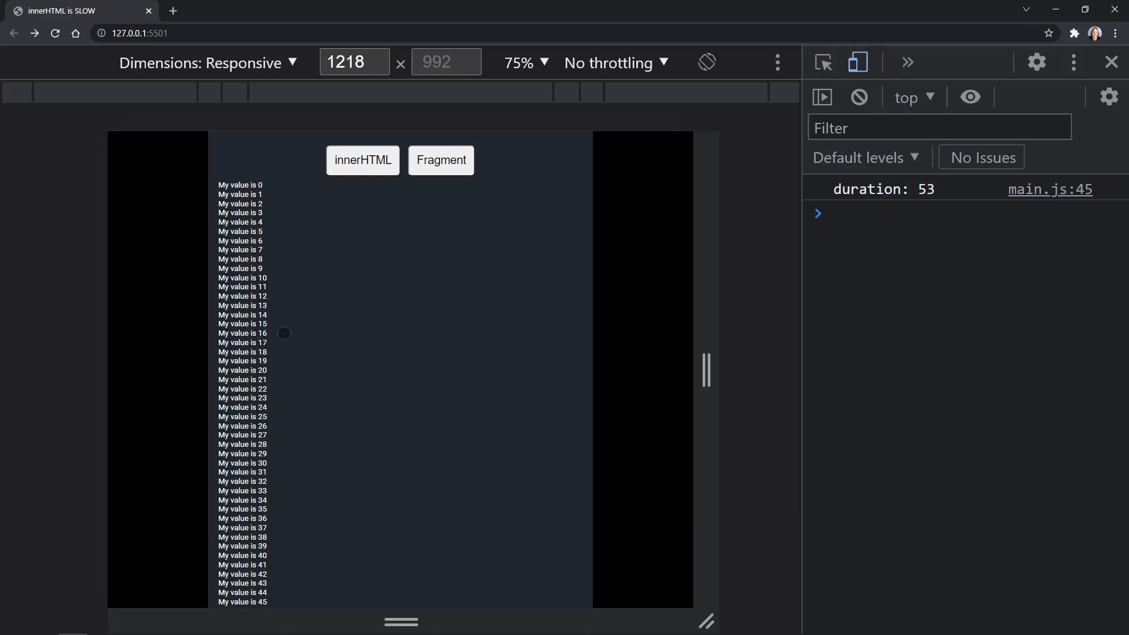
mouse_move(350, 294)
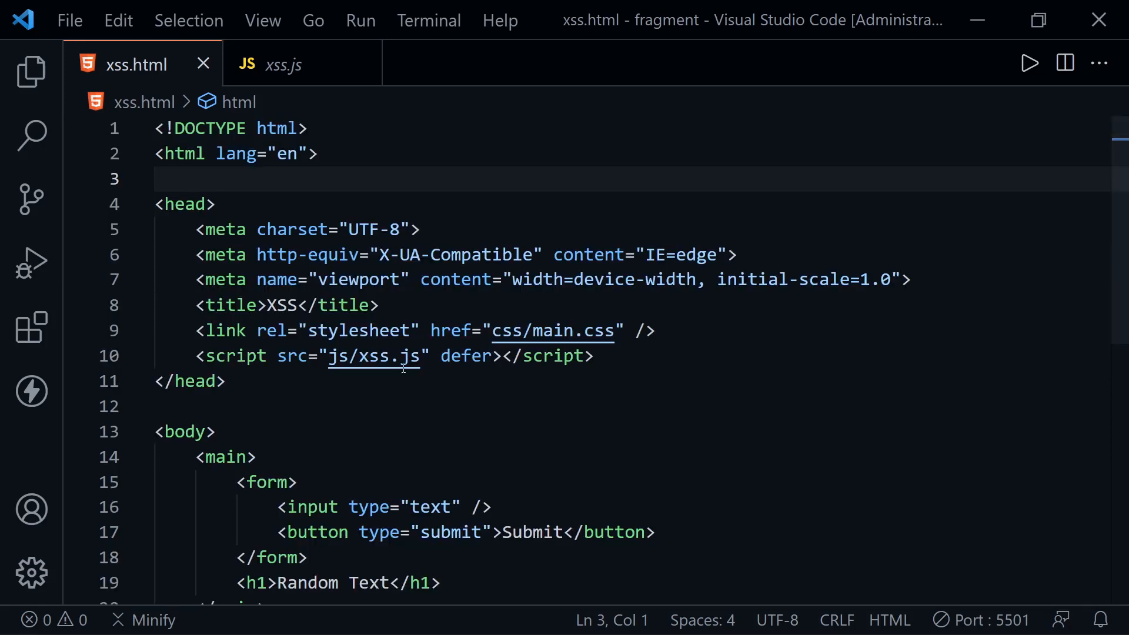
mouse_move(483, 431)
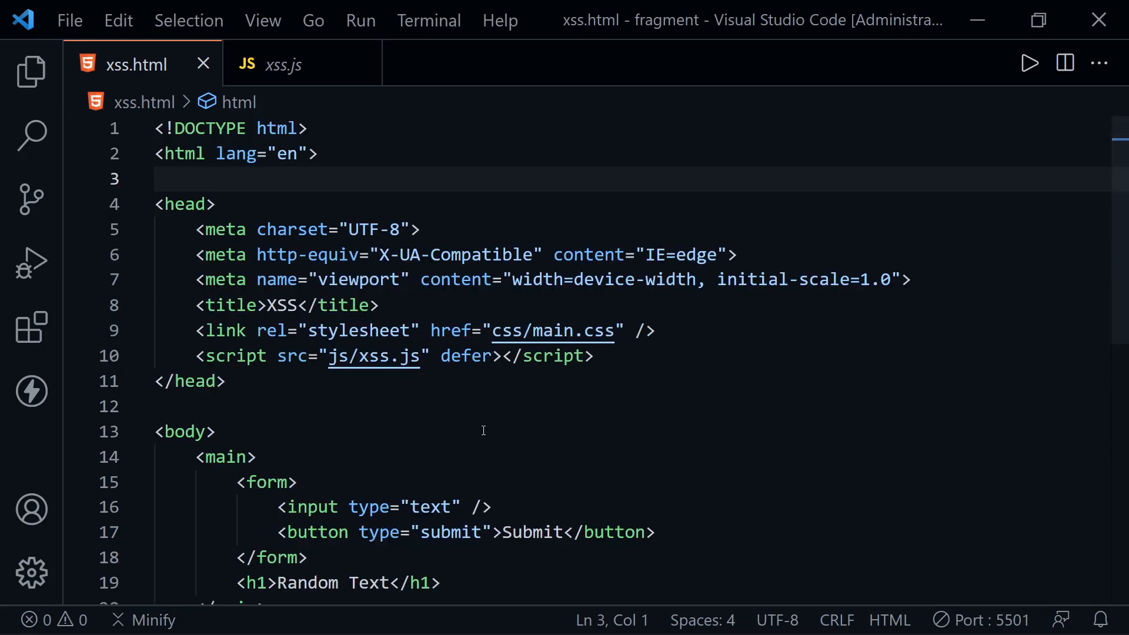
Scroll through xss.html to show the text input, Submit button and Random Text heading
scroll("down", 3)
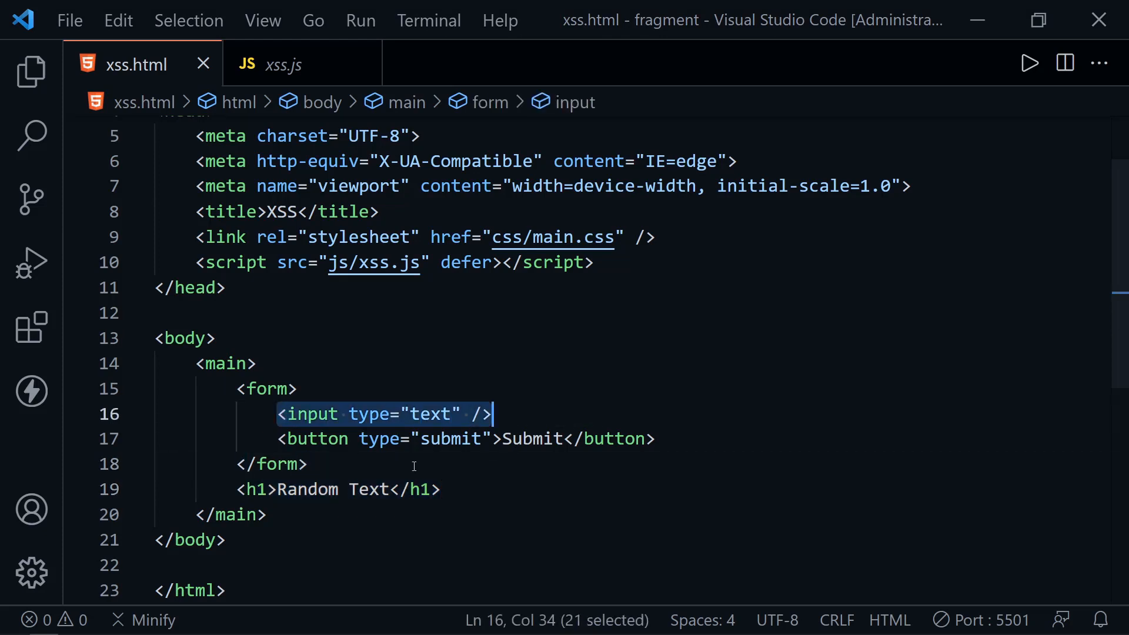
In xss.js, highlight DOMContentLoaded, initApp, processUserInput, rawData and the innerHTML assignment
left_click(282, 65)
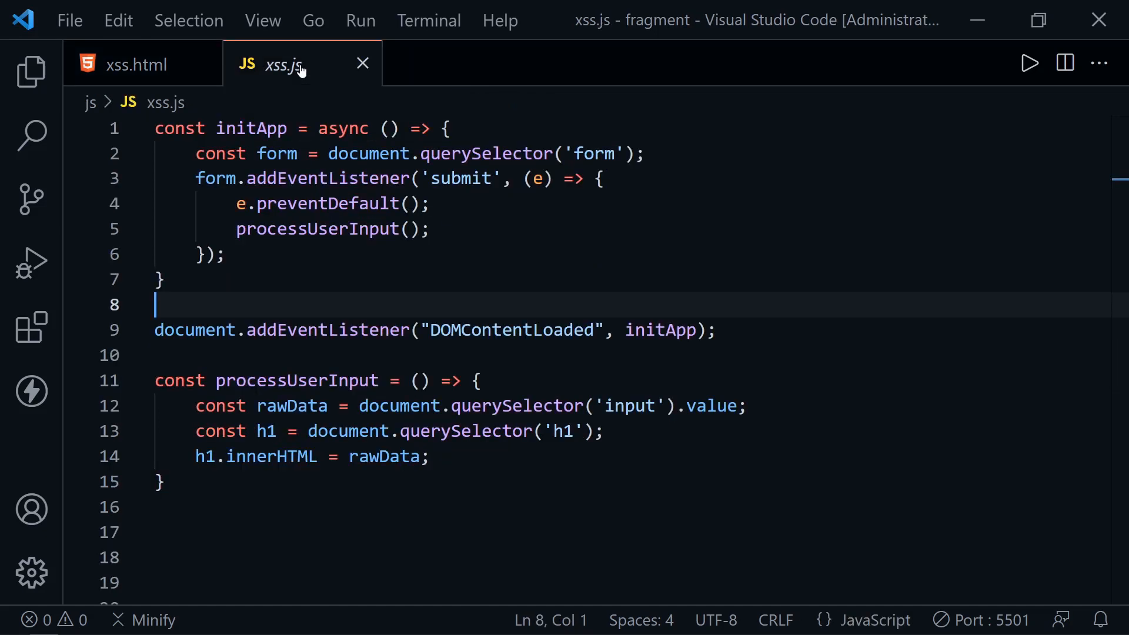
mouse_move(466, 291)
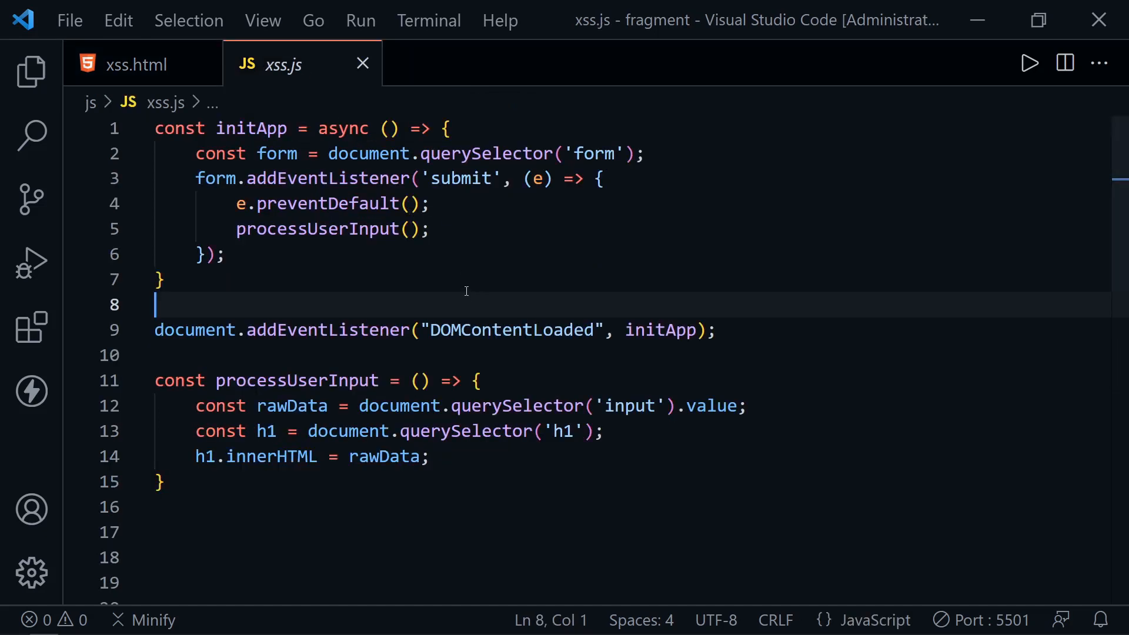
mouse_move(309, 347)
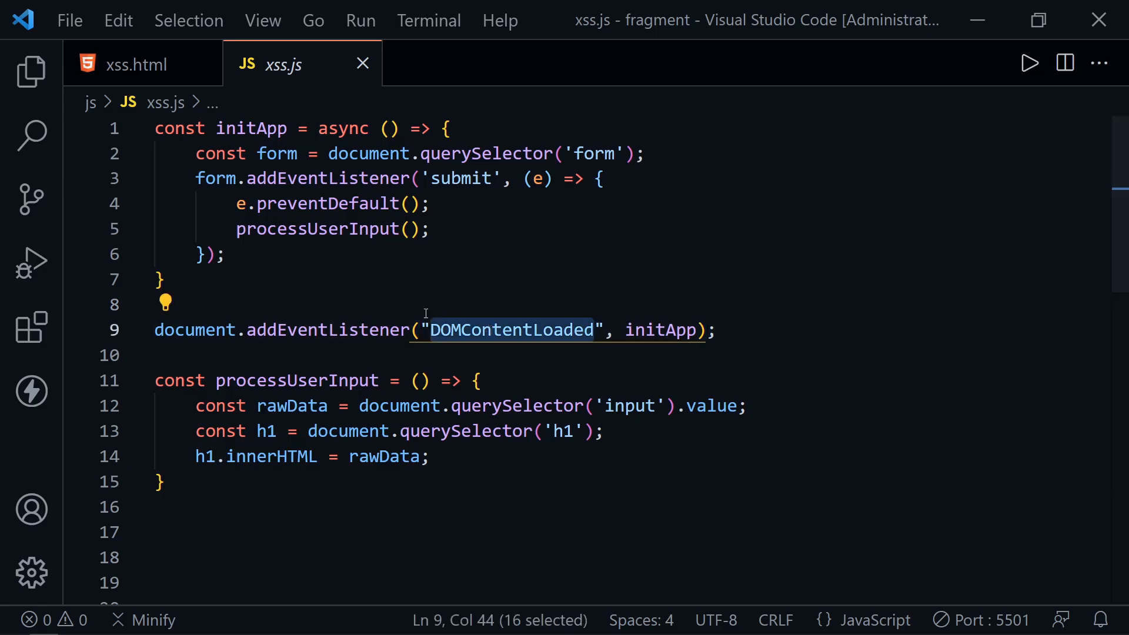
double_click(251, 128)
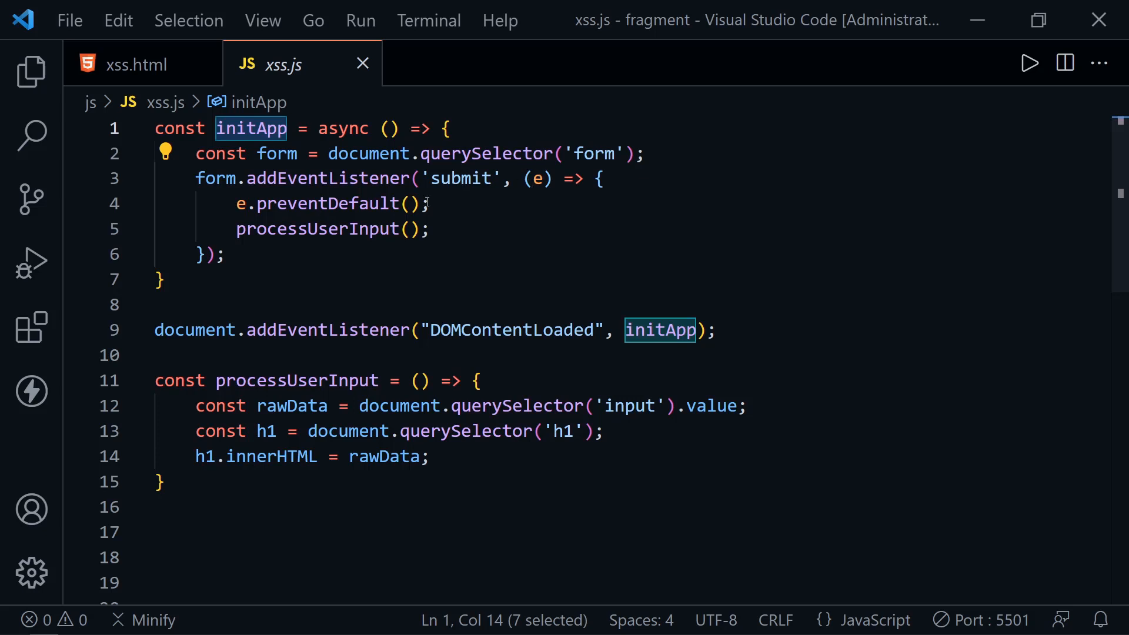
double_click(461, 178)
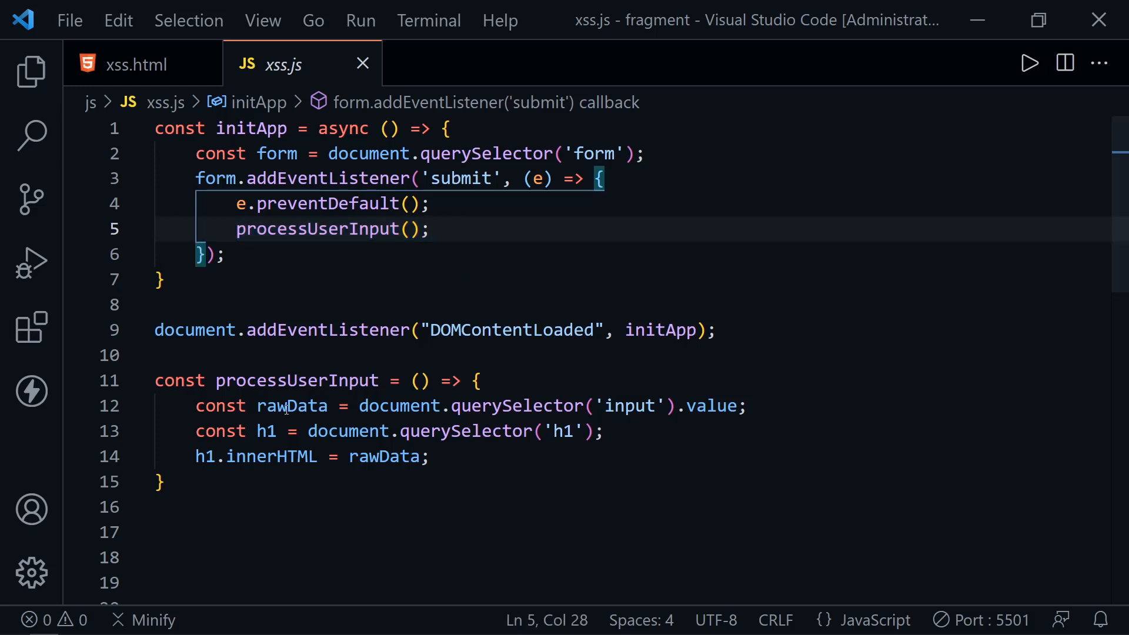
double_click(291, 406)
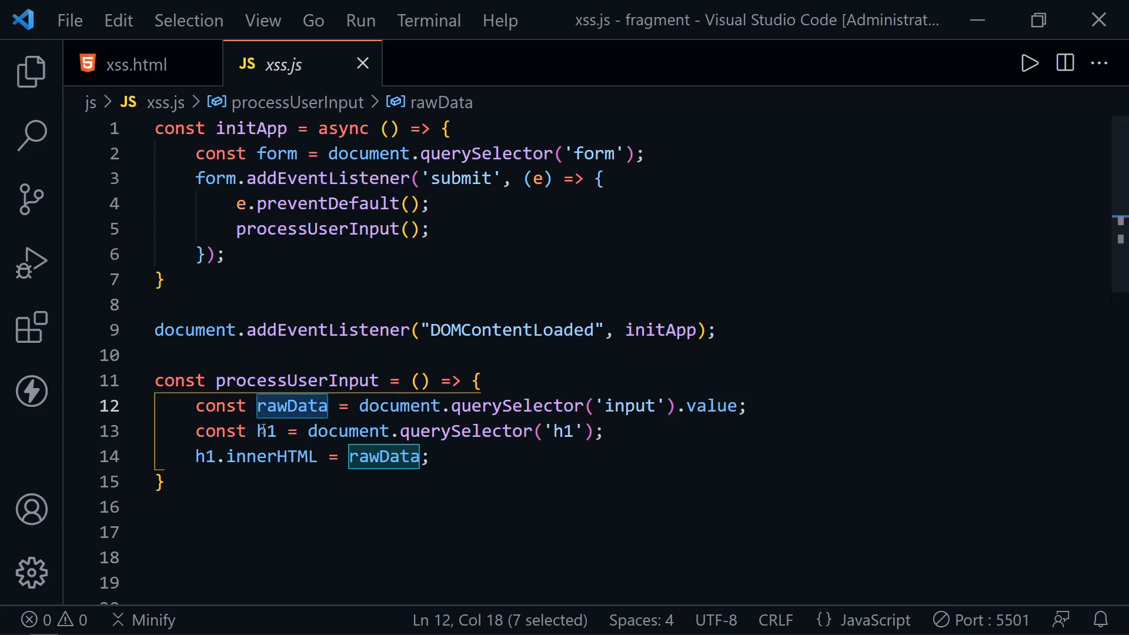
double_click(270, 456)
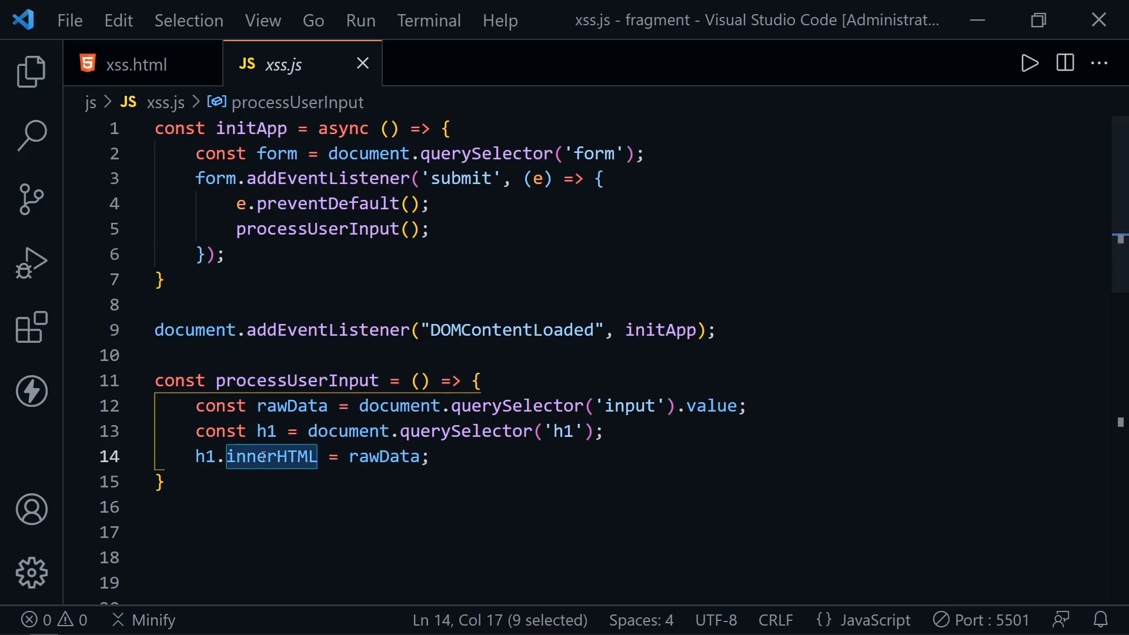
double_click(383, 456)
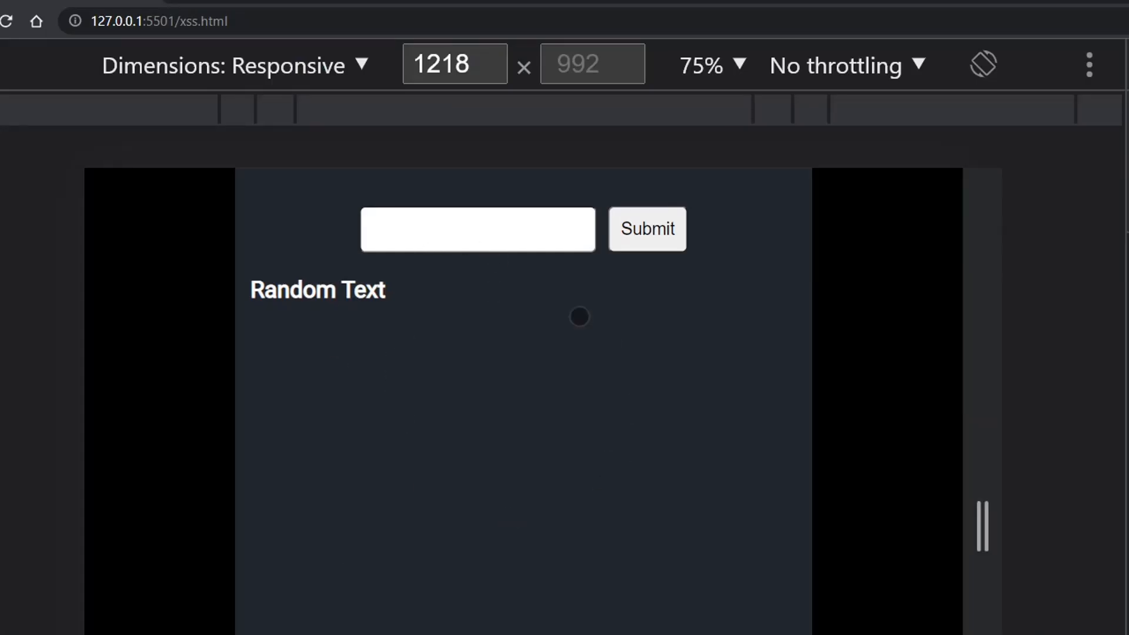
Enter 'Dave' in the page's text box, submit it, and refocus the box
left_click(477, 229)
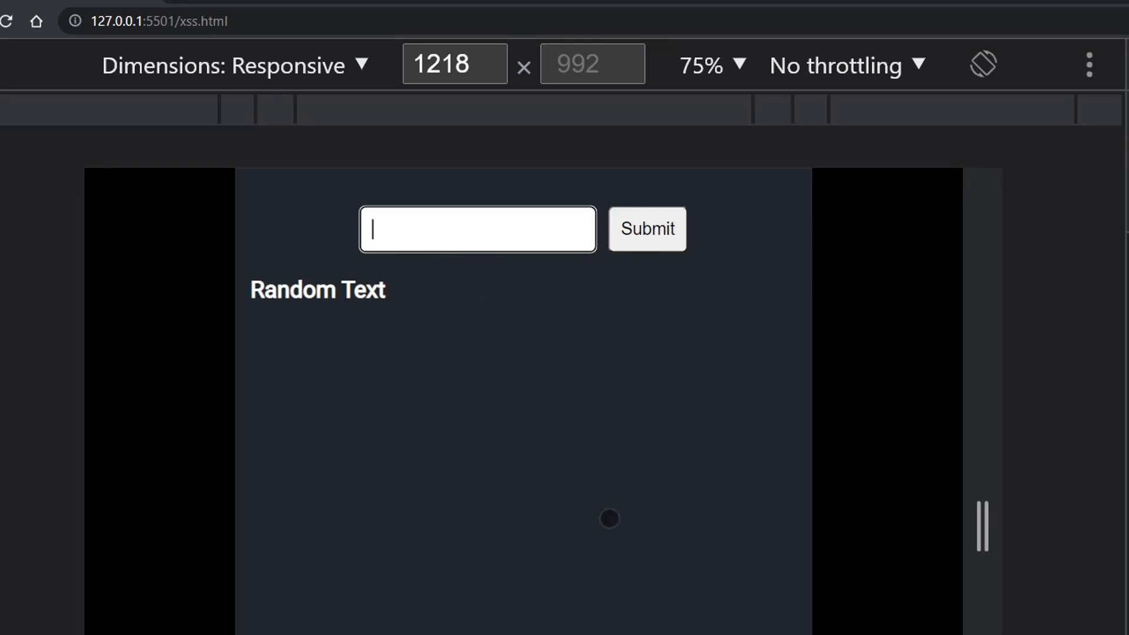
type("Dave")
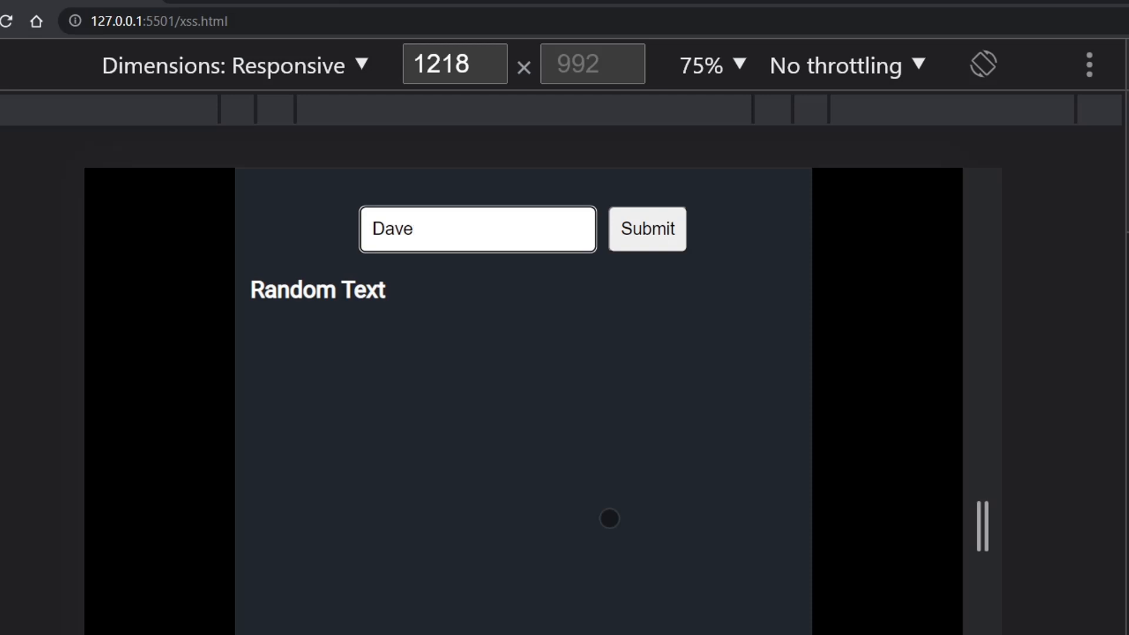
left_click(647, 229)
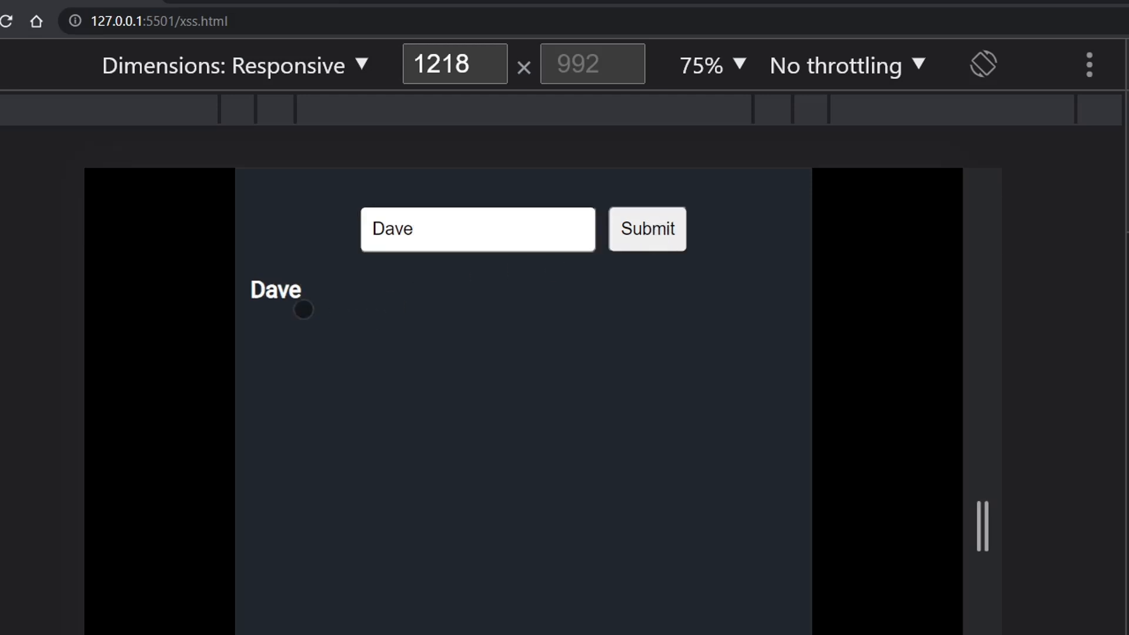
left_click(479, 229)
type("<img src='x' onerror='alert(\"")
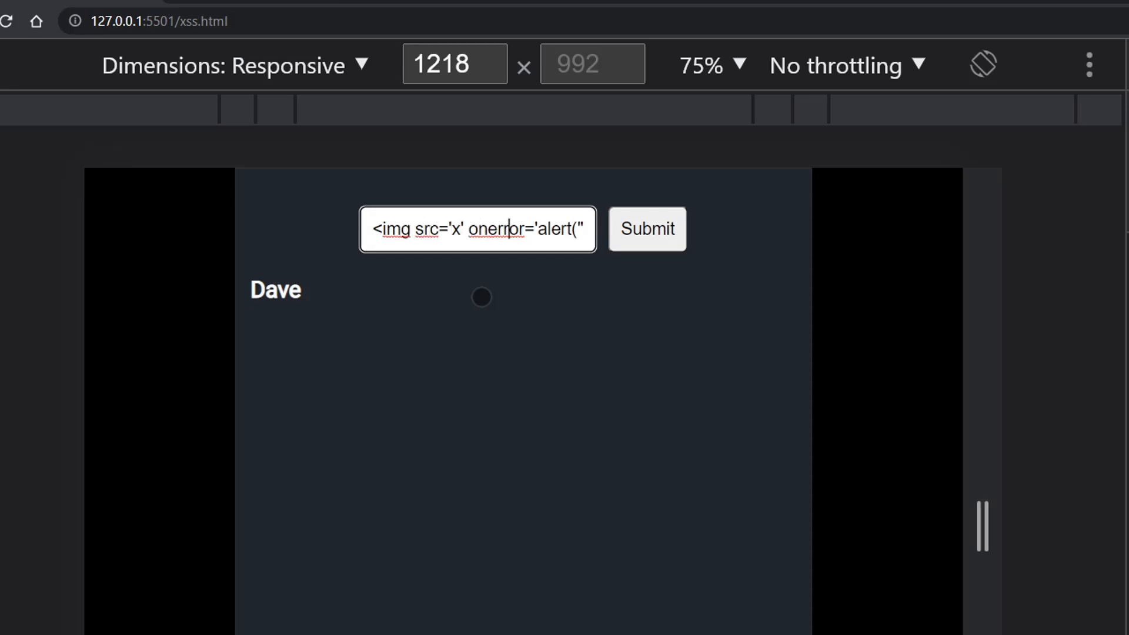
Submit the <img src='x' onerror='alert("XSS Attack!")'> payload to trigger the alert
type("XSS Attack!\")>")
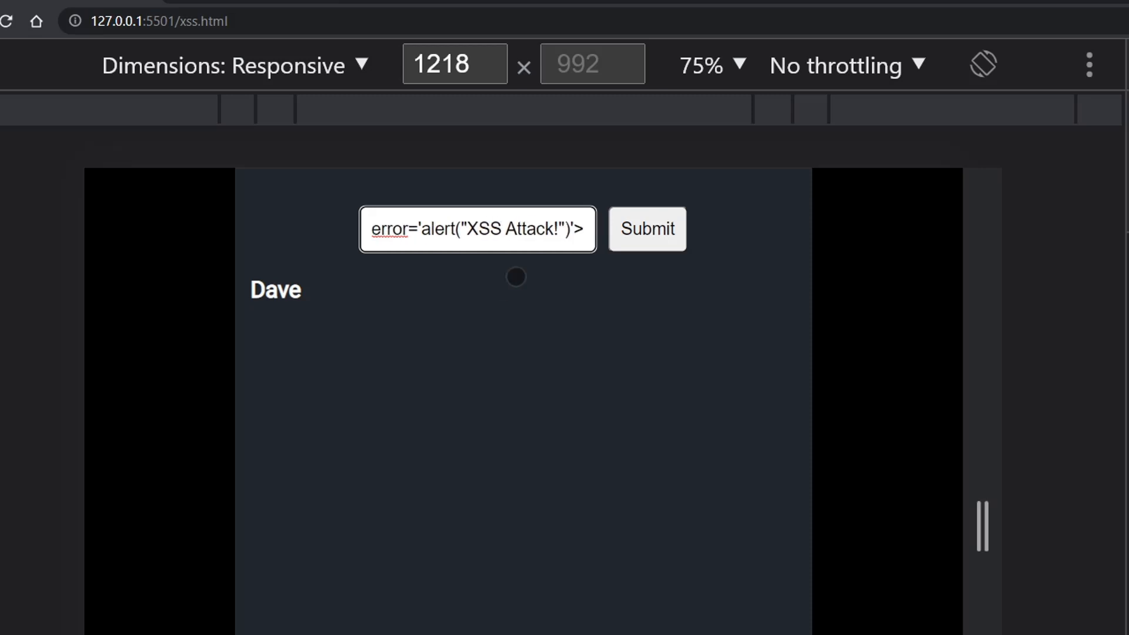
mouse_move(425, 269)
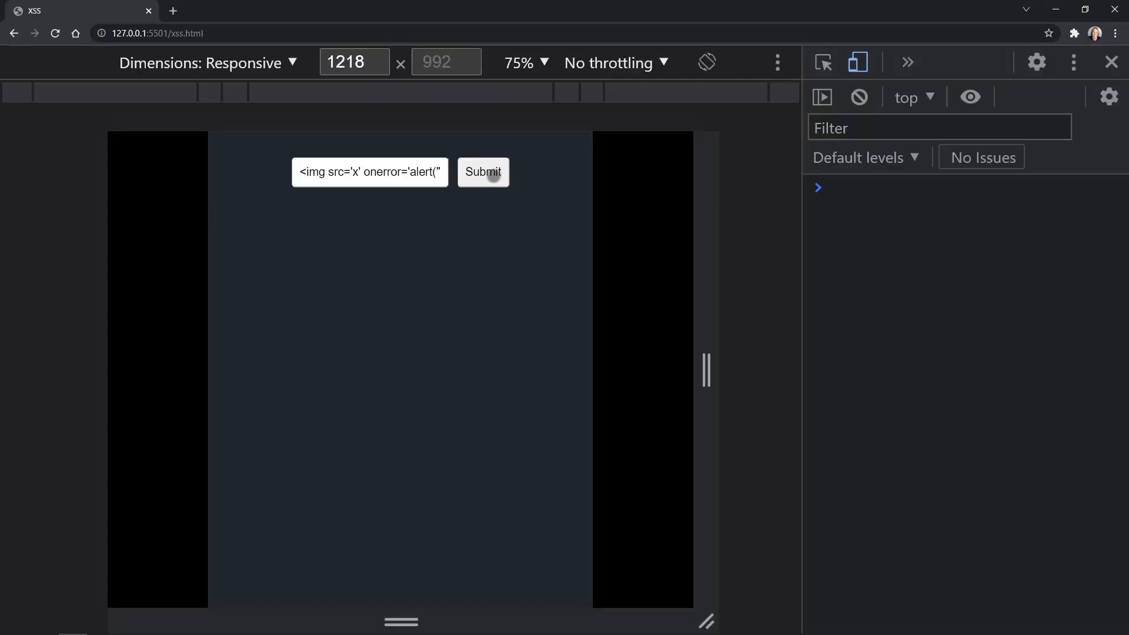
left_click(483, 172)
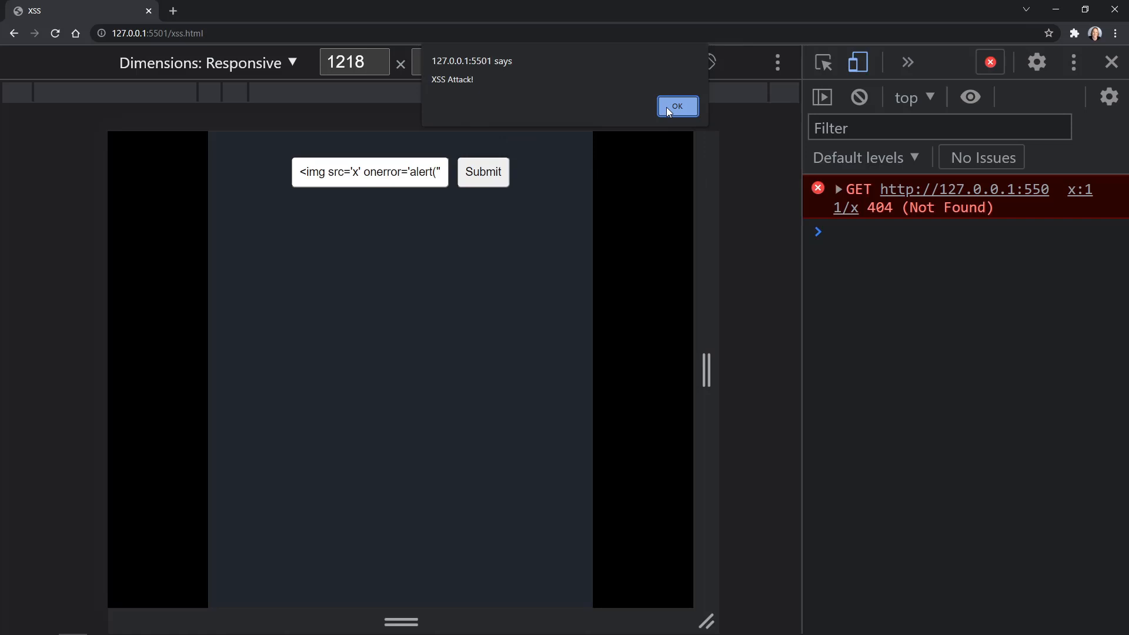
Dismiss the XSS Attack! alert and review sanitizeInput's createElement and inputValue lines in xss.js
left_click(677, 106)
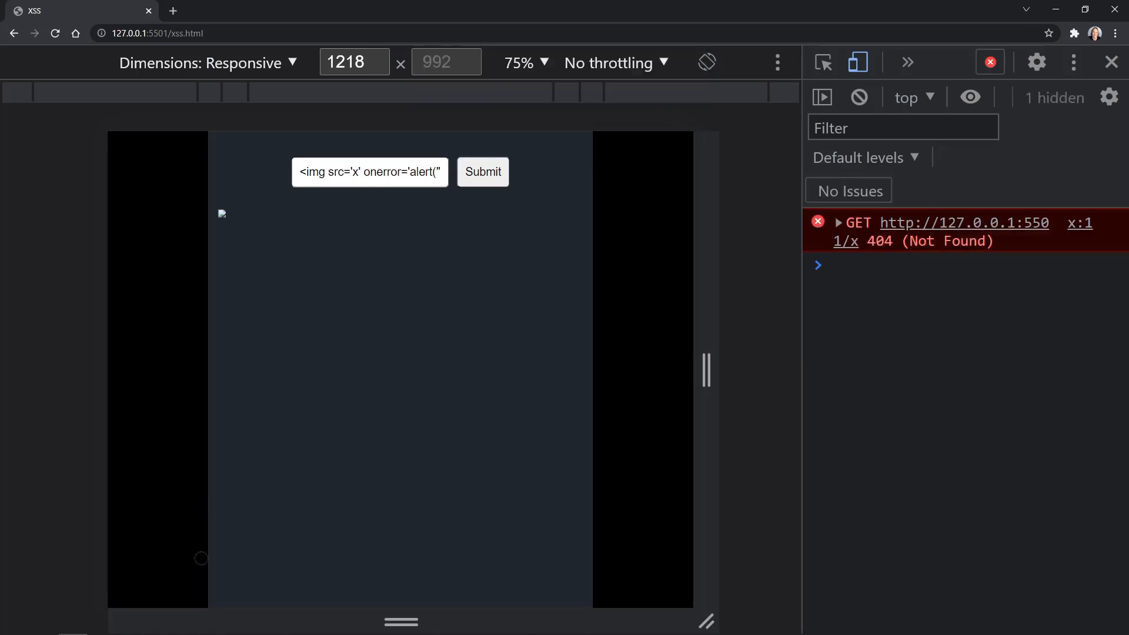
left_click(44, 622)
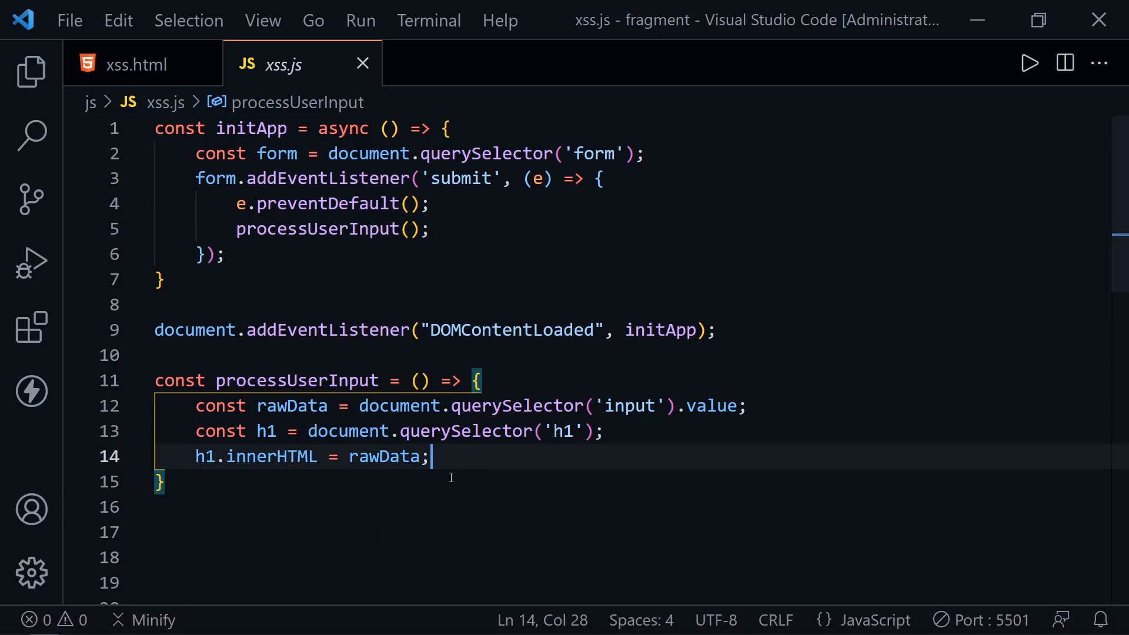
scroll("down", 3)
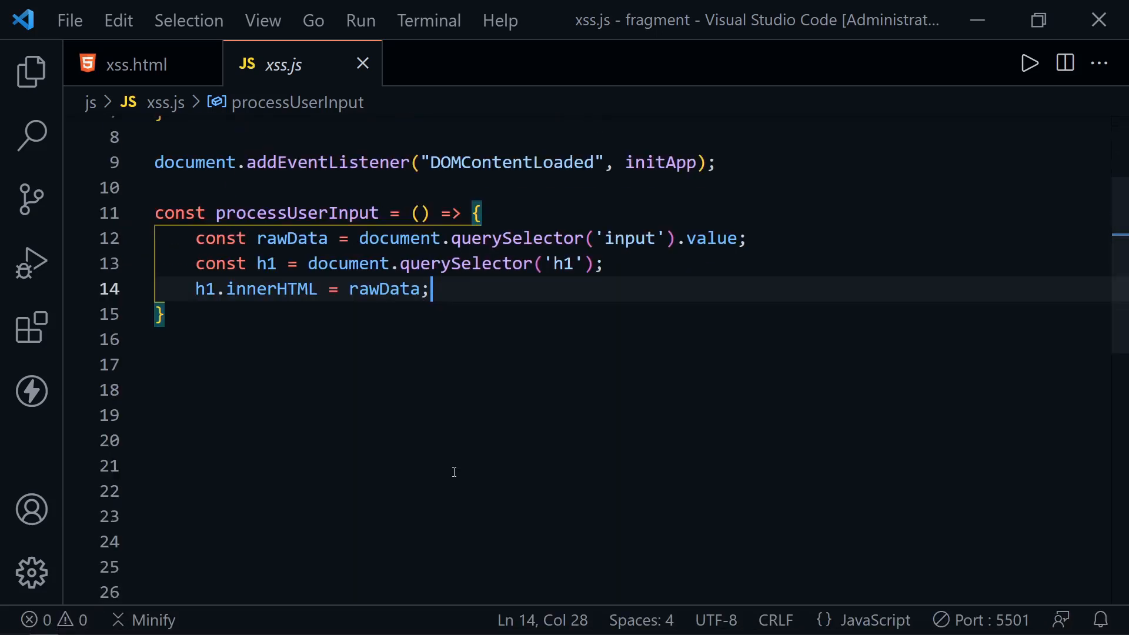
scroll("down", 3)
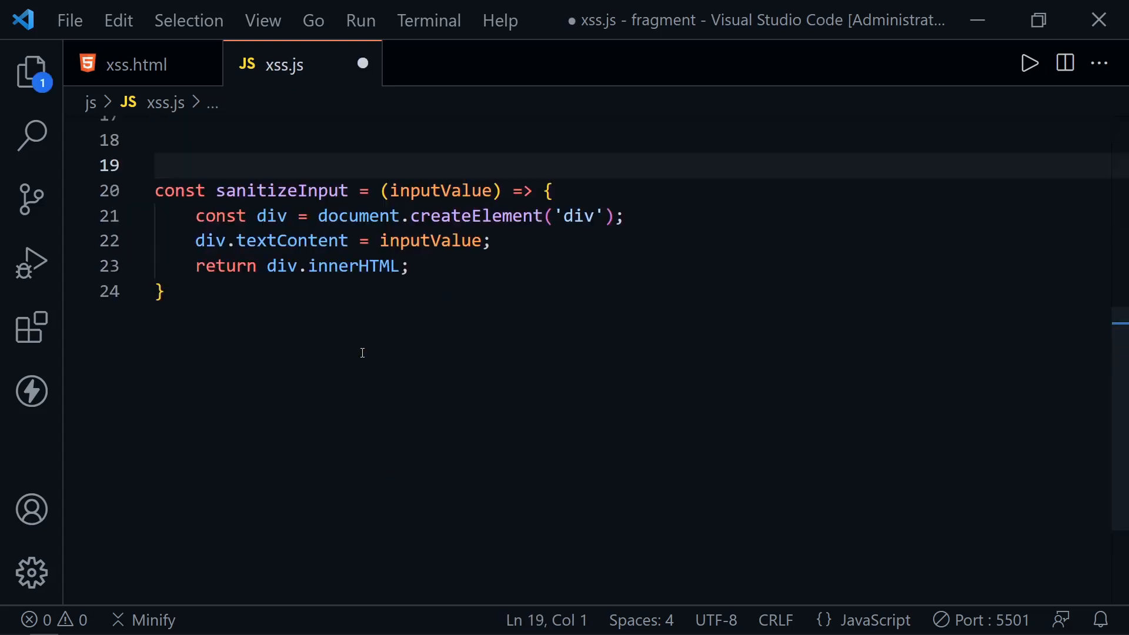
scroll("up", 3)
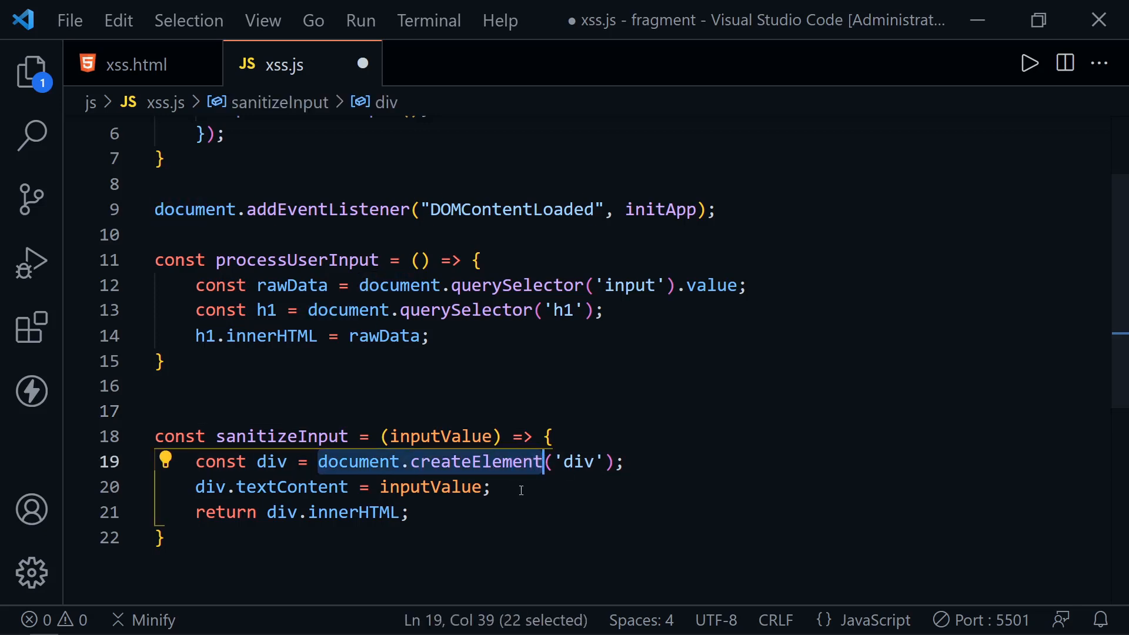
double_click(291, 487)
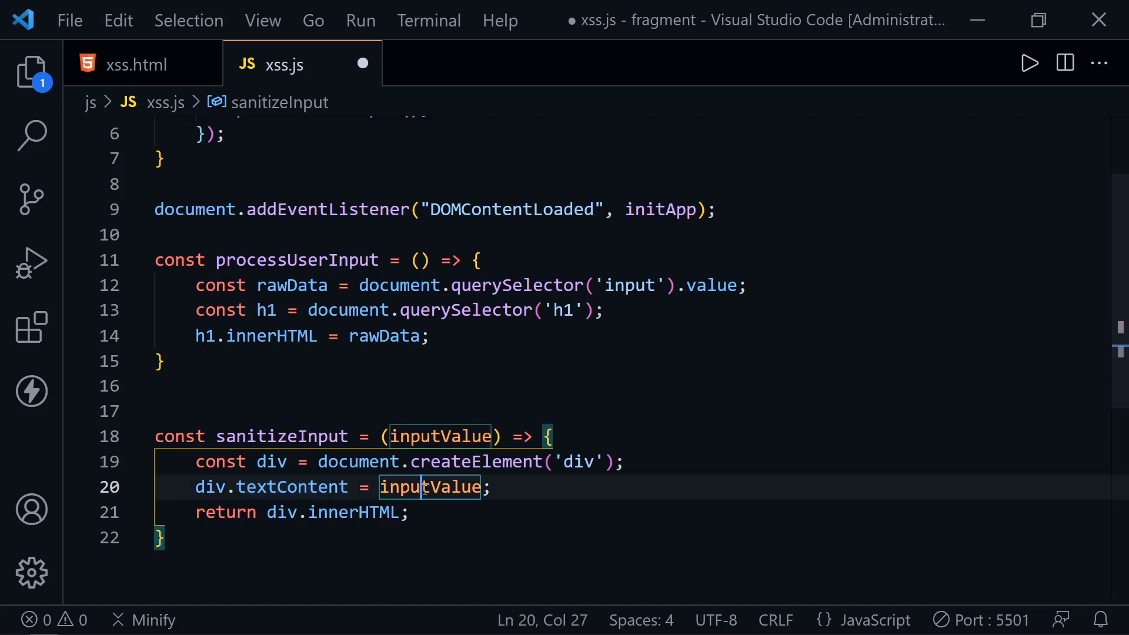
double_click(427, 487)
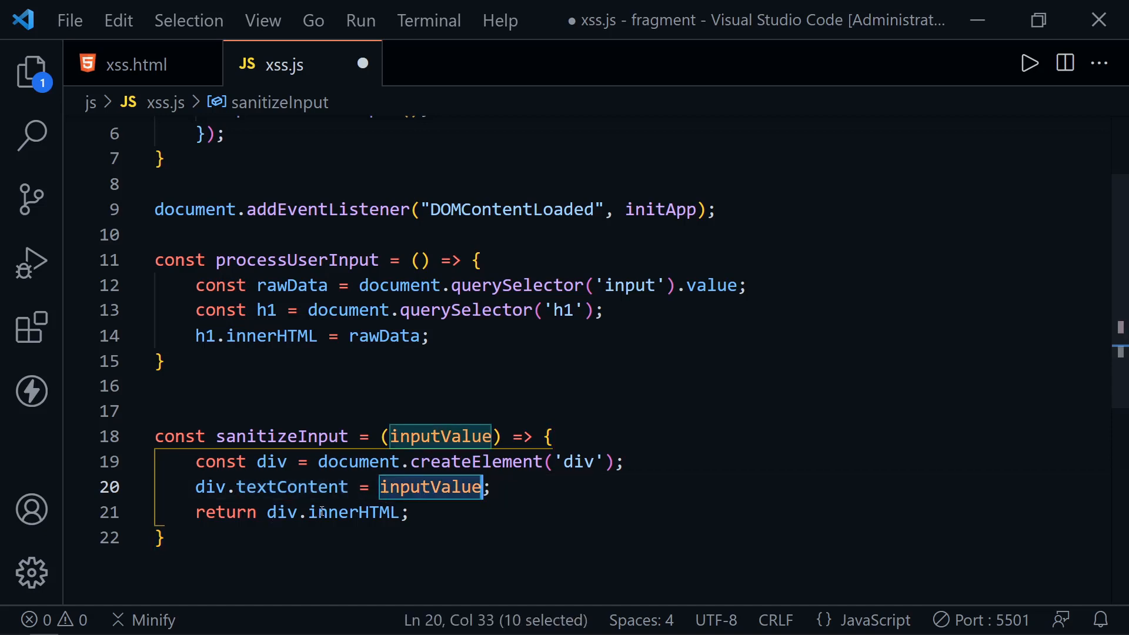
mouse_move(314, 389)
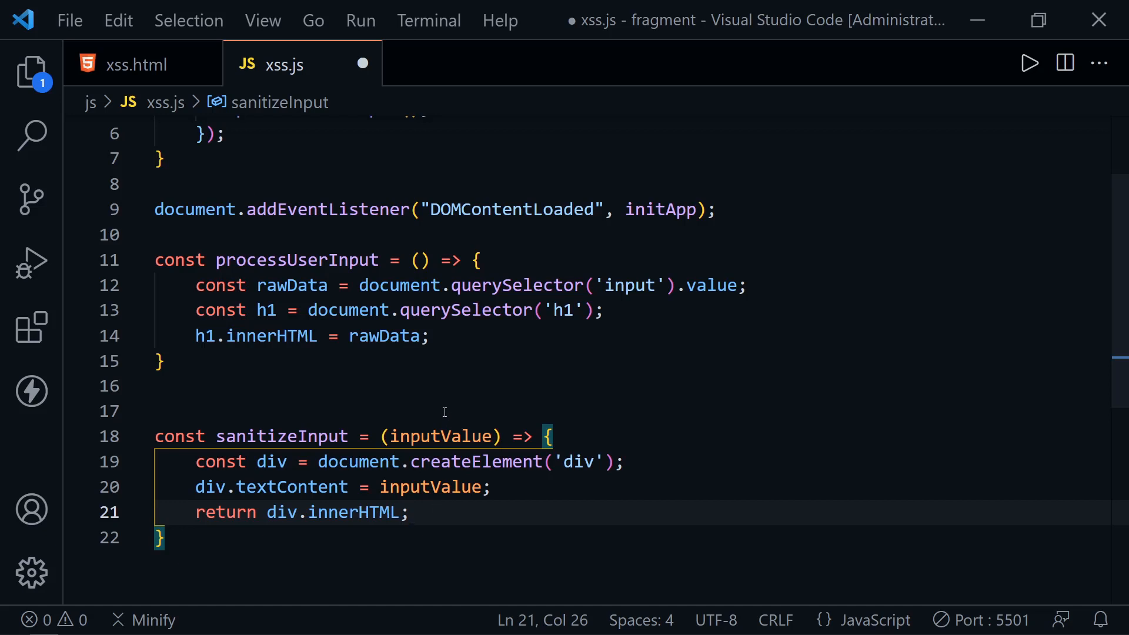
mouse_move(433, 362)
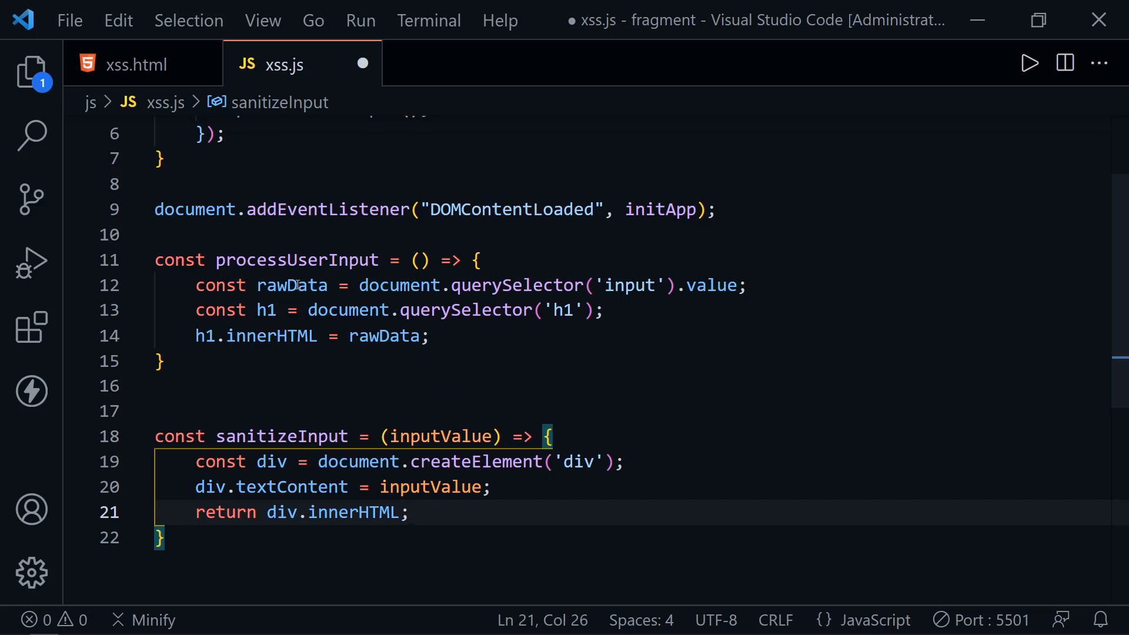
Add 'const cleanData = sanitizeInput(rawData);' below the rawData line
left_click(606, 310)
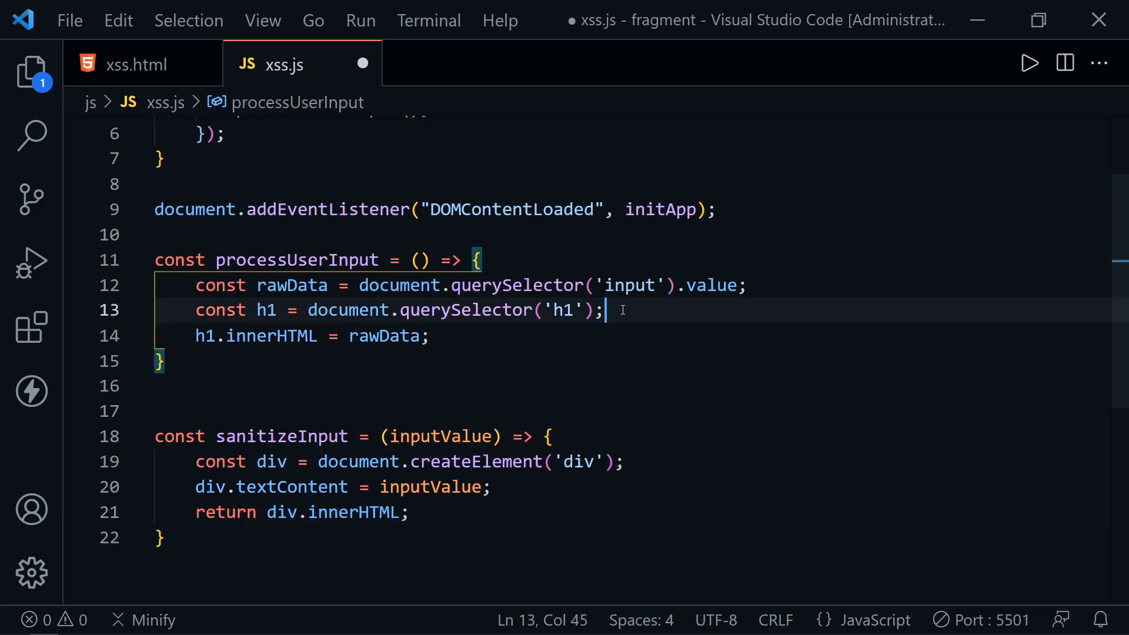
key("Enter")
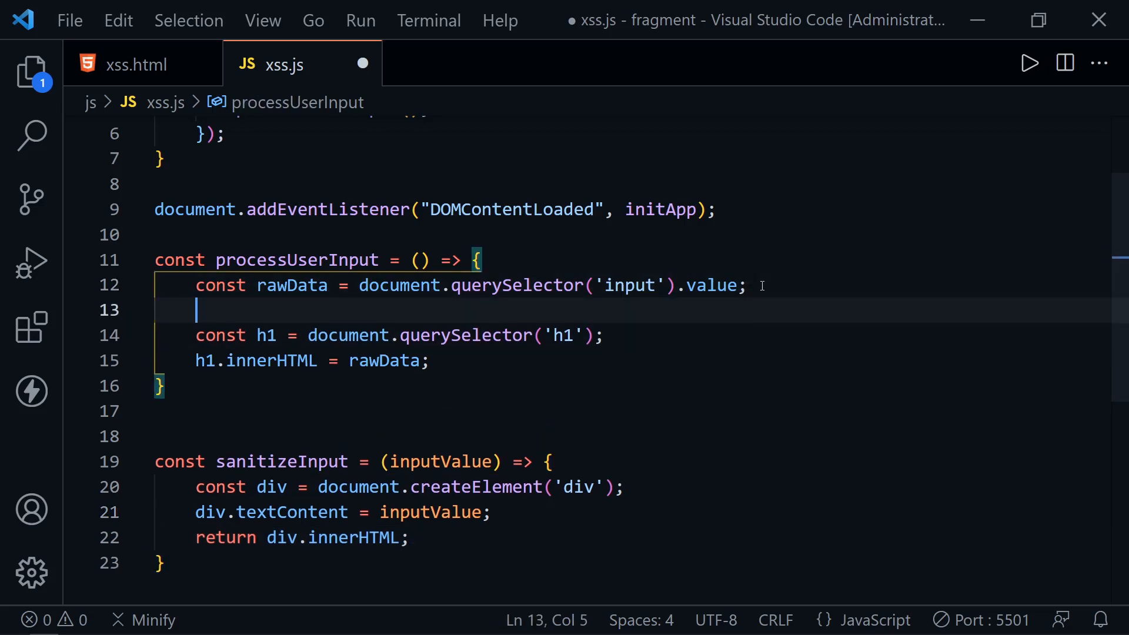
type("const cle")
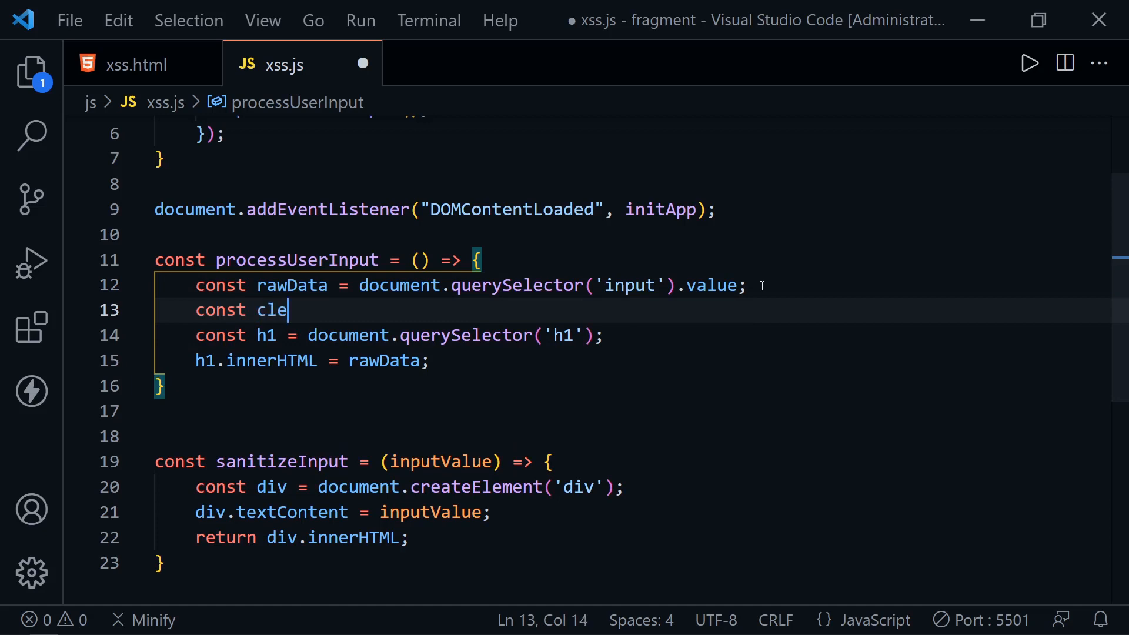
type("anData")
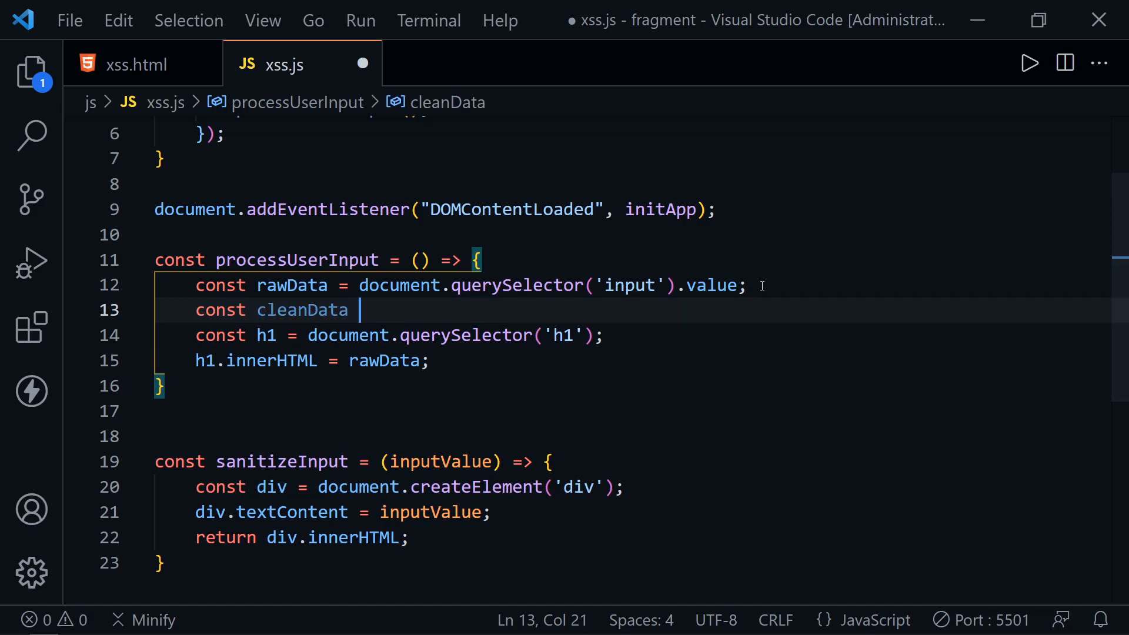
type("= sani")
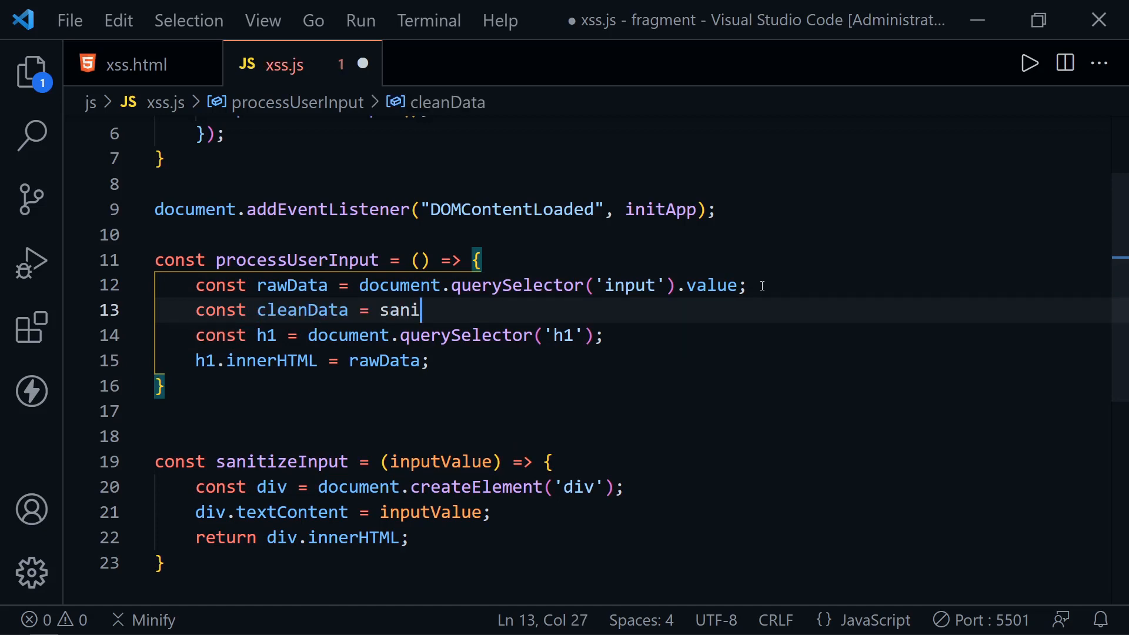
type("tizeInpu")
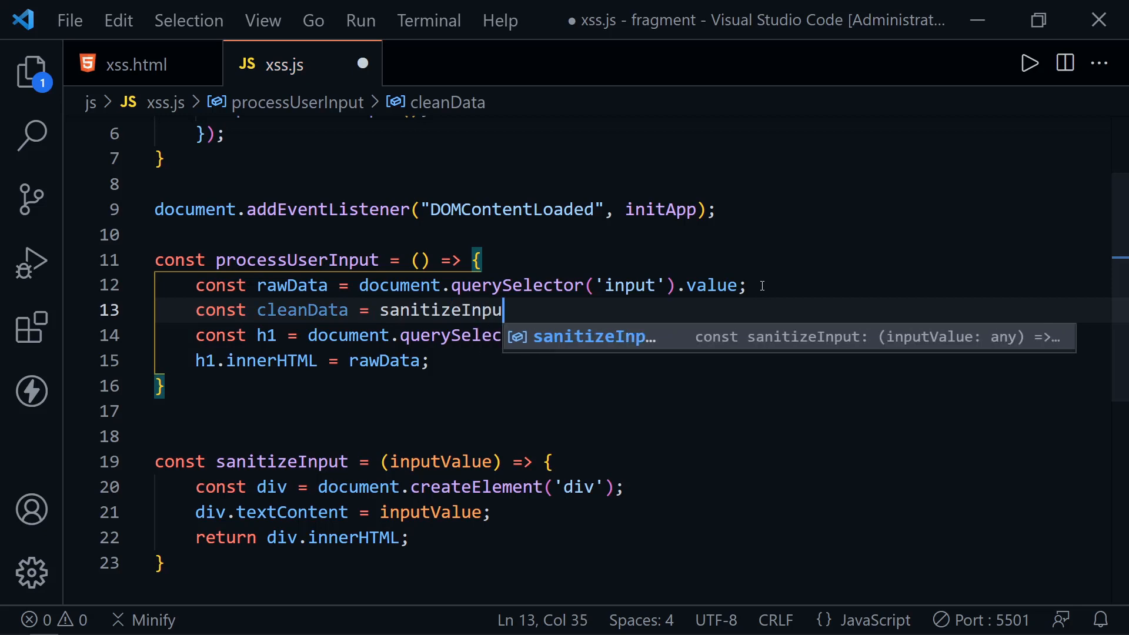
type("(raw")
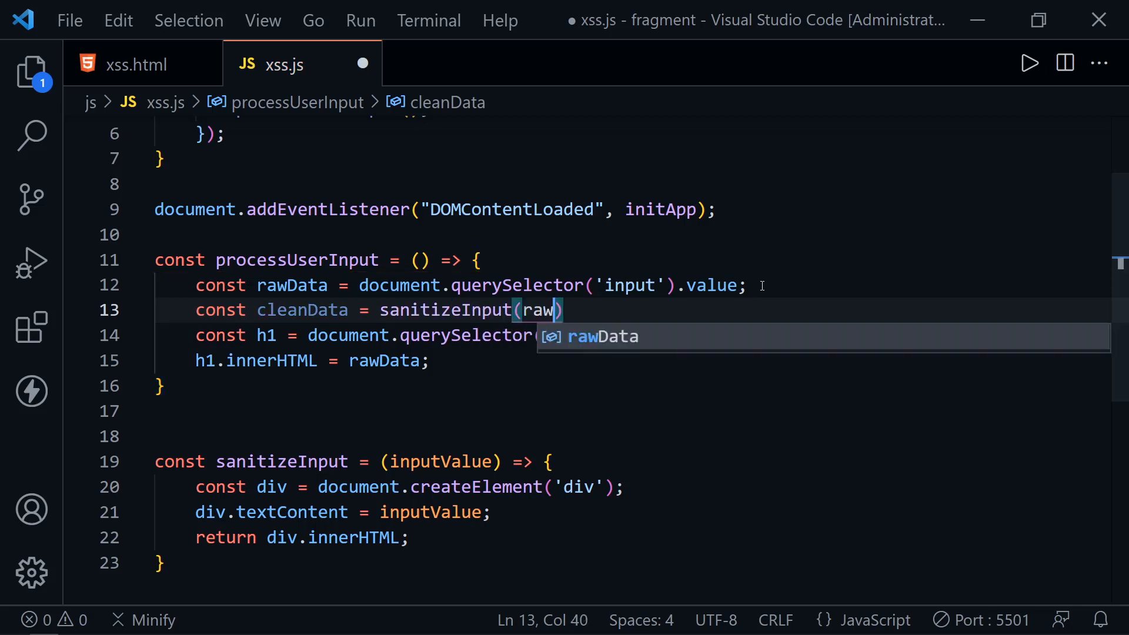
key("Tab")
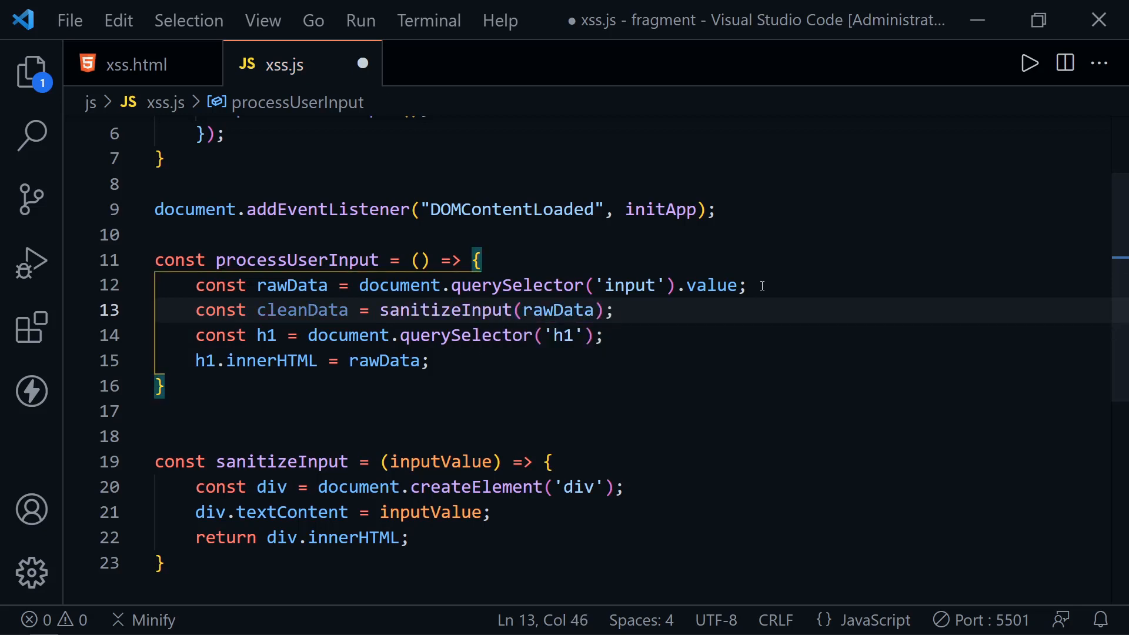
Replace rawData with cleanData in the innerHTML assignment
double_click(384, 361)
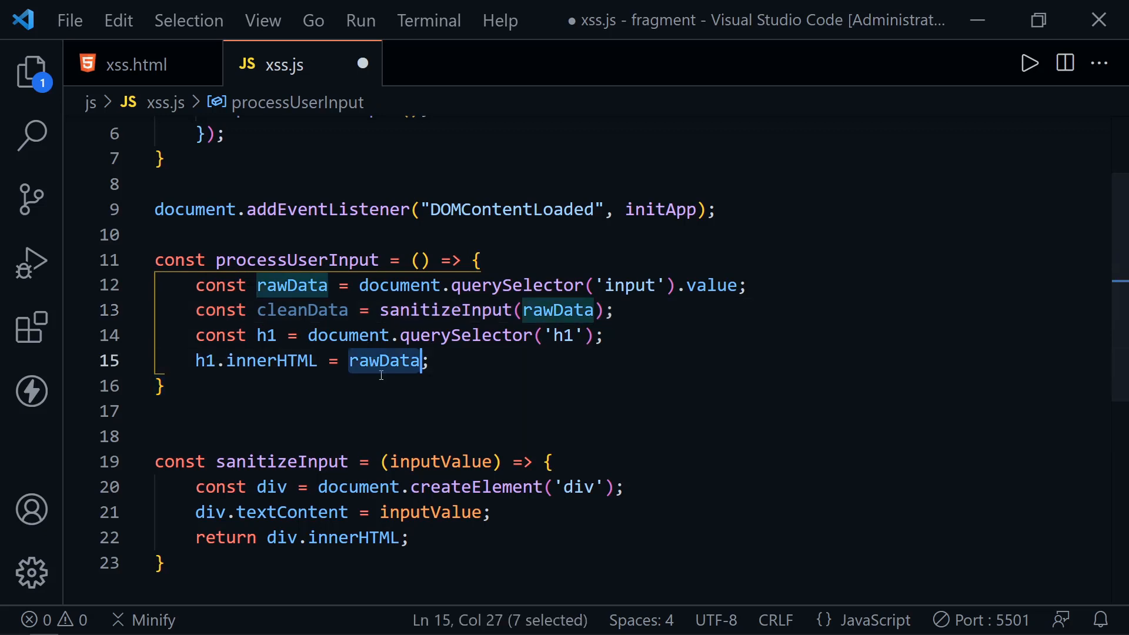
type("cle")
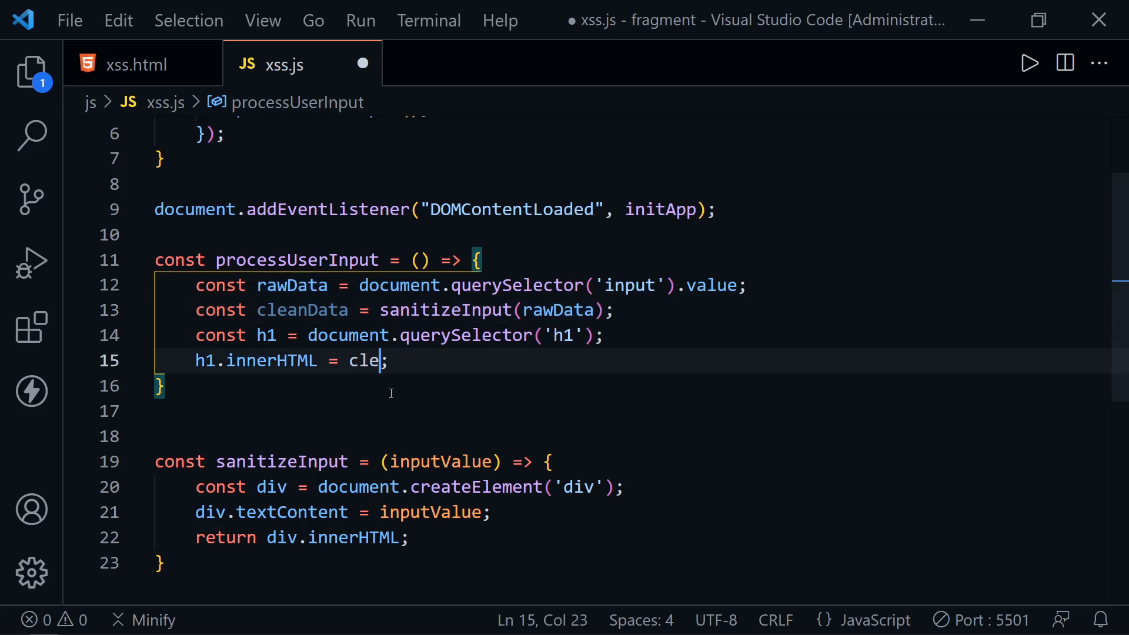
type("anData;")
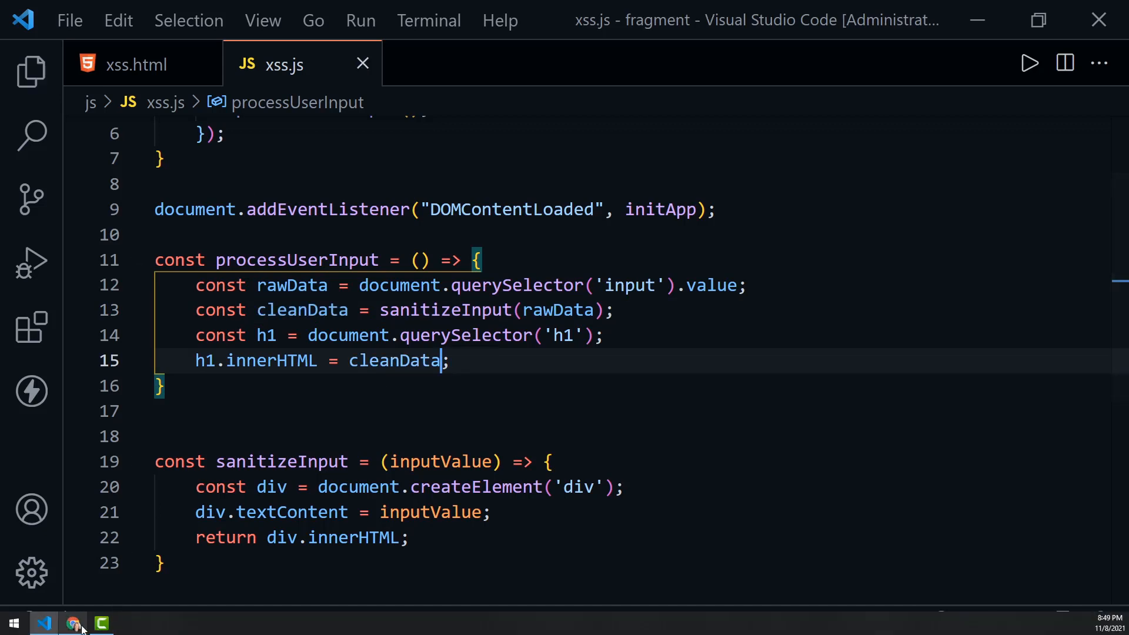
In Chrome, submit a test name 'Dav', then submit the img onerror XSS payload
left_click(72, 622)
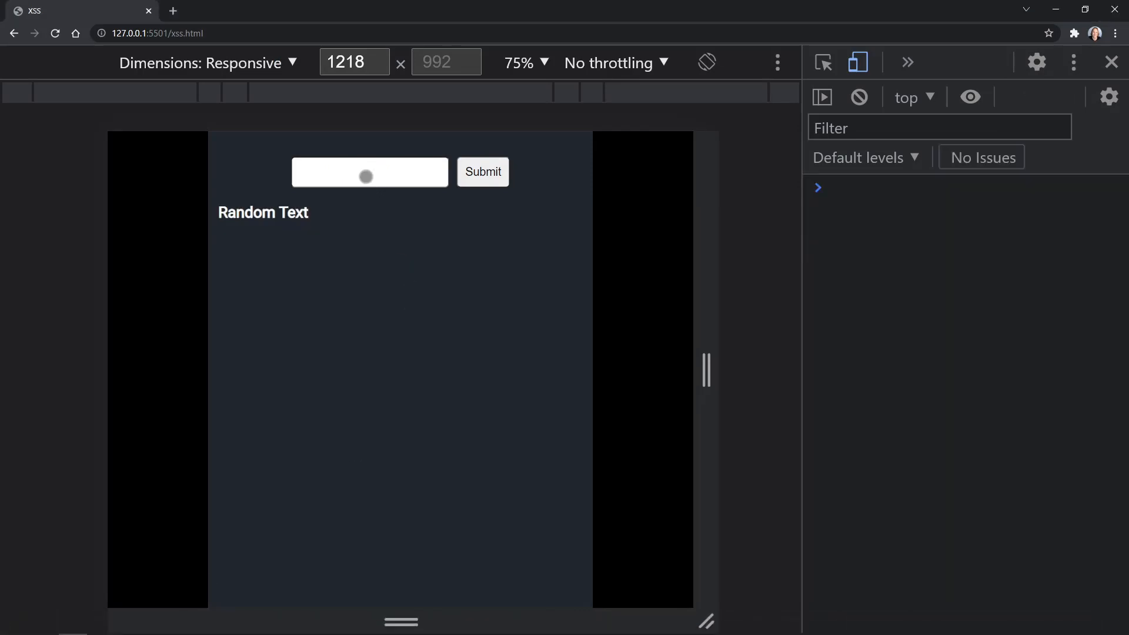
type("Dav")
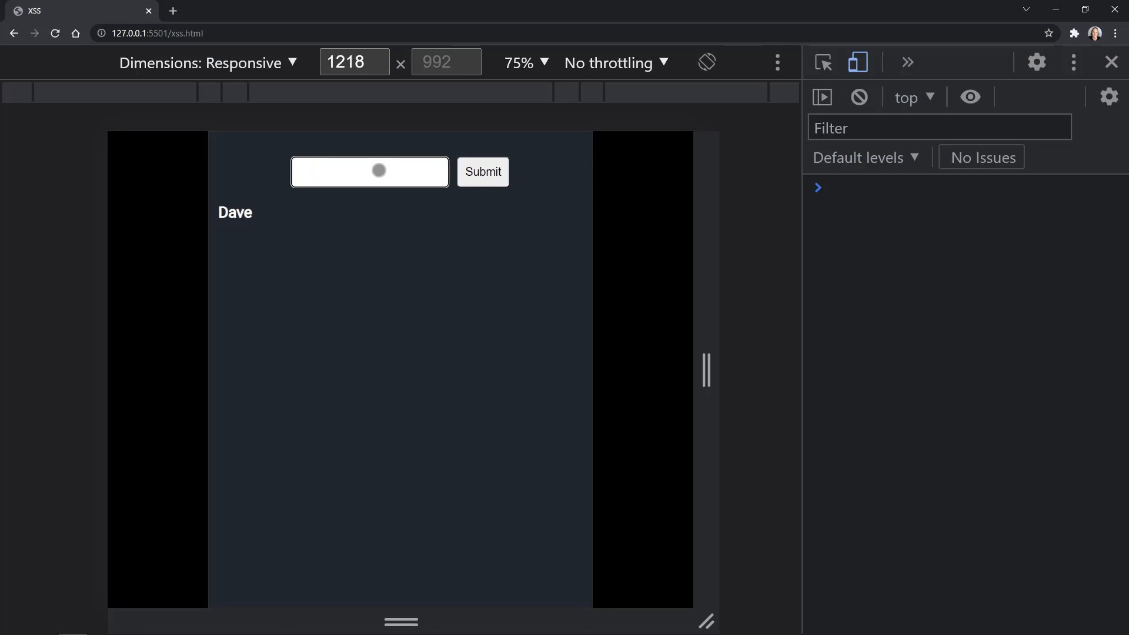
type("error='alert(\"XSS Attack!\")'>")
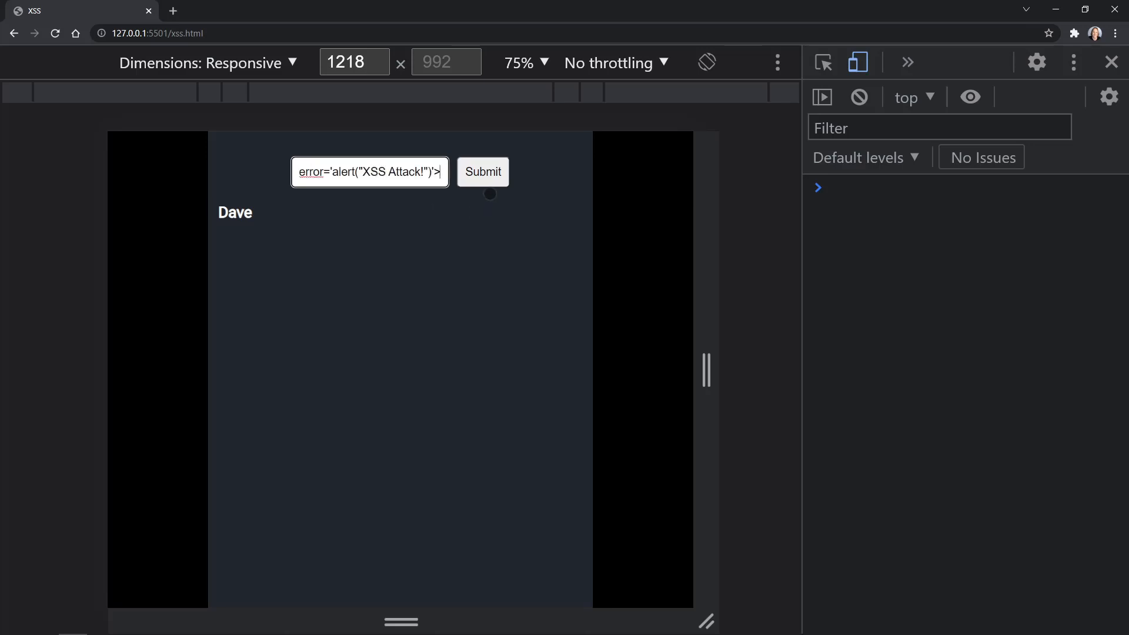
left_click(483, 172)
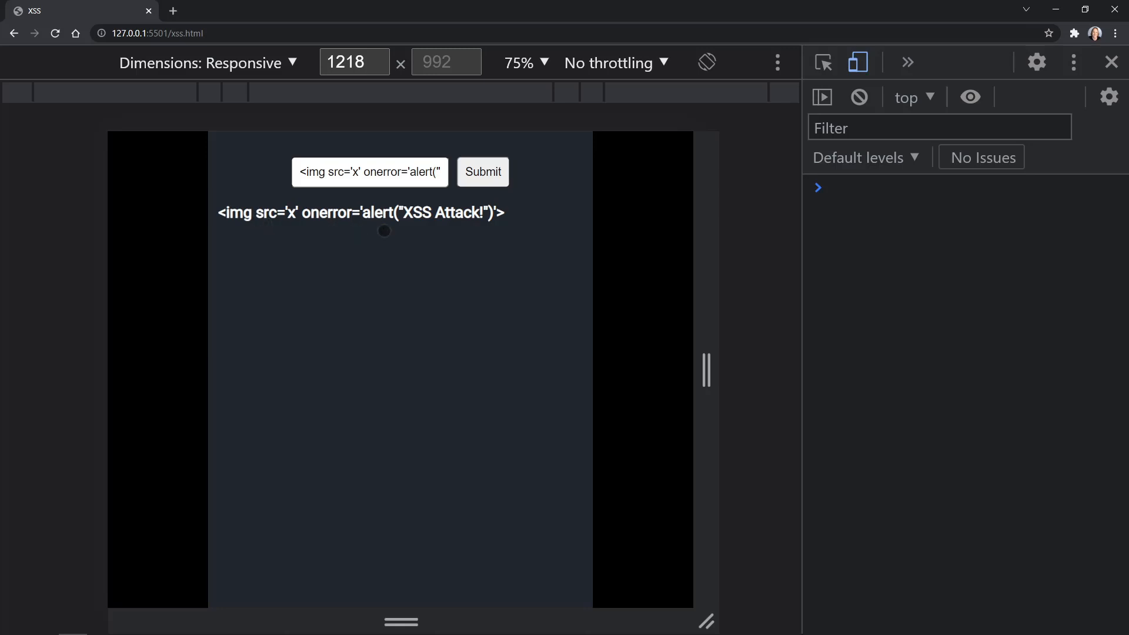
mouse_move(306, 235)
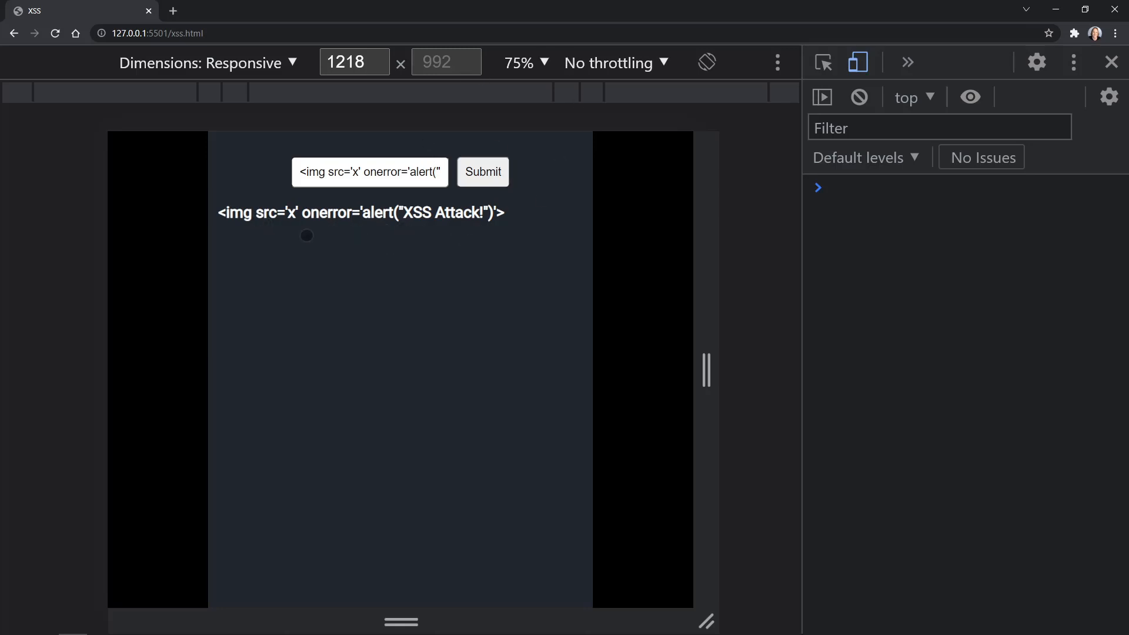
mouse_move(488, 240)
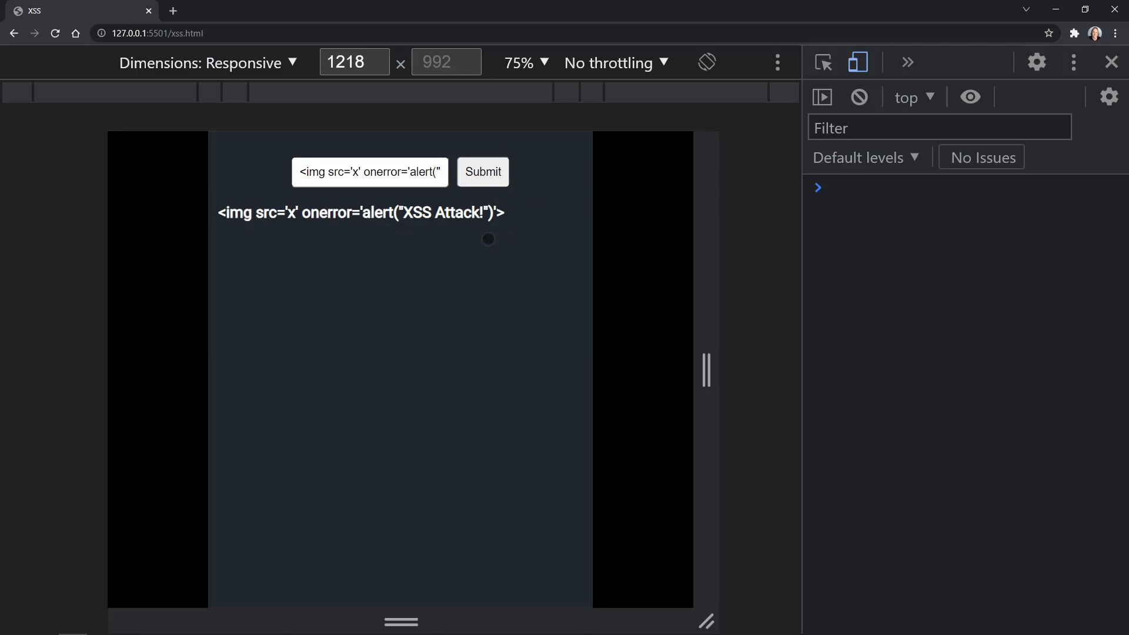
mouse_move(394, 237)
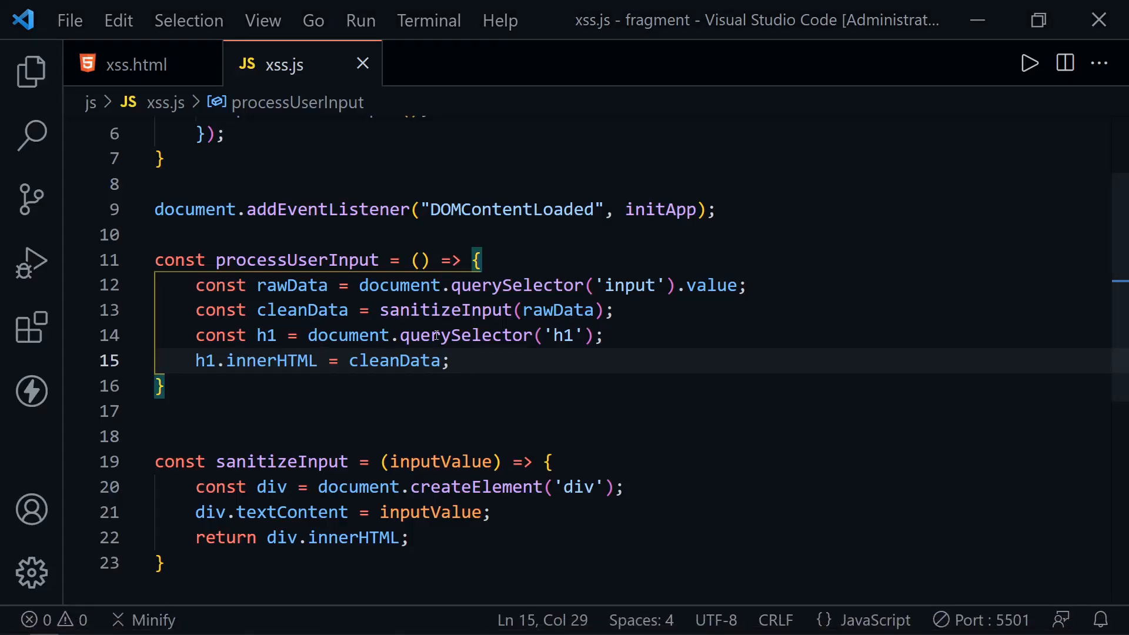
left_click(454, 361)
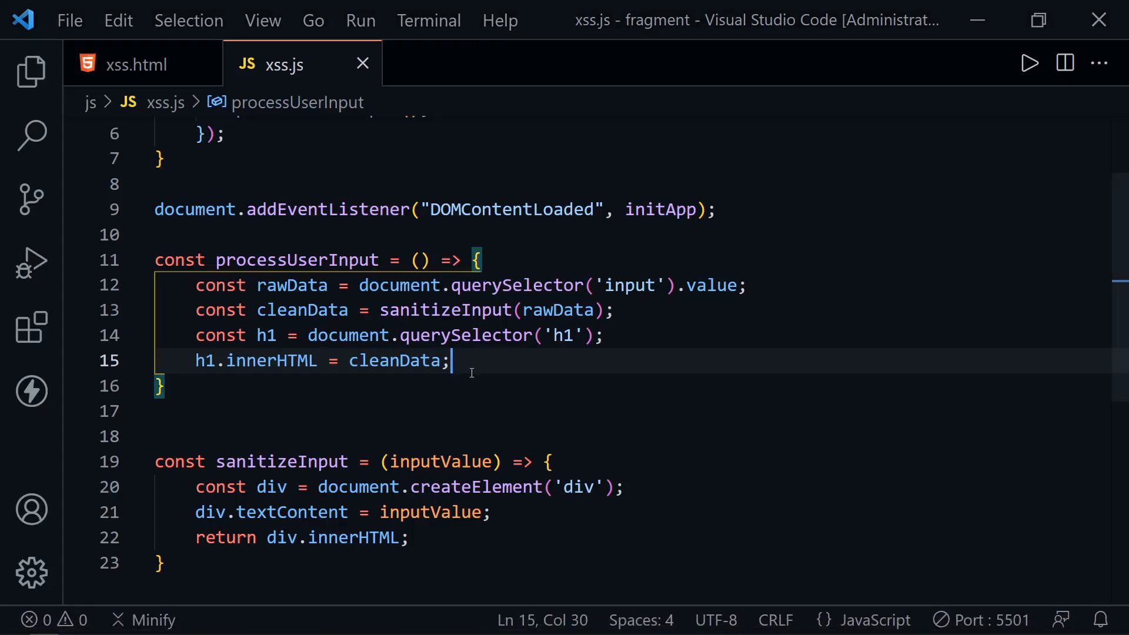
mouse_move(339, 452)
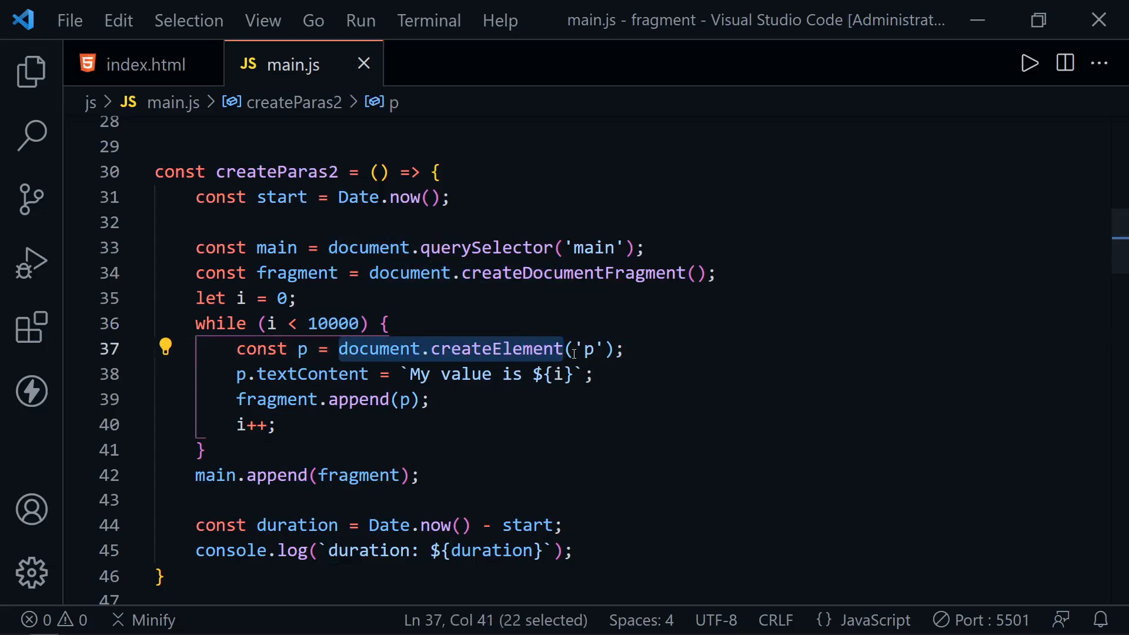
left_click(342, 374)
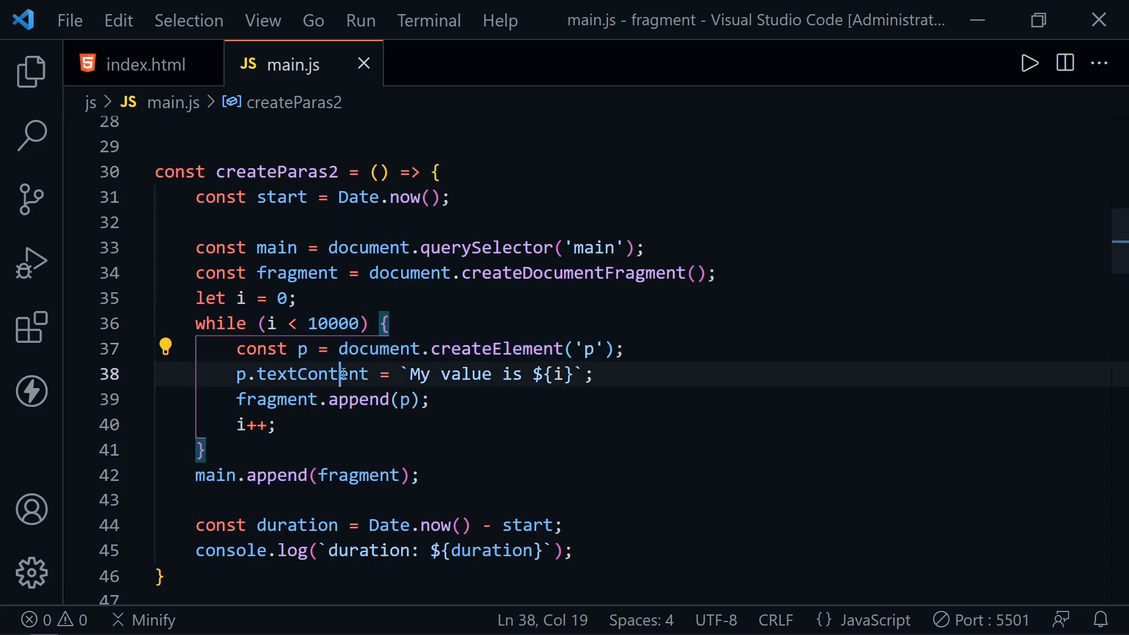
double_click(311, 375)
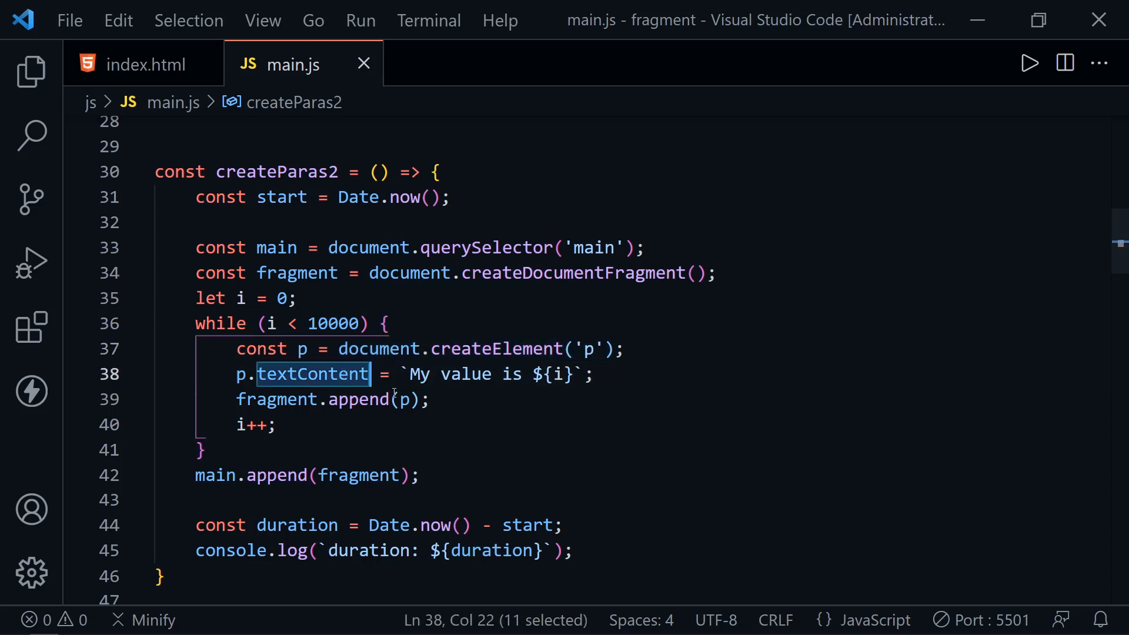
double_click(276, 399)
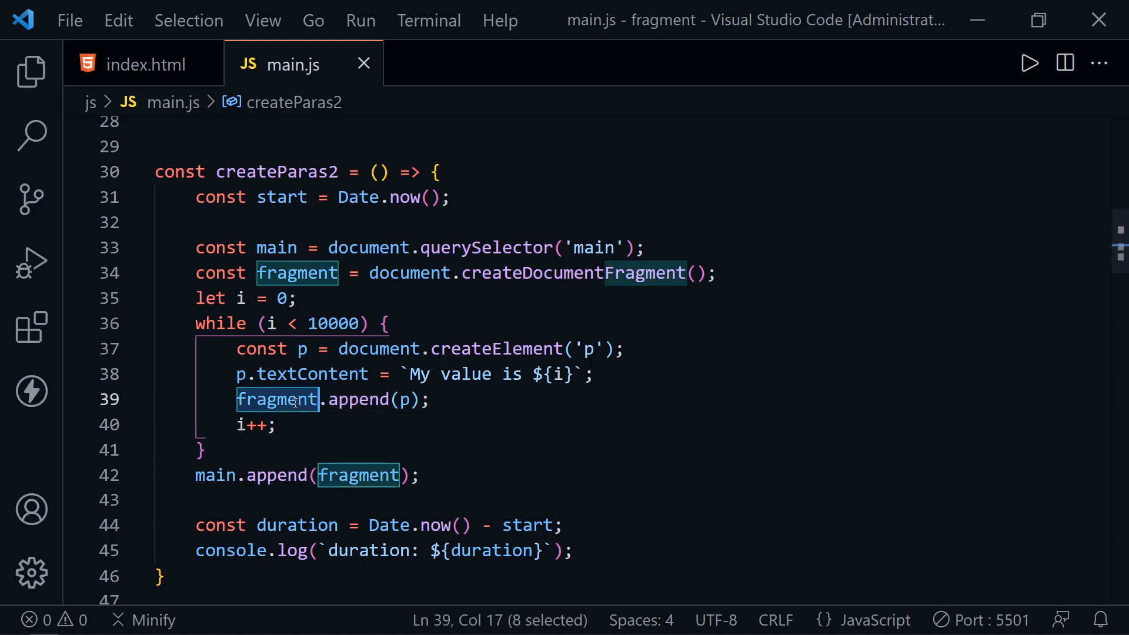
mouse_move(343, 456)
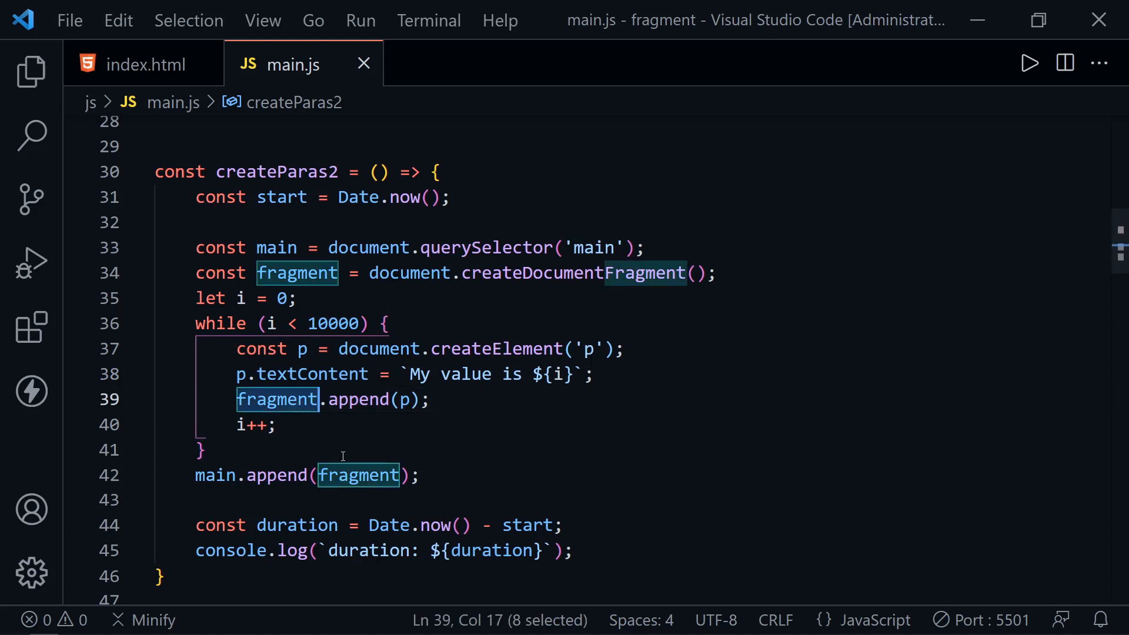